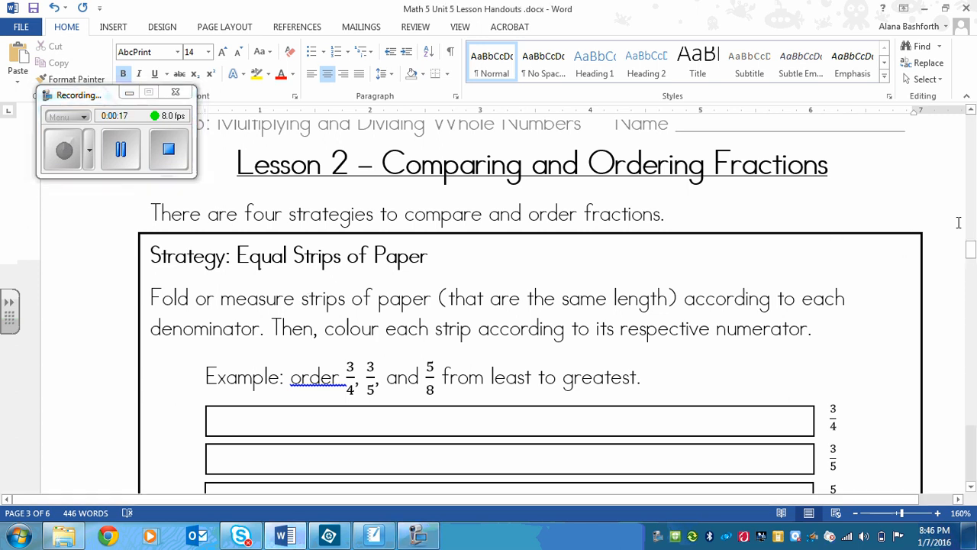
Draw three blue divider lines splitting the 3/4 strip into quarters on Layer 5.
{"action": "scroll", "scroll_direction": "down", "scroll_amount": 3}
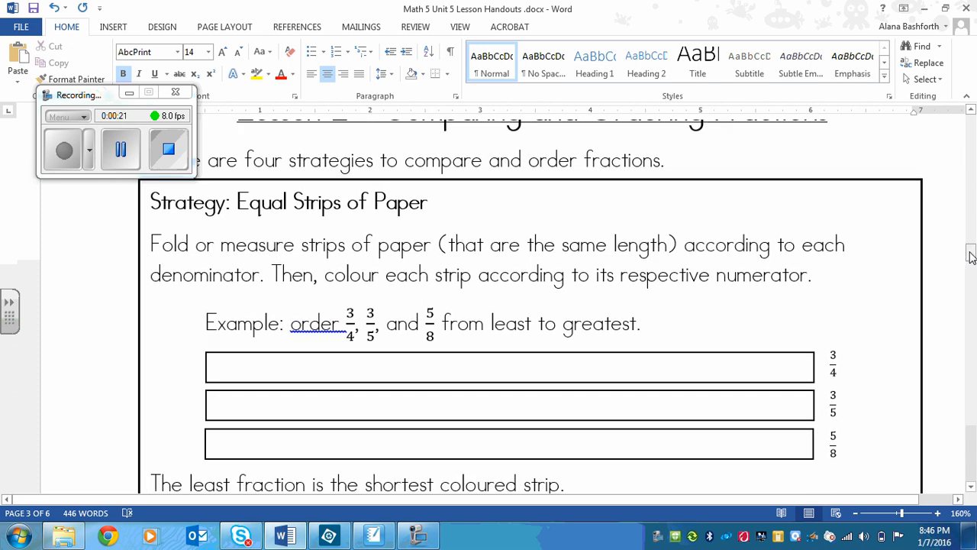
{"action": "mouse_move", "coordinate": [378, 217]}
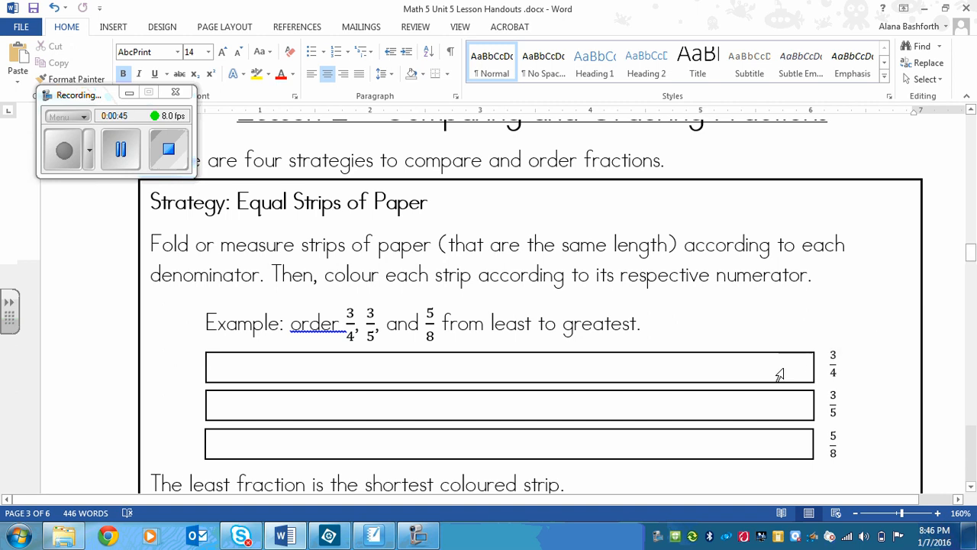
{"action": "mouse_move", "coordinate": [675, 368]}
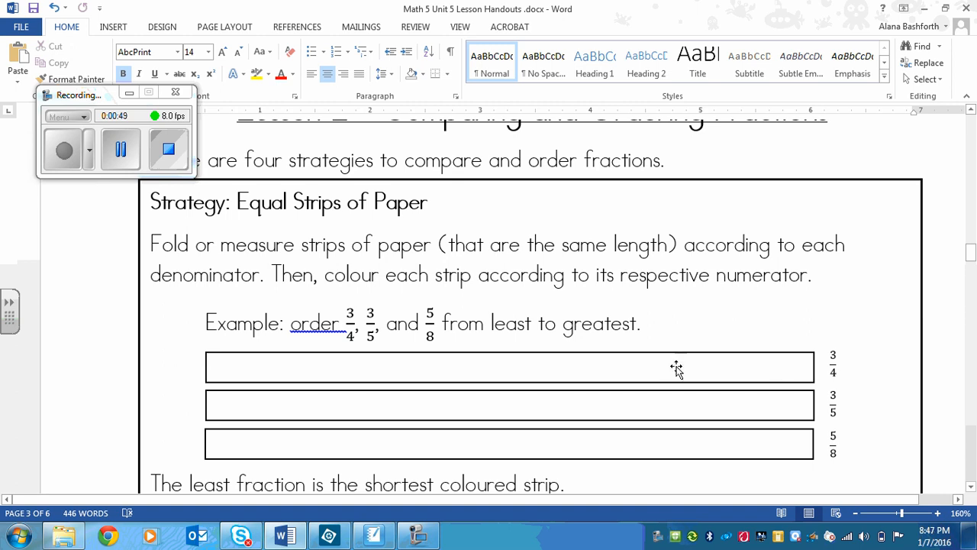
{"action": "mouse_move", "coordinate": [438, 449]}
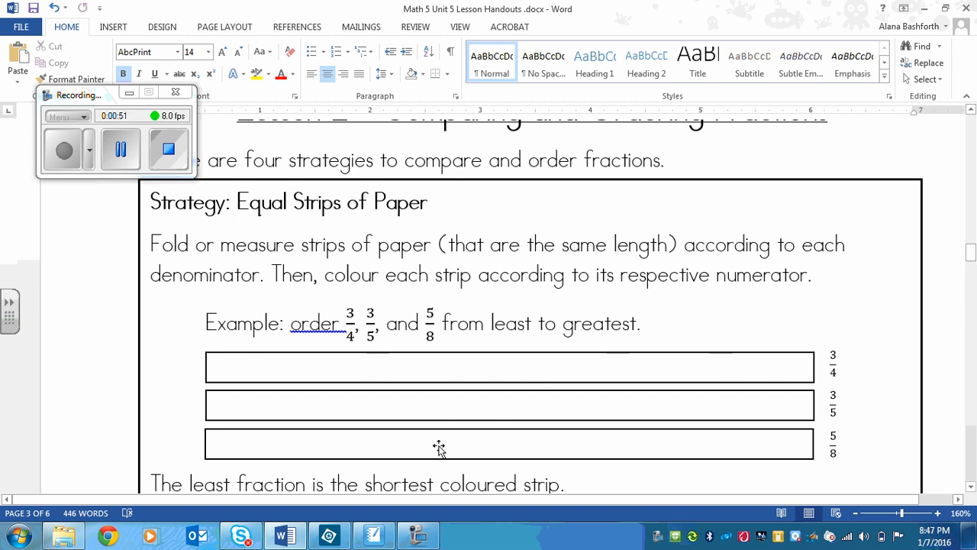
{"action": "mouse_move", "coordinate": [446, 384]}
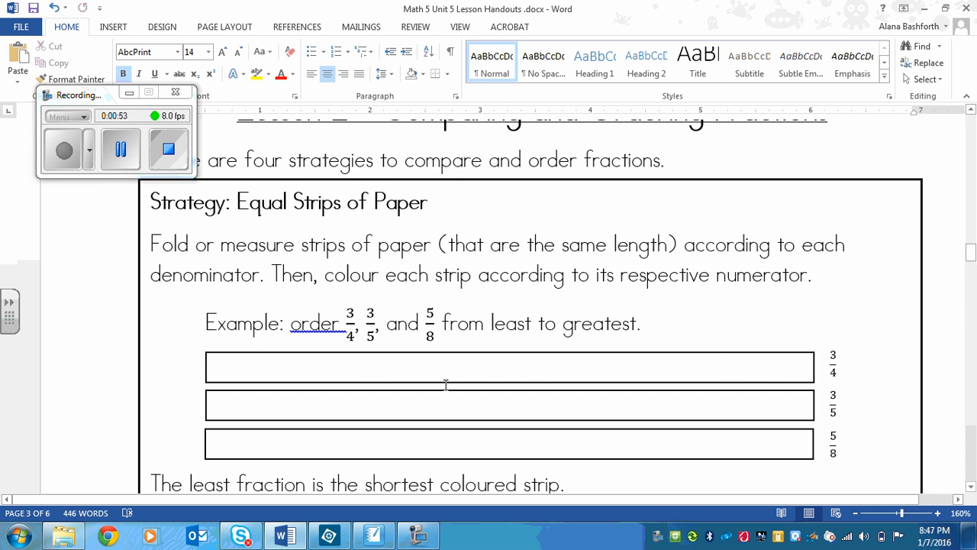
{"action": "mouse_move", "coordinate": [453, 294]}
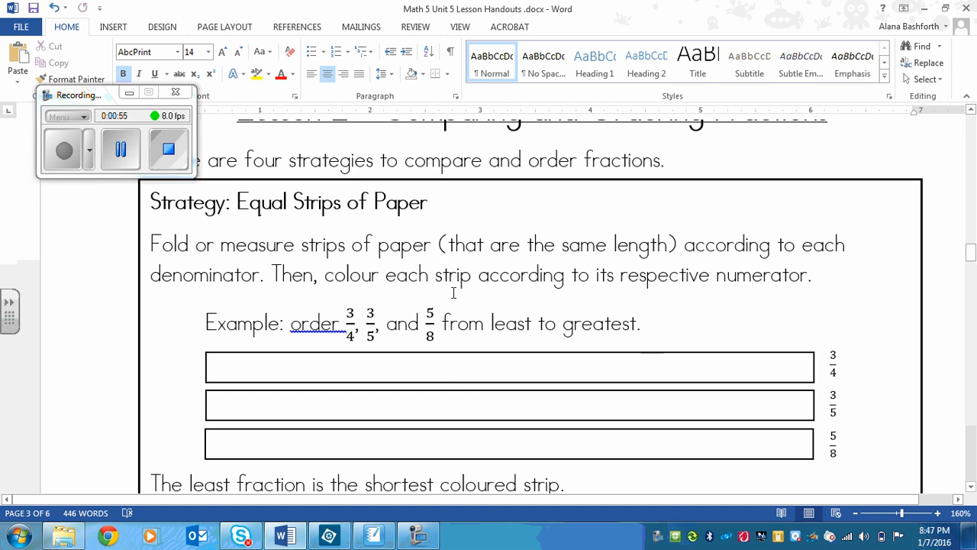
{"action": "mouse_move", "coordinate": [440, 340]}
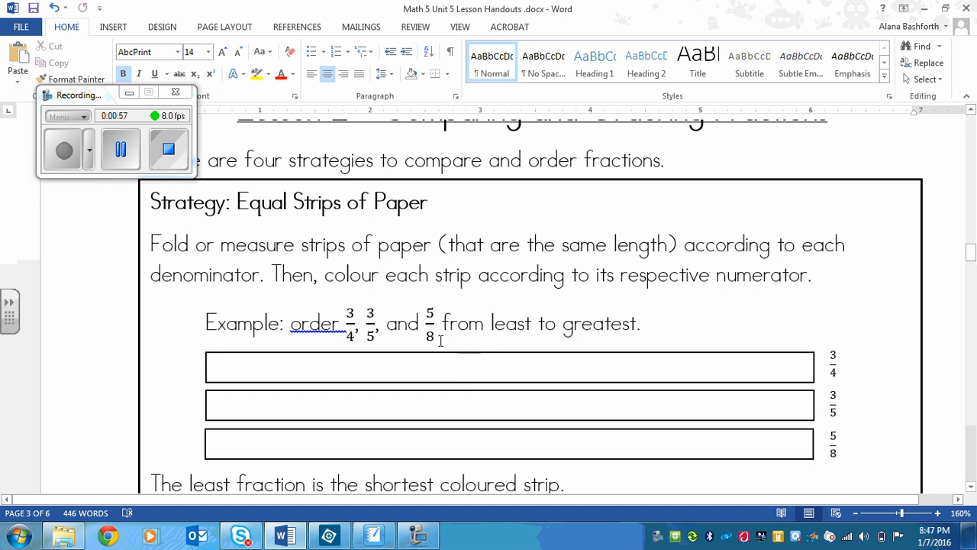
{"action": "mouse_move", "coordinate": [449, 377]}
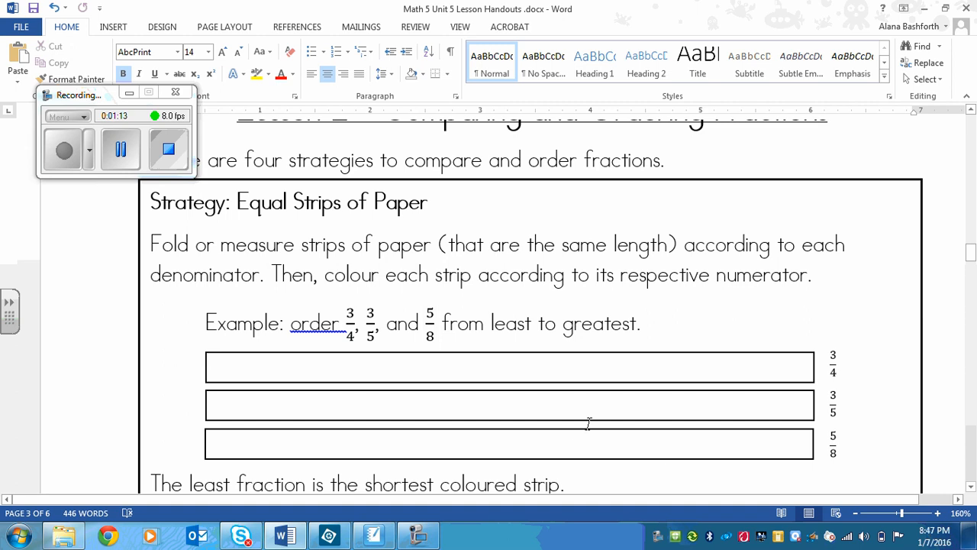
{"action": "mouse_move", "coordinate": [964, 257]}
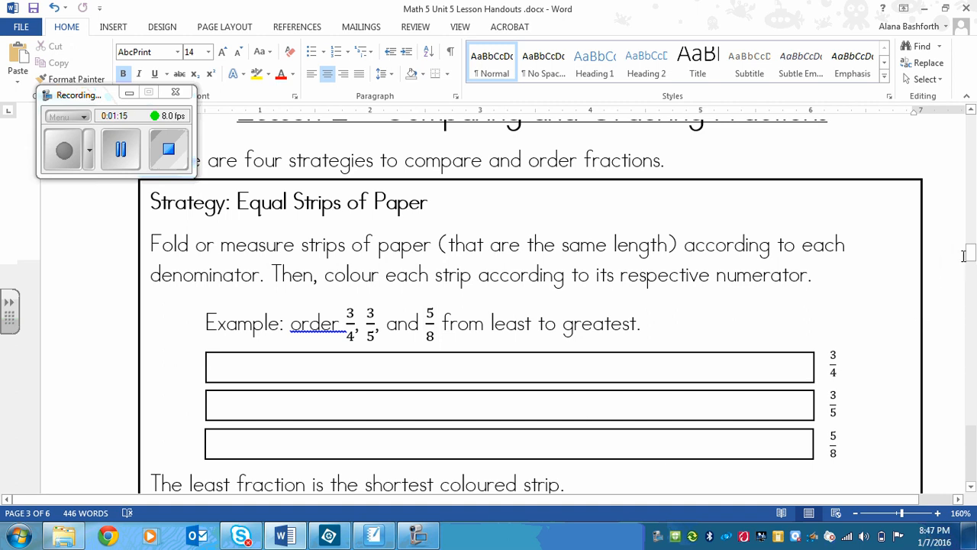
{"action": "scroll", "scroll_direction": "down", "scroll_amount": 3}
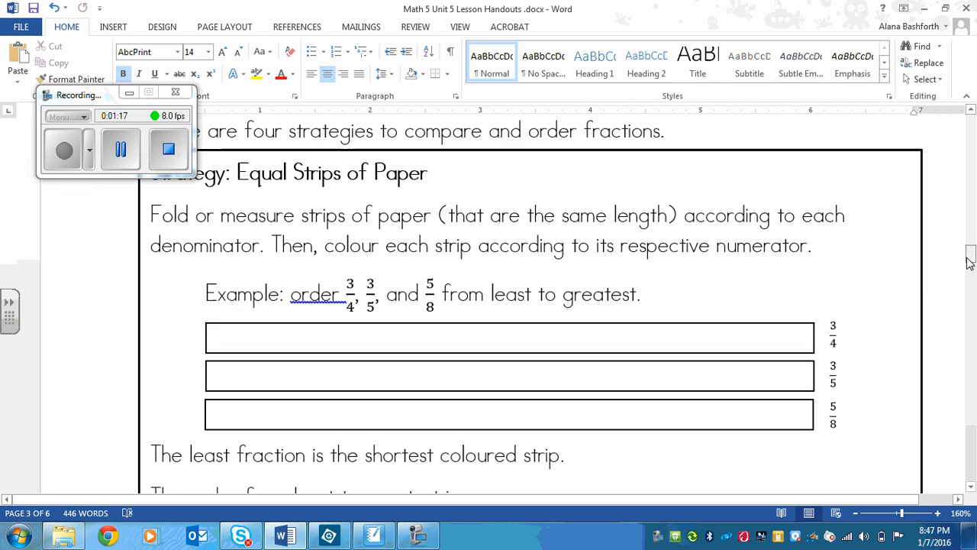
{"action": "mouse_move", "coordinate": [688, 486]}
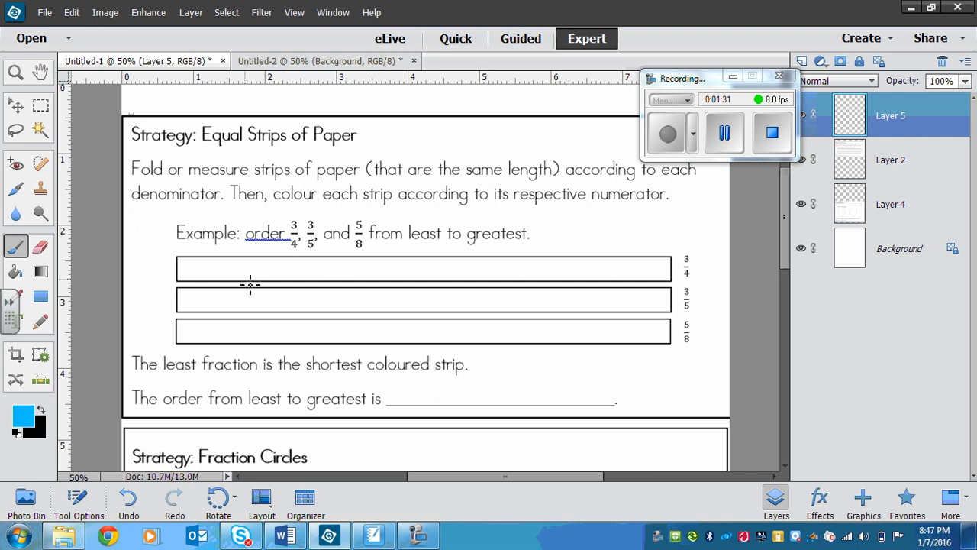
{"action": "mouse_move", "coordinate": [438, 293]}
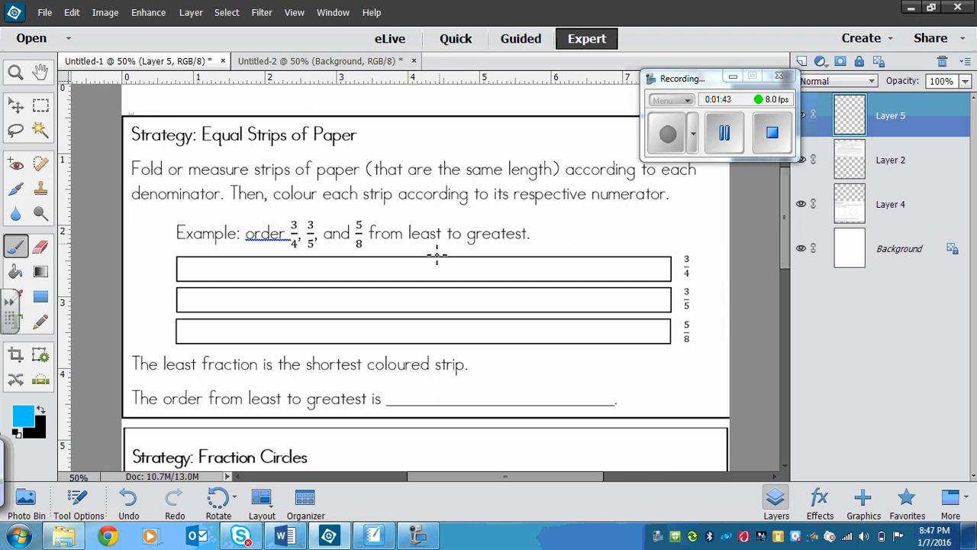
{"action": "mouse_move", "coordinate": [436, 263]}
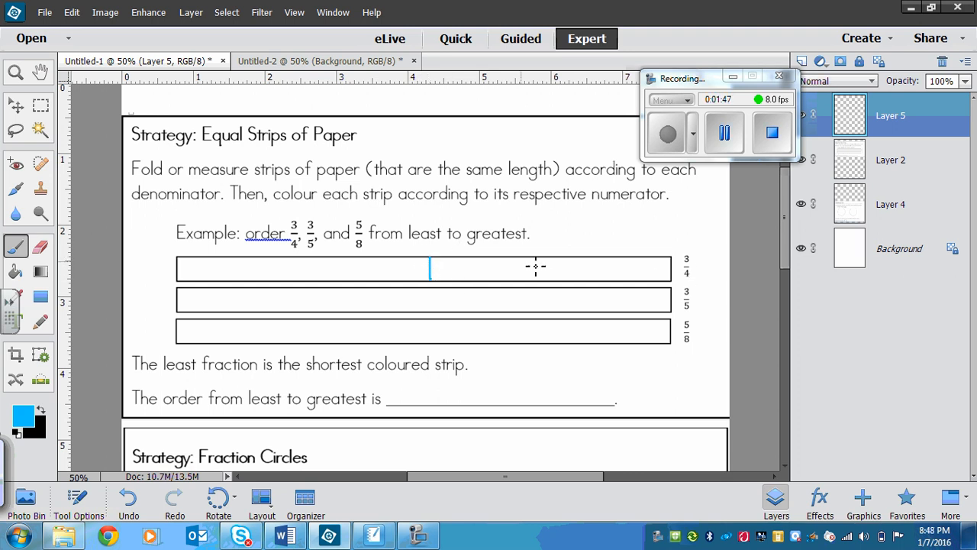
{"action": "mouse_move", "coordinate": [305, 262]}
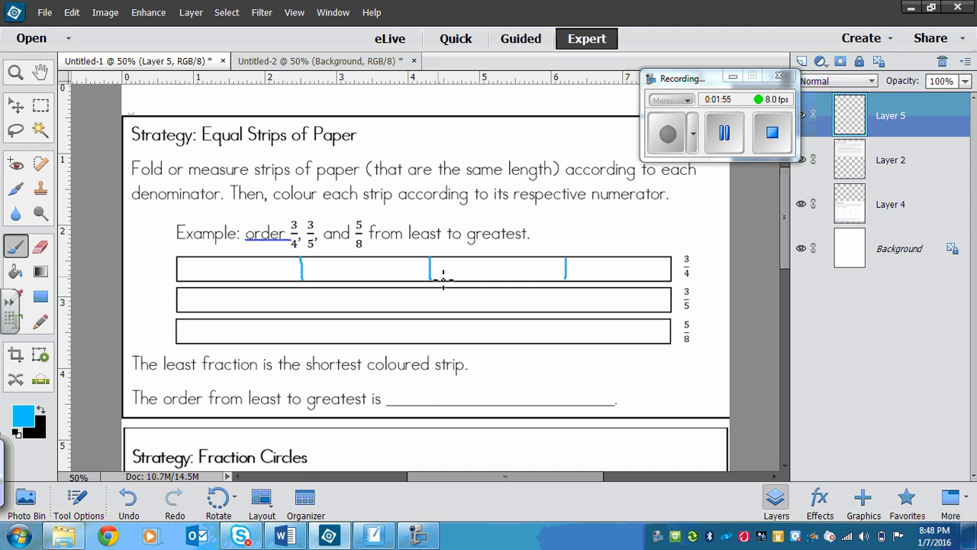
{"action": "mouse_move", "coordinate": [446, 276]}
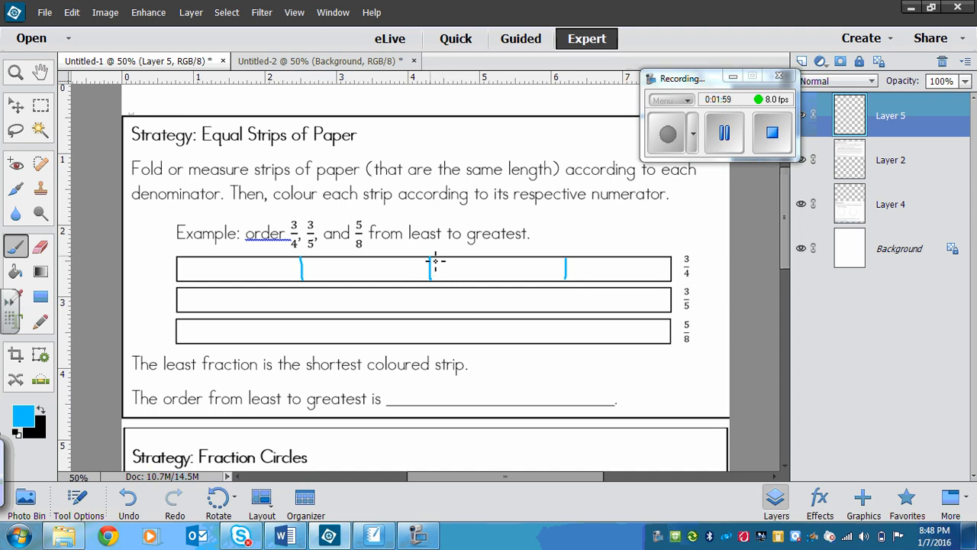
{"action": "mouse_move", "coordinate": [443, 268]}
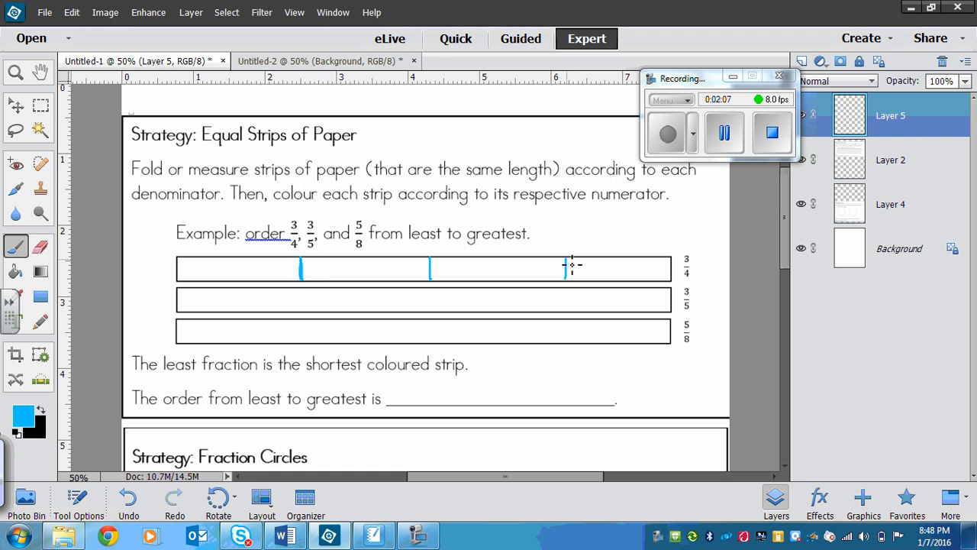
{"action": "left_click", "coordinate": [565, 267]}
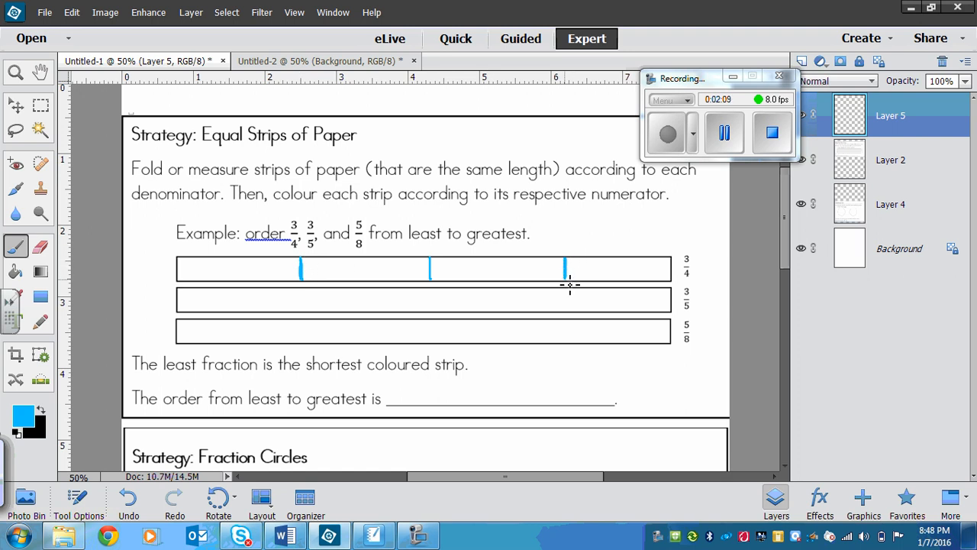
{"action": "mouse_move", "coordinate": [433, 263]}
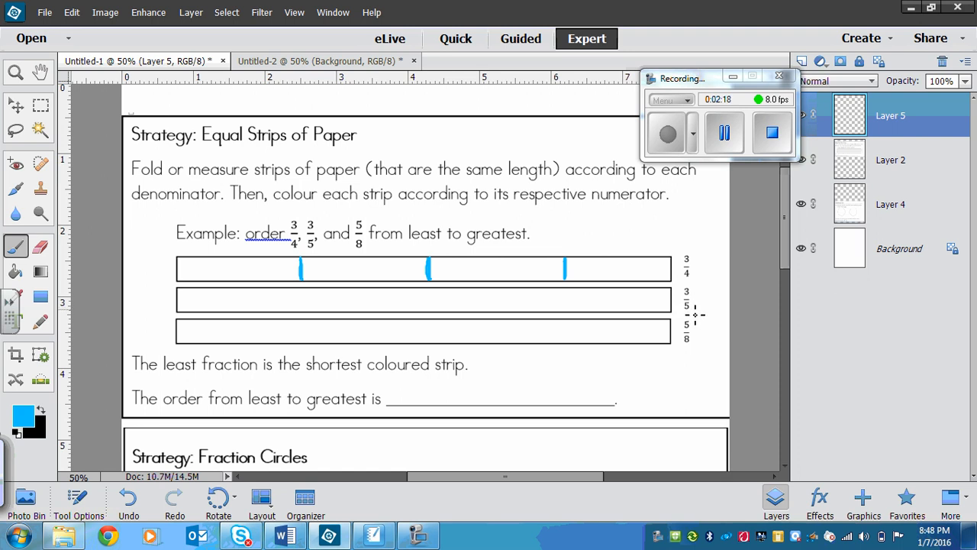
{"action": "mouse_move", "coordinate": [430, 324]}
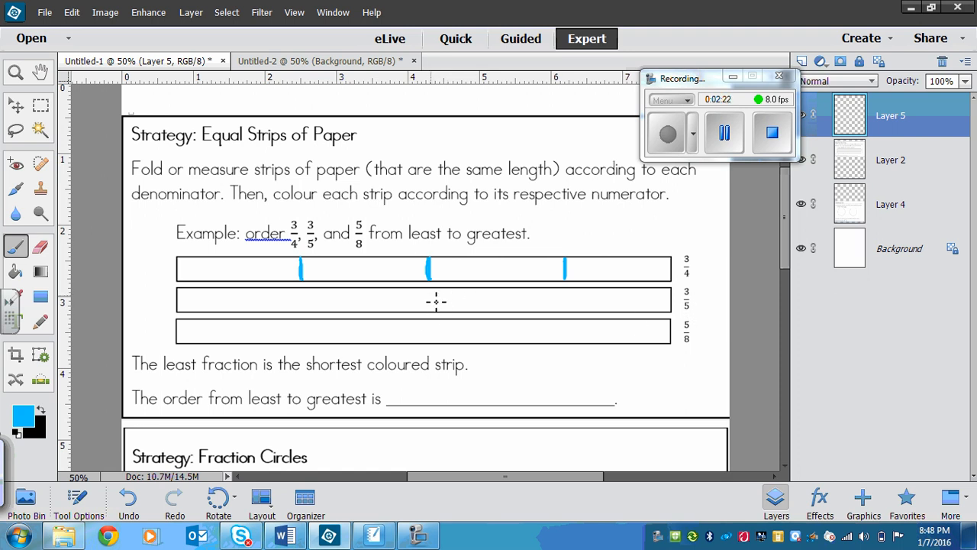
{"action": "mouse_move", "coordinate": [278, 298]}
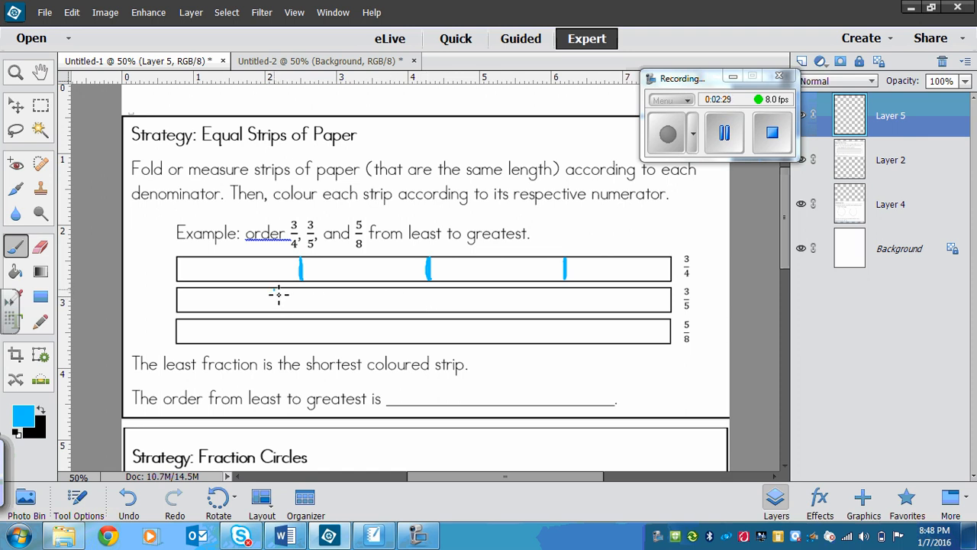
Draw blue divider lines splitting the middle 3/5 strip into fifths.
{"action": "left_click", "coordinate": [275, 298]}
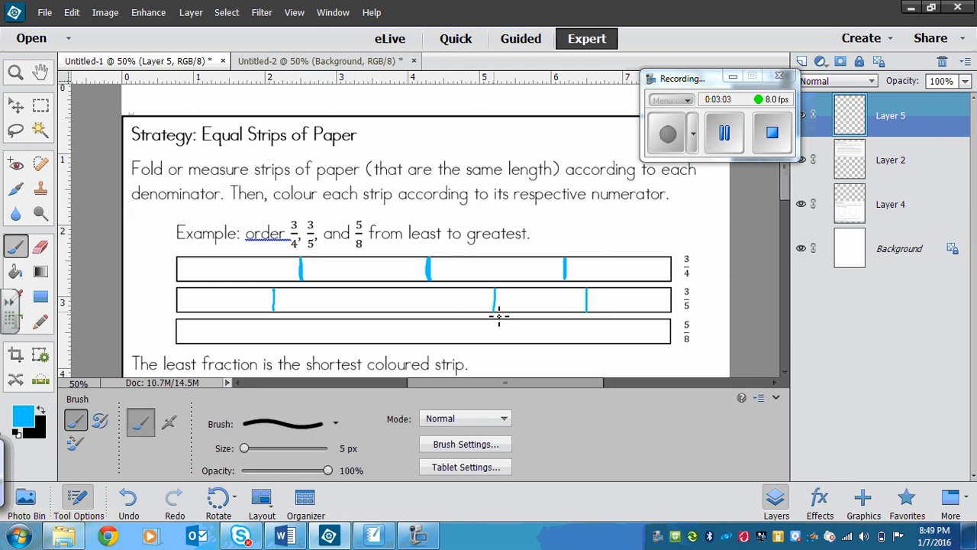
{"action": "left_click", "coordinate": [385, 299]}
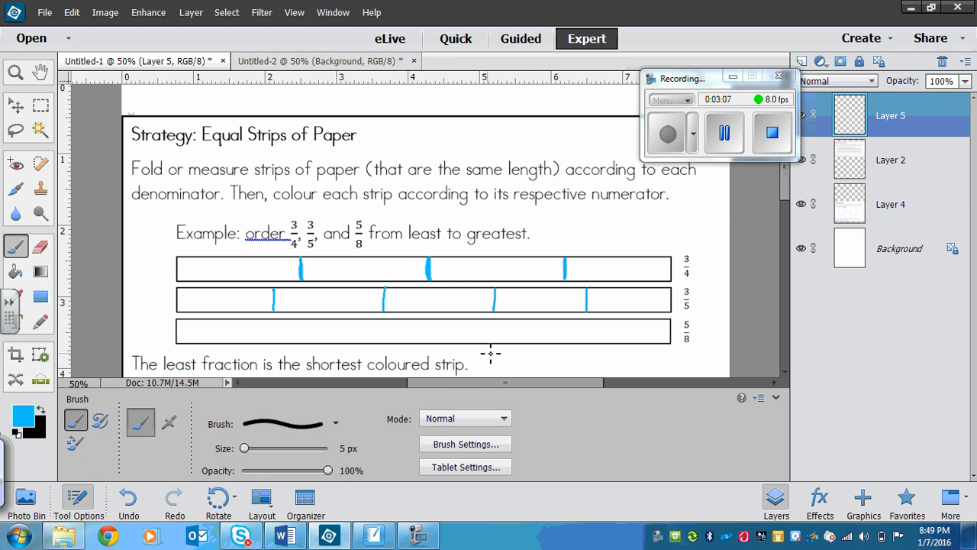
{"action": "mouse_move", "coordinate": [46, 214]}
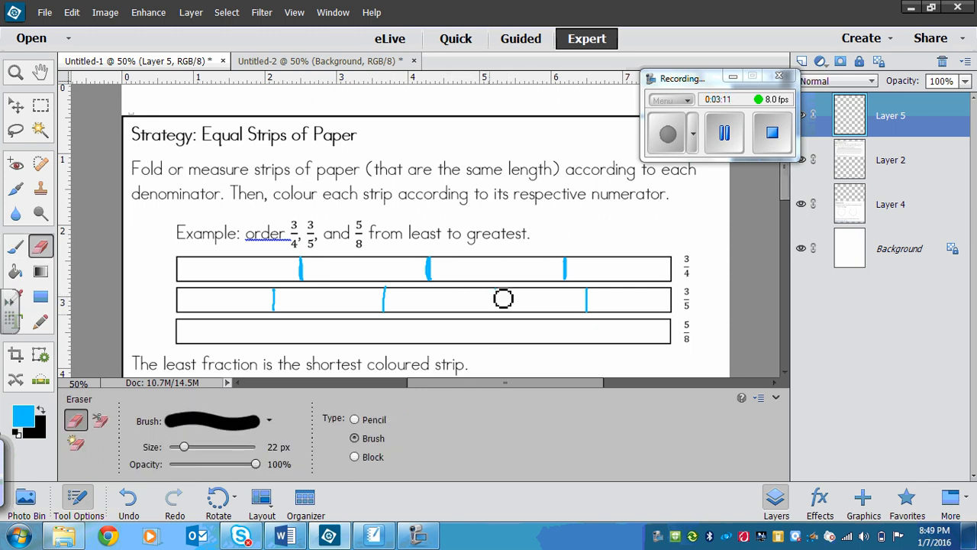
Redraw the erased 3/5 divider, divide the 5/8 strip into eighths and circle denominators 4, 5, 8.
{"action": "left_click", "coordinate": [15, 246]}
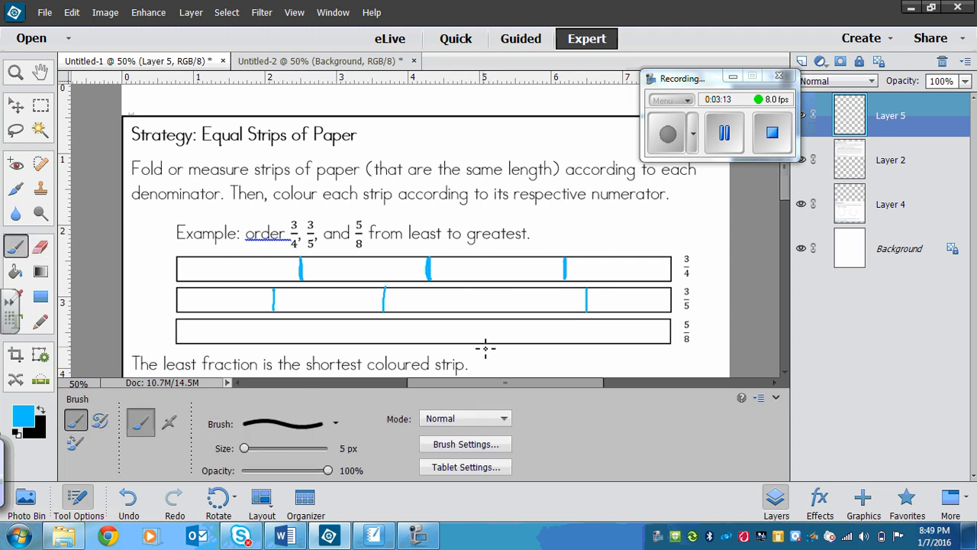
{"action": "left_click", "coordinate": [474, 298]}
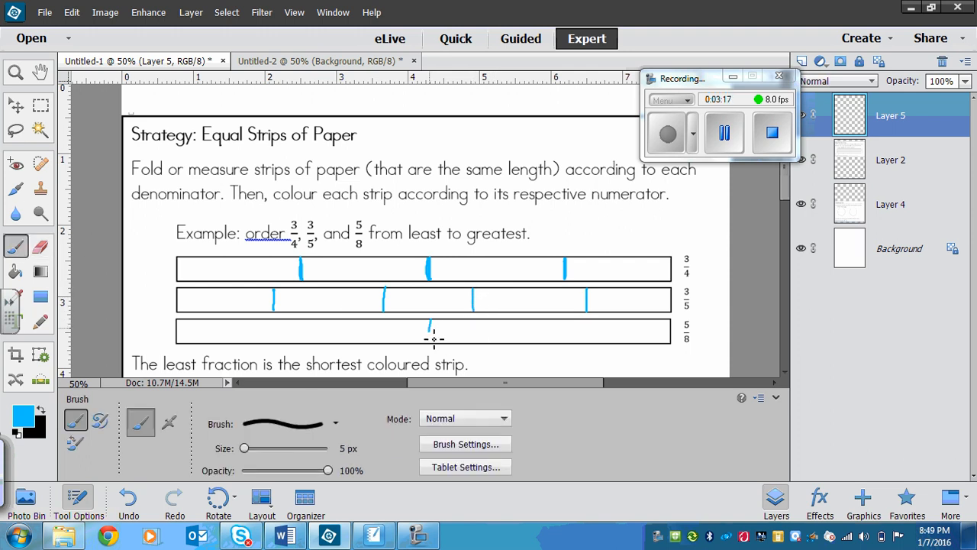
{"action": "left_click", "coordinate": [430, 333]}
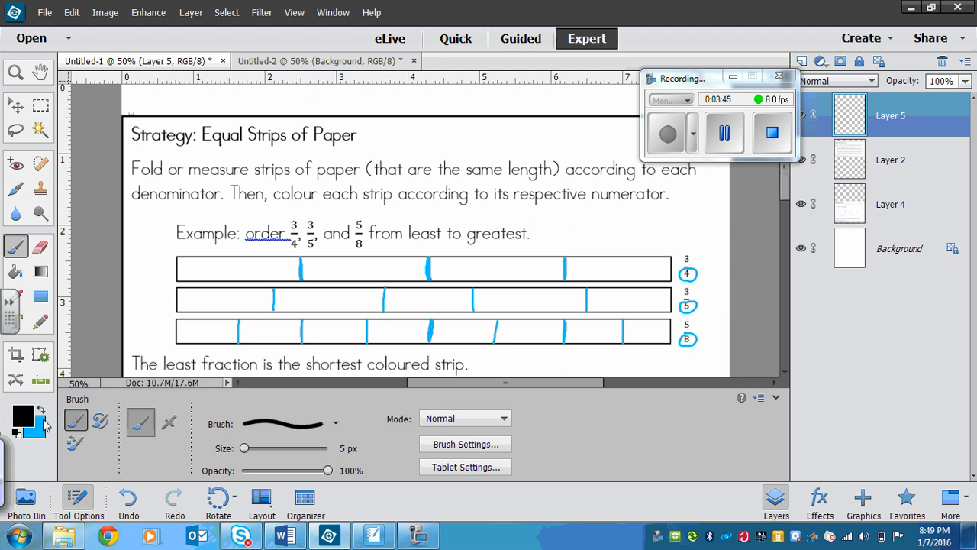
Switch the brush to green and shade three of the four quarters on the top strip.
{"action": "left_click", "coordinate": [21, 415]}
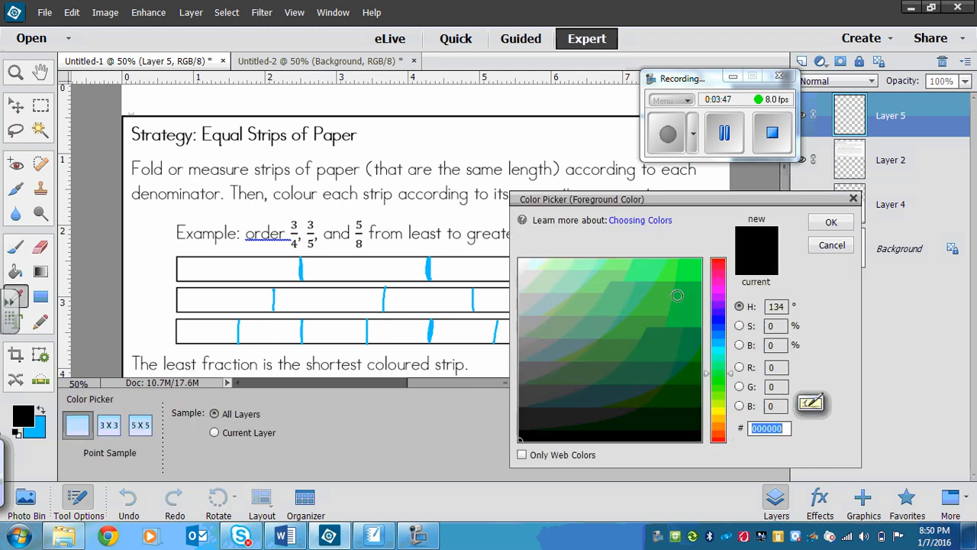
{"action": "left_click", "coordinate": [831, 221]}
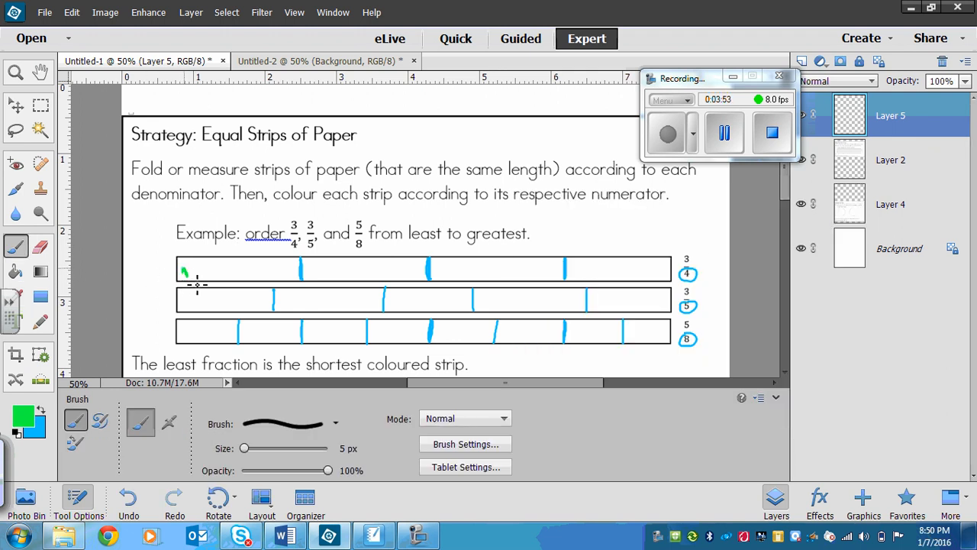
{"action": "left_click_drag", "start_coordinate": [184, 272], "coordinate": [274, 278]}
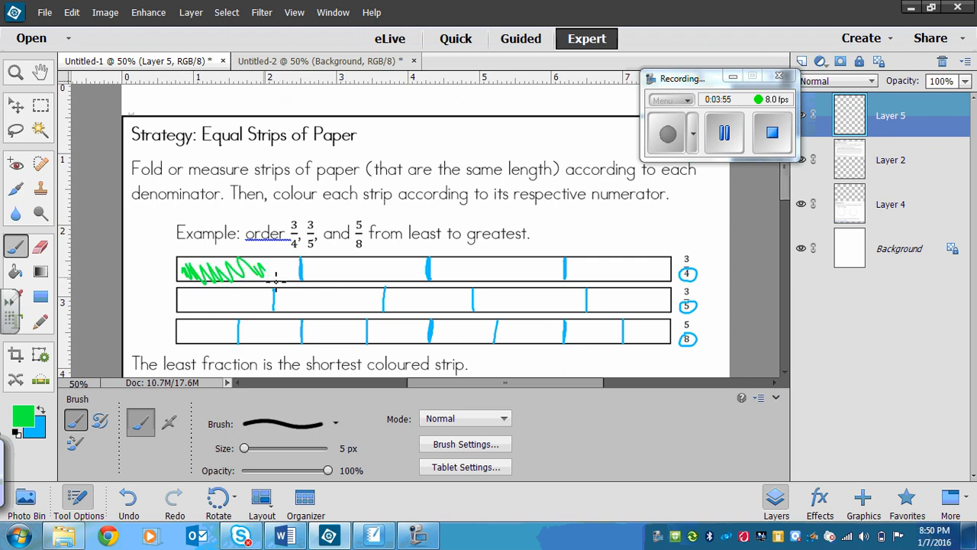
{"action": "left_click_drag", "start_coordinate": [278, 275], "coordinate": [374, 287]}
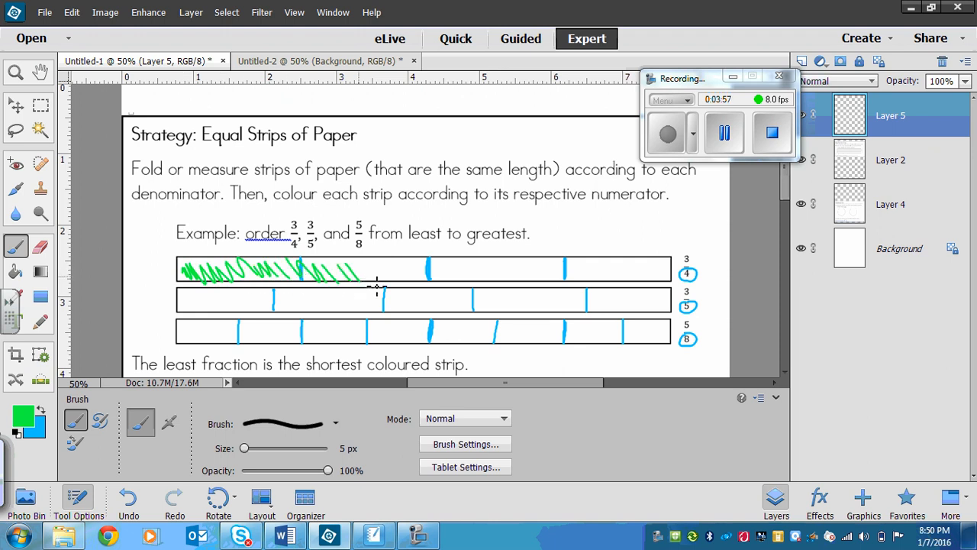
{"action": "left_click_drag", "start_coordinate": [359, 272], "coordinate": [397, 267]}
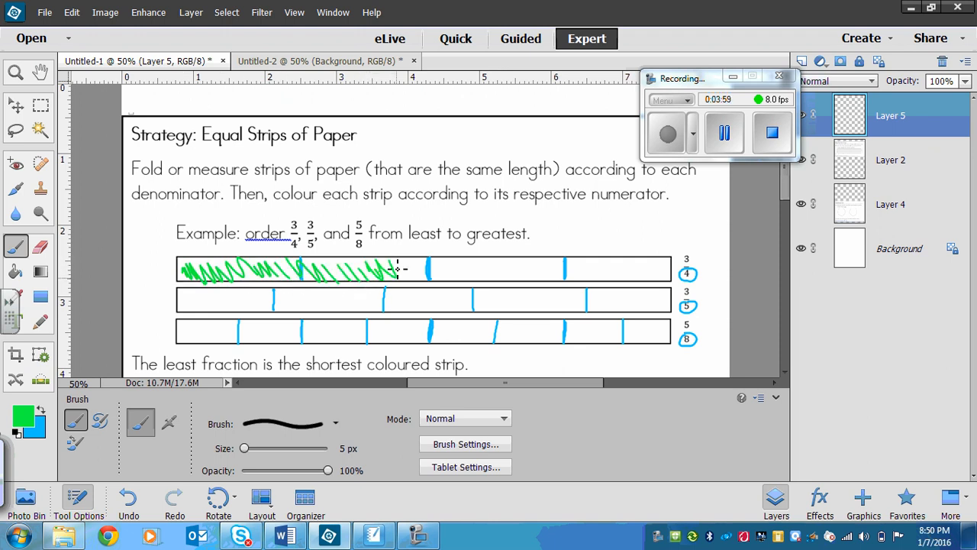
{"action": "left_click_drag", "start_coordinate": [397, 269], "coordinate": [466, 273]}
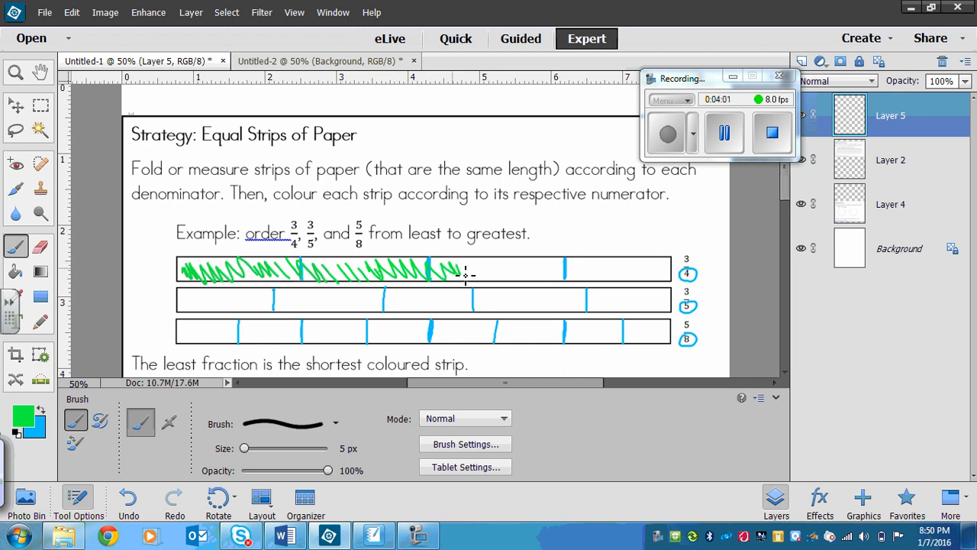
{"action": "left_click_drag", "start_coordinate": [458, 274], "coordinate": [549, 277]}
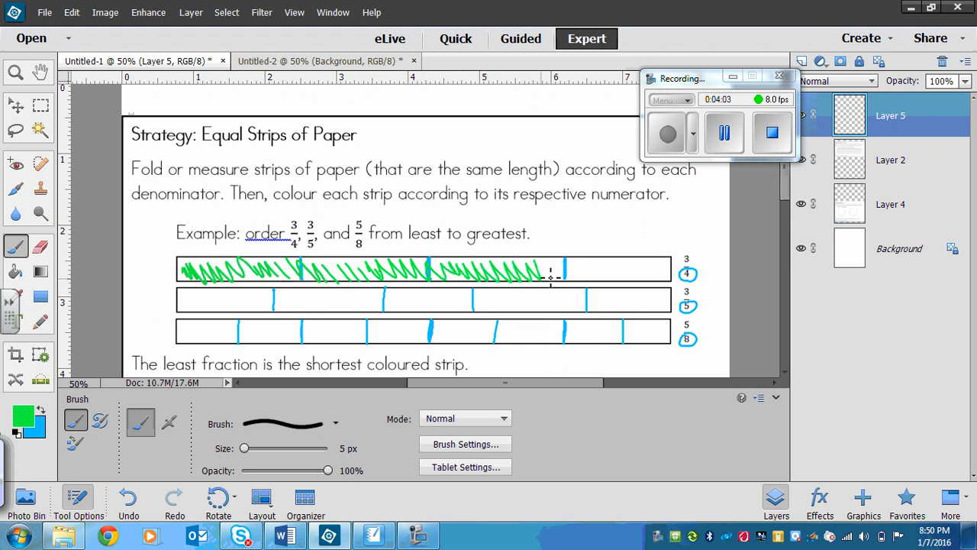
{"action": "left_click_drag", "start_coordinate": [550, 275], "coordinate": [334, 260]}
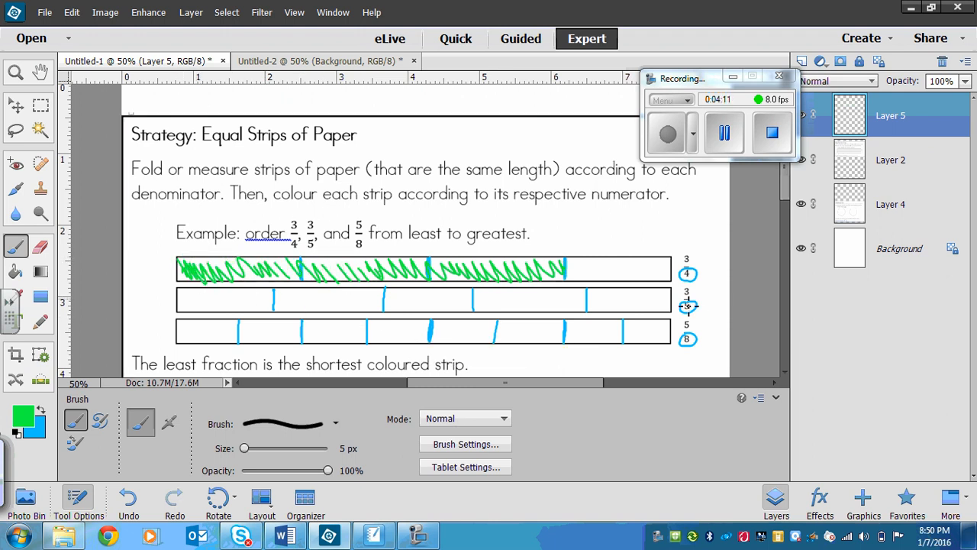
Shade three fifths of the middle strip and five eighths of the bottom strip green.
{"action": "left_click_drag", "start_coordinate": [181, 308], "coordinate": [217, 303]}
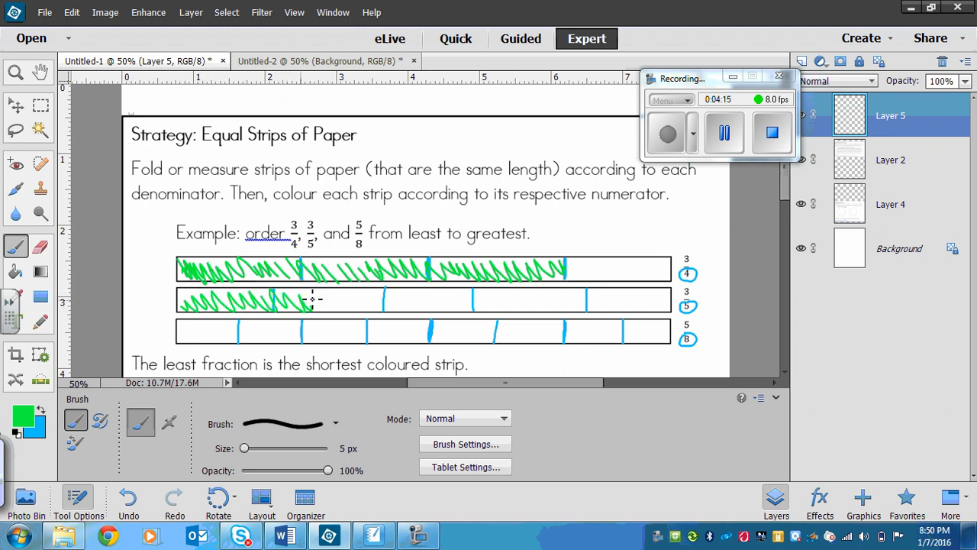
{"action": "left_click_drag", "start_coordinate": [309, 299], "coordinate": [415, 299]}
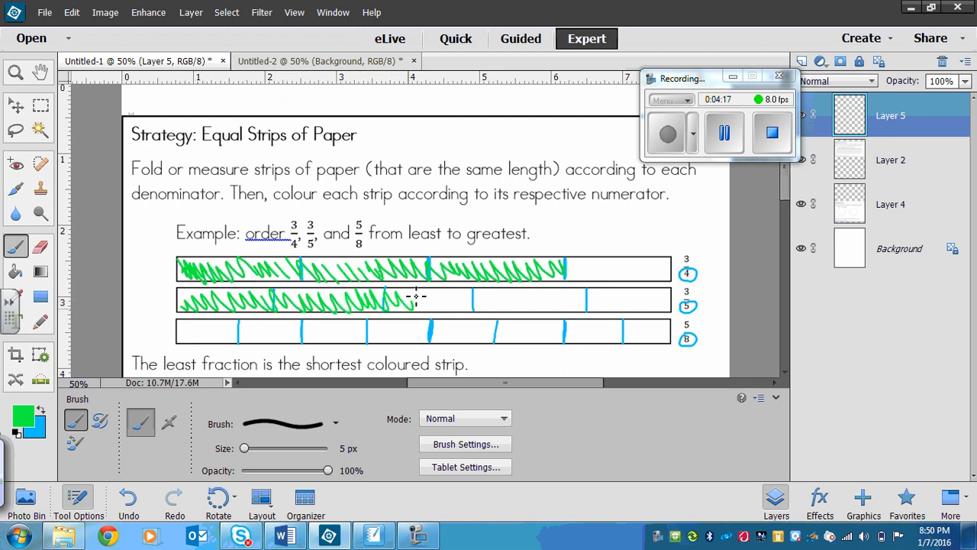
{"action": "left_click_drag", "start_coordinate": [413, 299], "coordinate": [473, 299]}
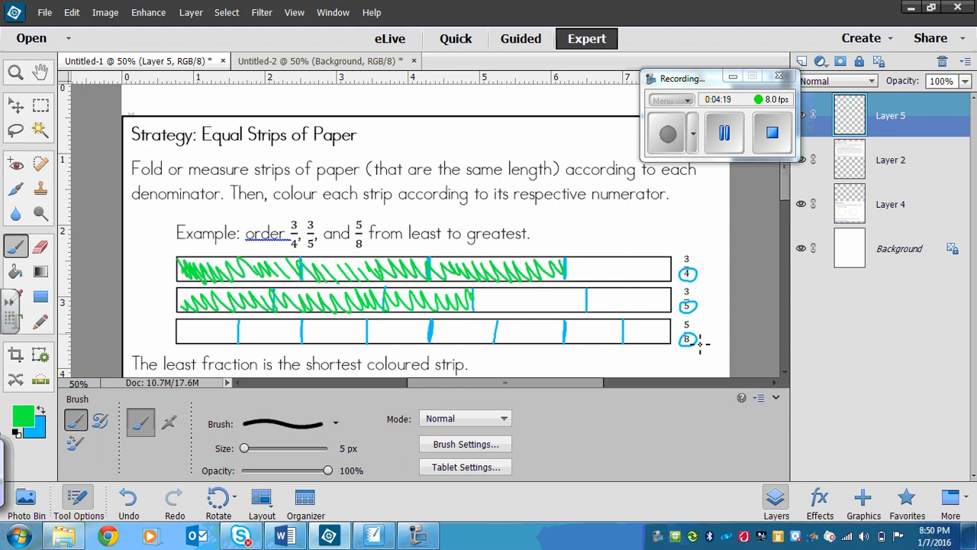
{"action": "left_click_drag", "start_coordinate": [191, 329], "coordinate": [214, 333]}
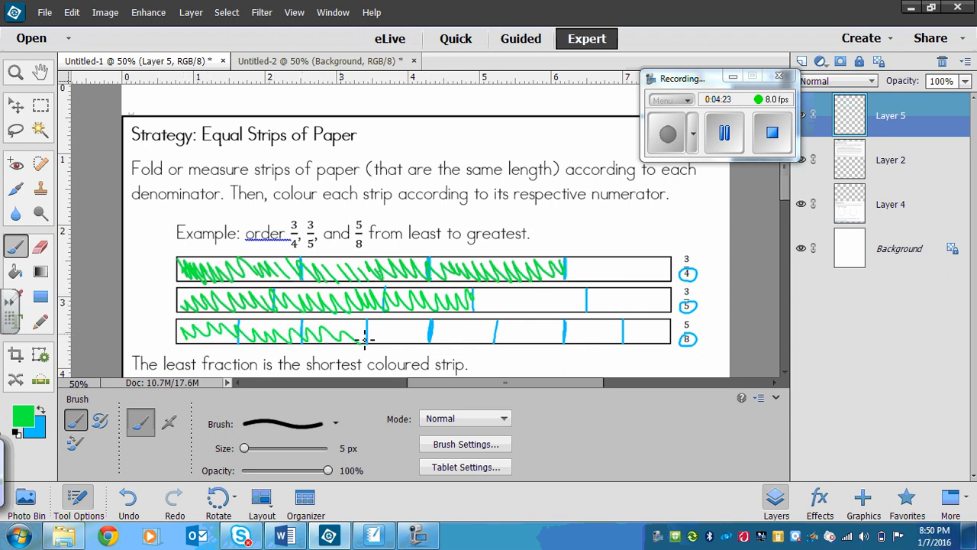
{"action": "left_click_drag", "start_coordinate": [363, 339], "coordinate": [501, 336]}
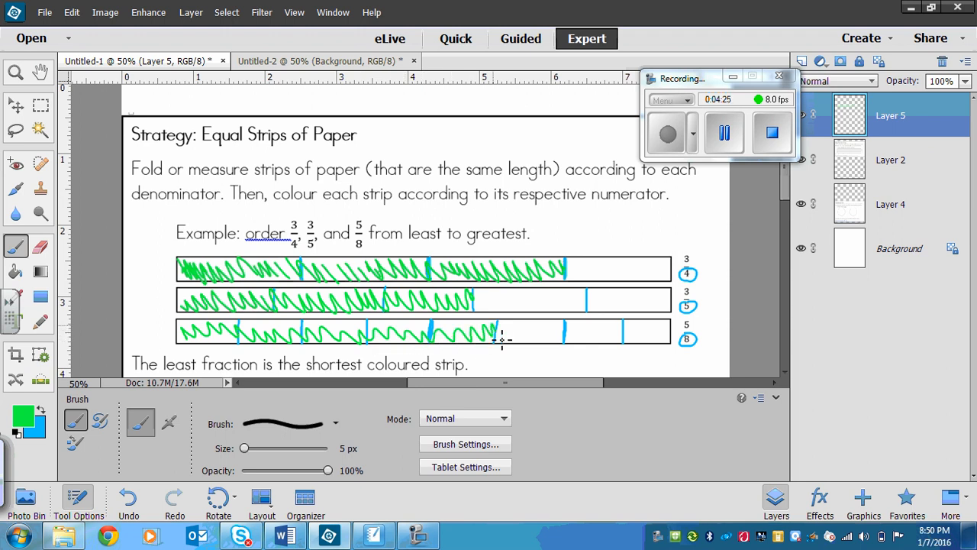
{"action": "left_click_drag", "start_coordinate": [241, 330], "coordinate": [496, 333]}
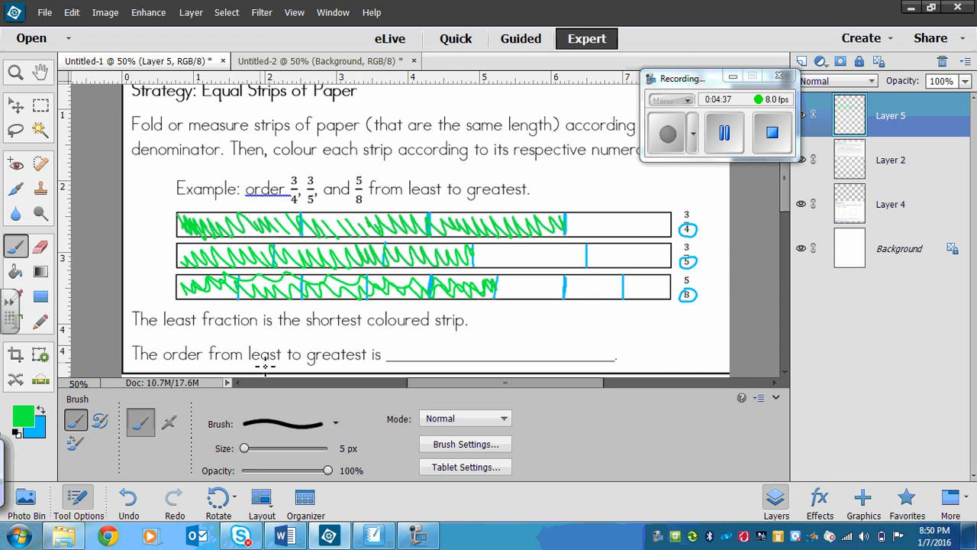
{"action": "mouse_move", "coordinate": [397, 335]}
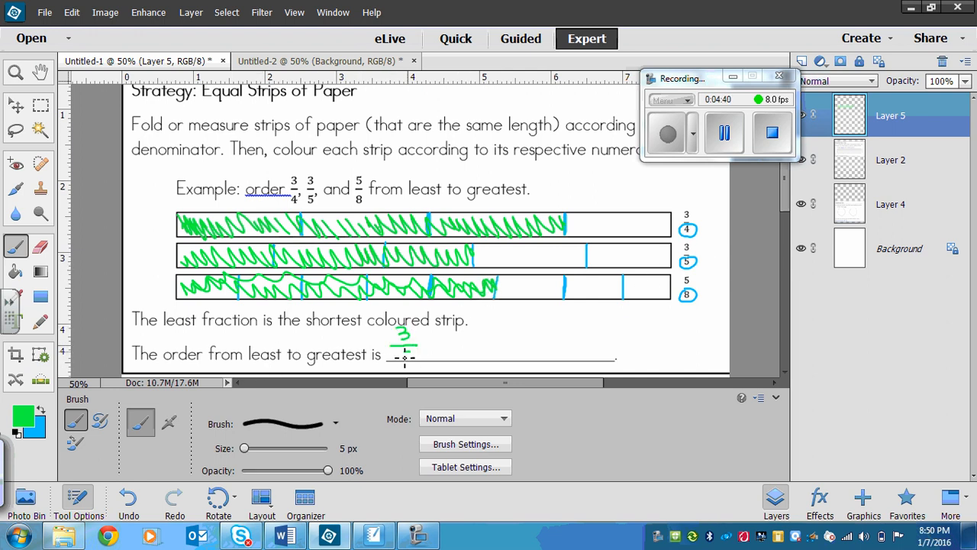
Handwrite the order 3/5, 5/8, 3/4 from least to greatest on the answer line.
{"action": "left_click_drag", "start_coordinate": [397, 351], "coordinate": [405, 374]}
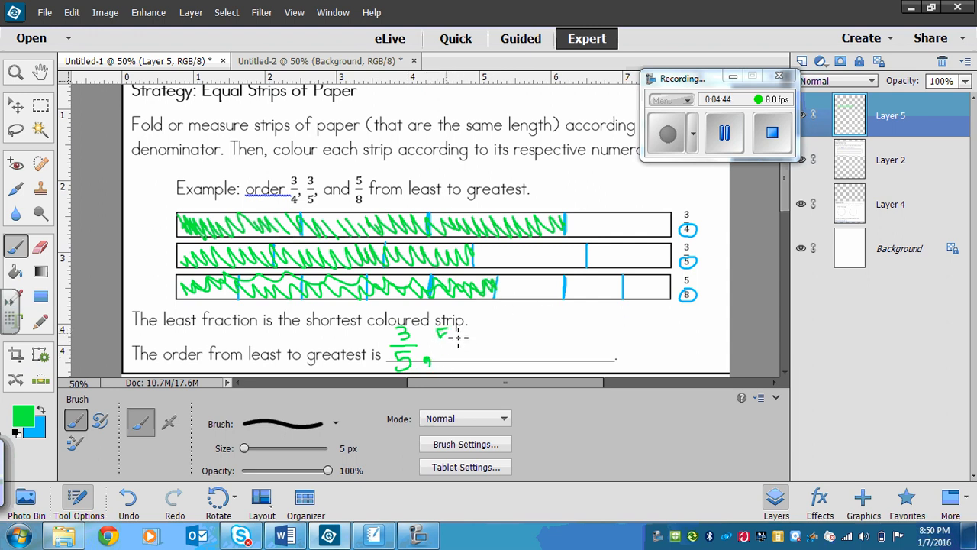
{"action": "left_click_drag", "start_coordinate": [442, 333], "coordinate": [455, 364]}
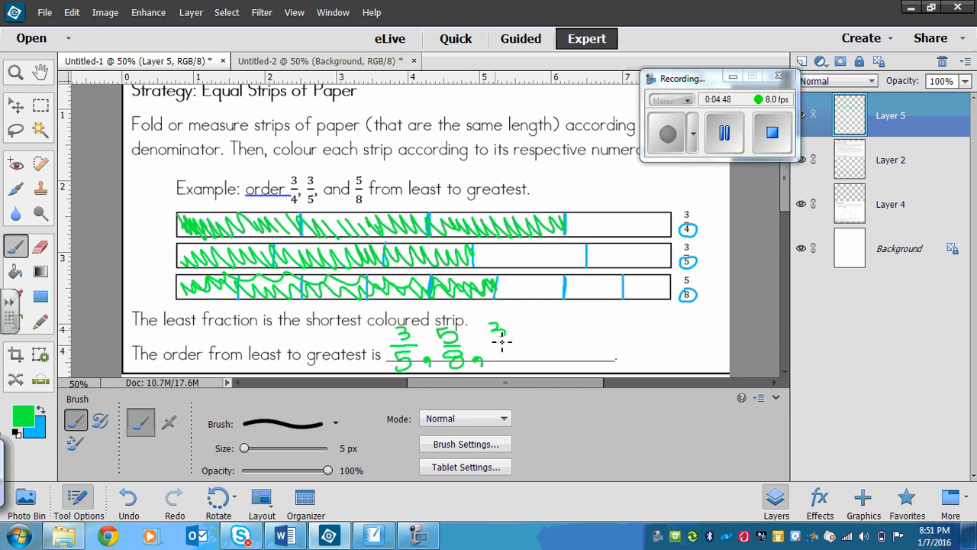
{"action": "left_click_drag", "start_coordinate": [492, 328], "coordinate": [512, 359]}
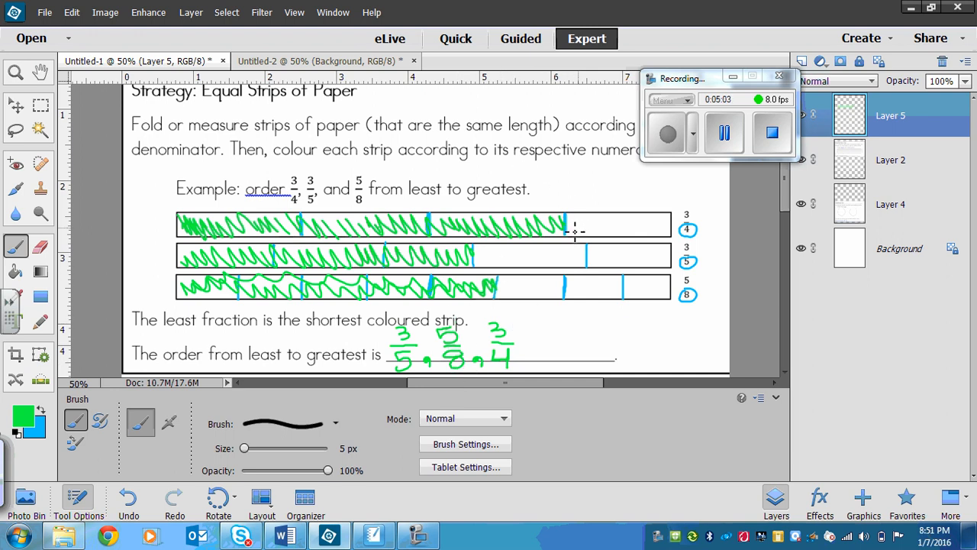
{"action": "mouse_move", "coordinate": [379, 232]}
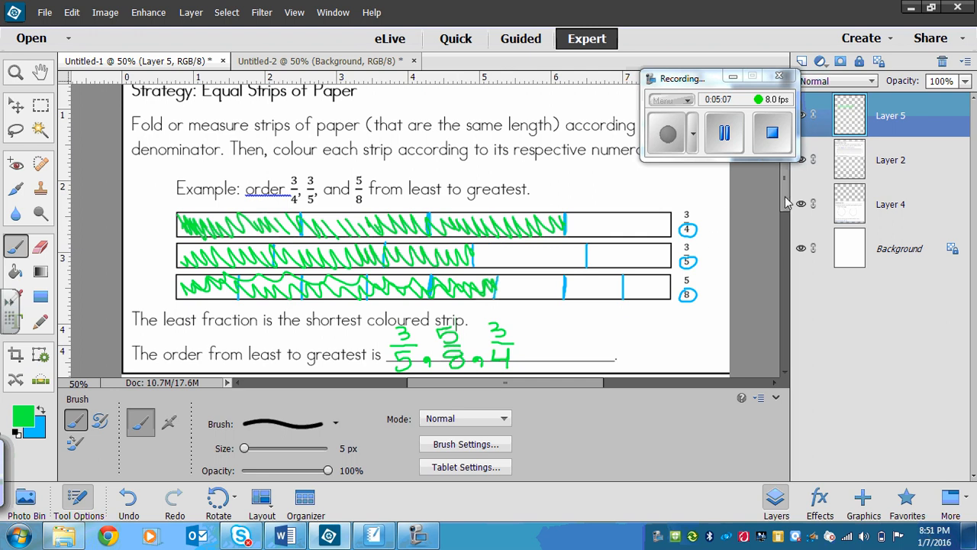
Scroll to the Fraction Circles example comparing 3/4 and 5/8 and test a stroke on the left circle.
{"action": "scroll", "scroll_direction": "down", "scroll_amount": 3}
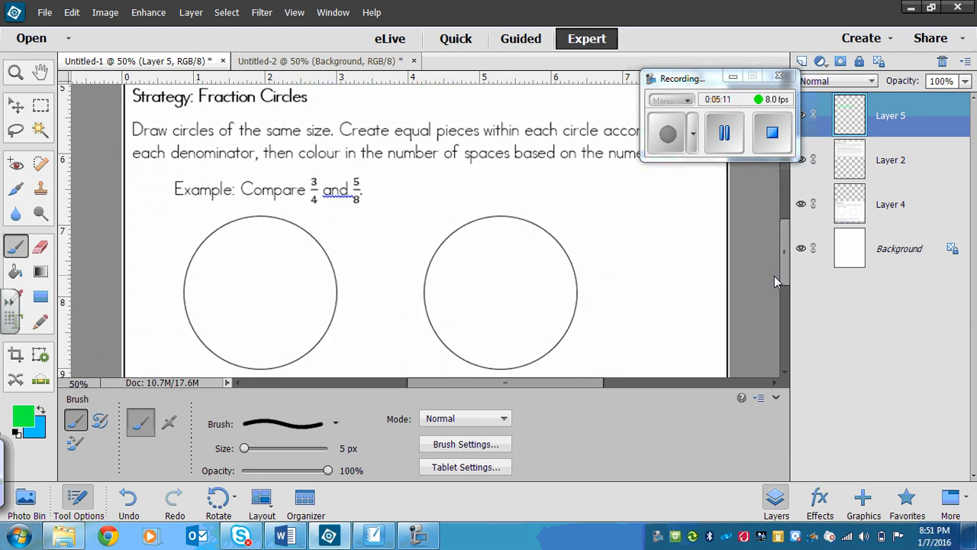
{"action": "mouse_move", "coordinate": [504, 302]}
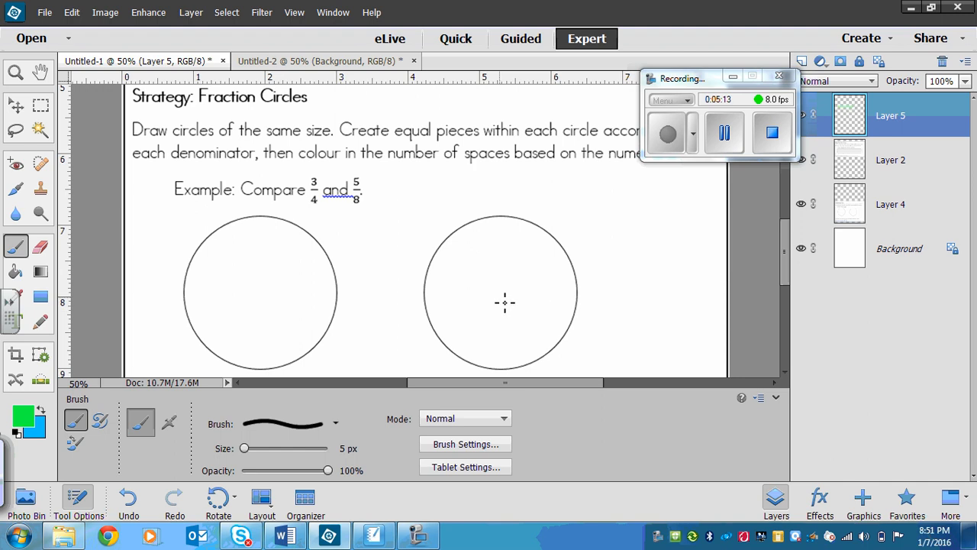
{"action": "mouse_move", "coordinate": [494, 295]}
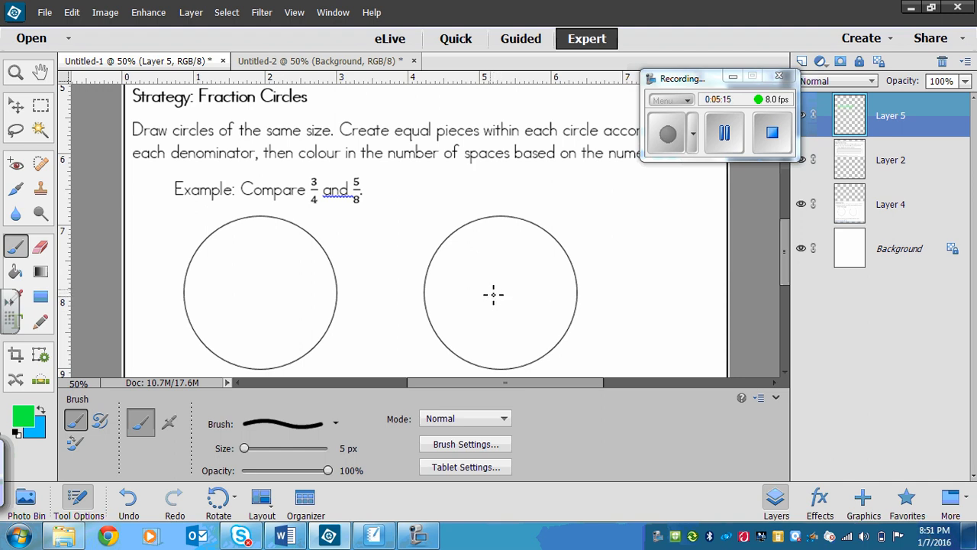
{"action": "mouse_move", "coordinate": [446, 175]}
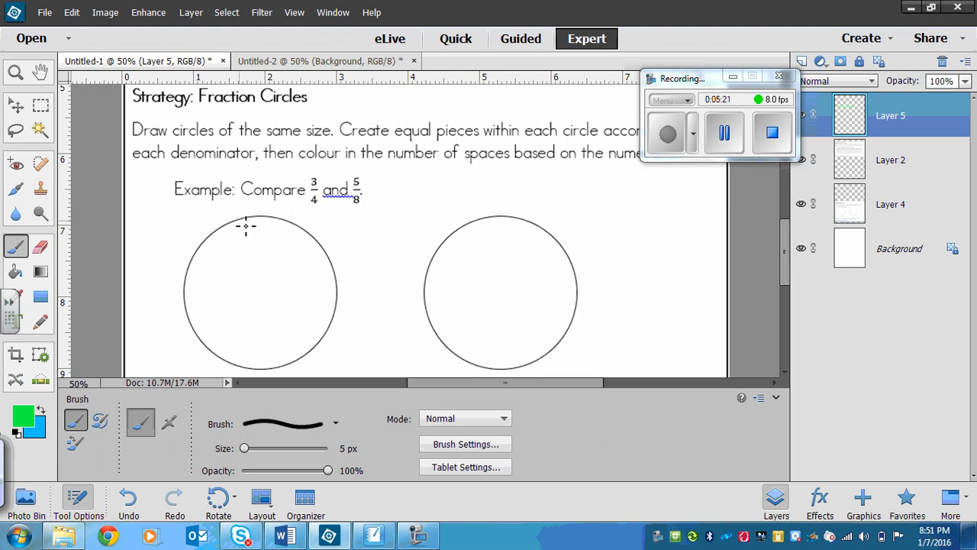
{"action": "mouse_move", "coordinate": [262, 226]}
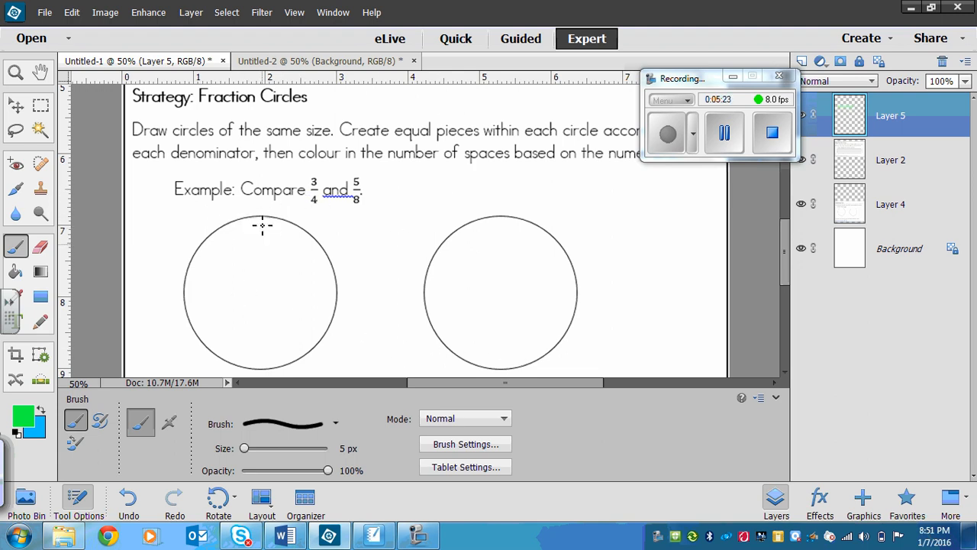
{"action": "mouse_move", "coordinate": [513, 194]}
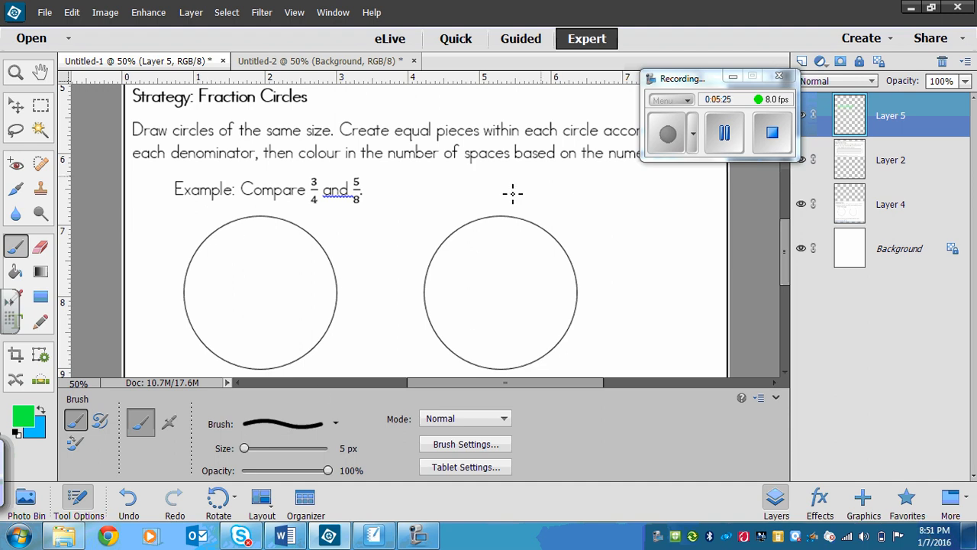
{"action": "mouse_move", "coordinate": [437, 202]}
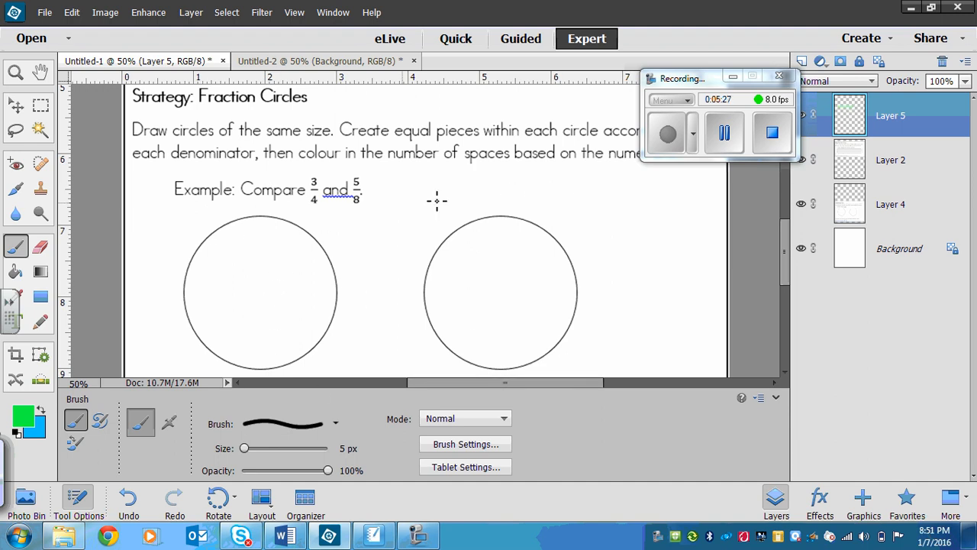
{"action": "mouse_move", "coordinate": [319, 171]}
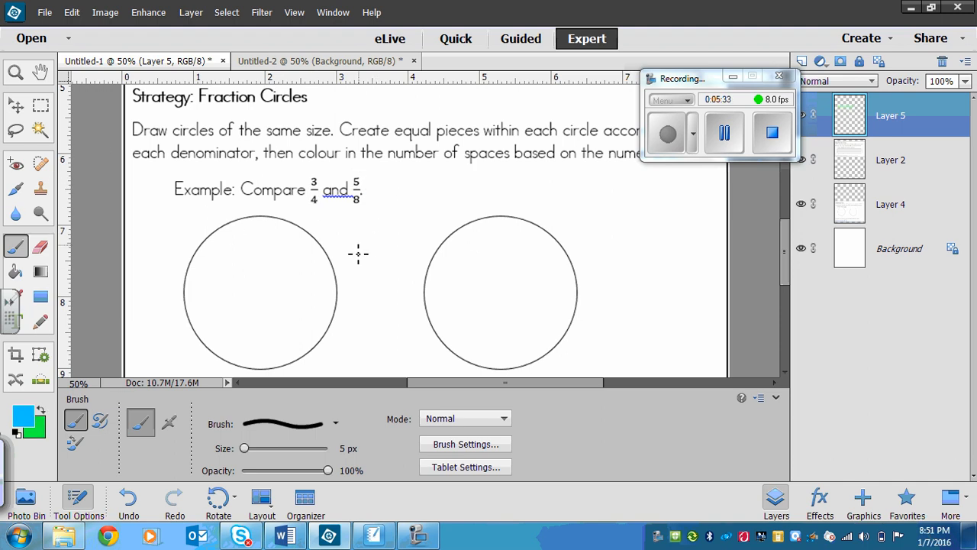
{"action": "mouse_move", "coordinate": [246, 240]}
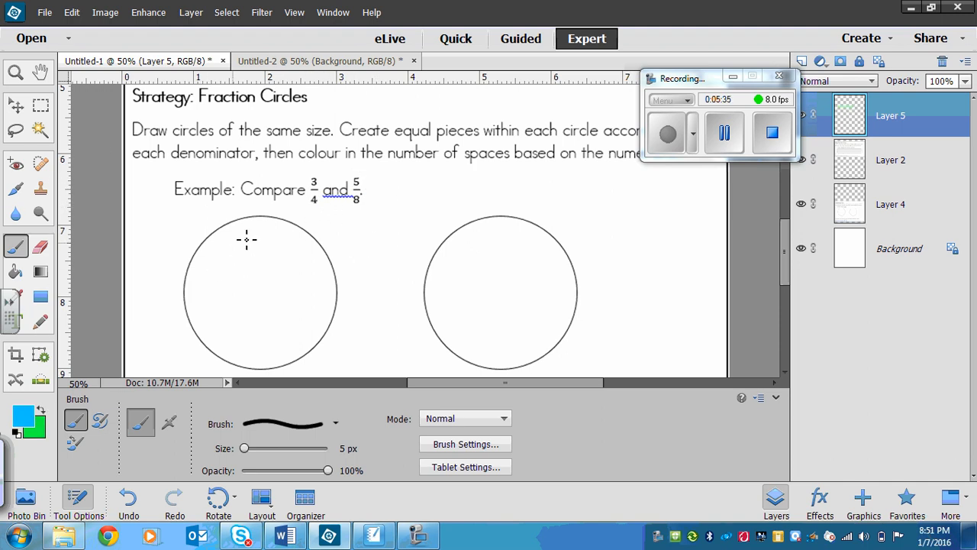
{"action": "mouse_move", "coordinate": [266, 222]}
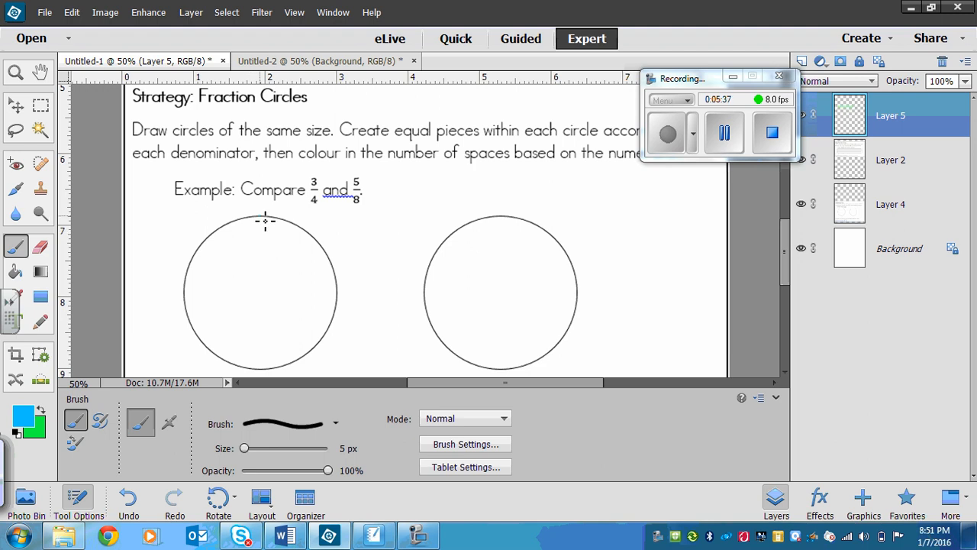
{"action": "left_click_drag", "start_coordinate": [259, 220], "coordinate": [266, 293]}
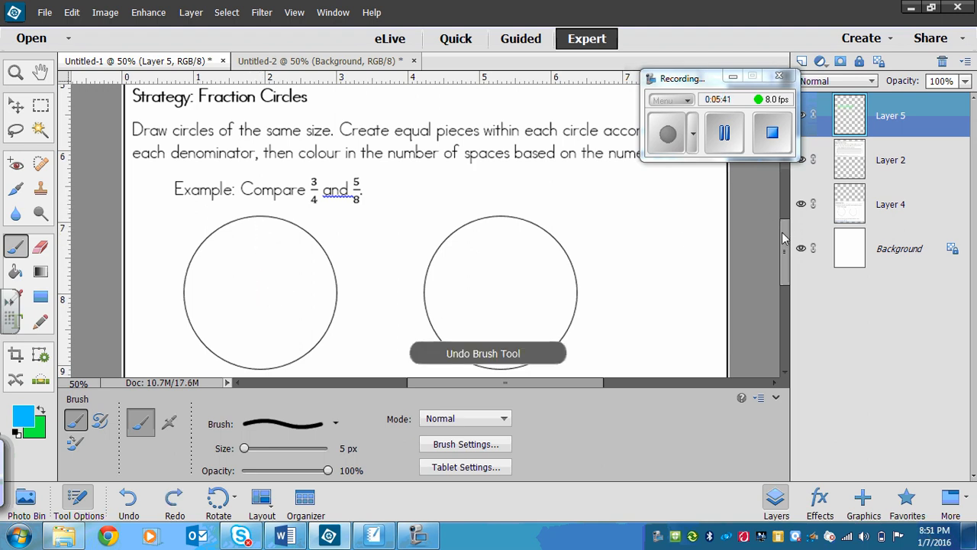
Divide the 3/4 circle into quarters and cross the 5/8 circle with vertical and horizontal lines.
{"action": "scroll", "scroll_direction": "down", "scroll_amount": 3}
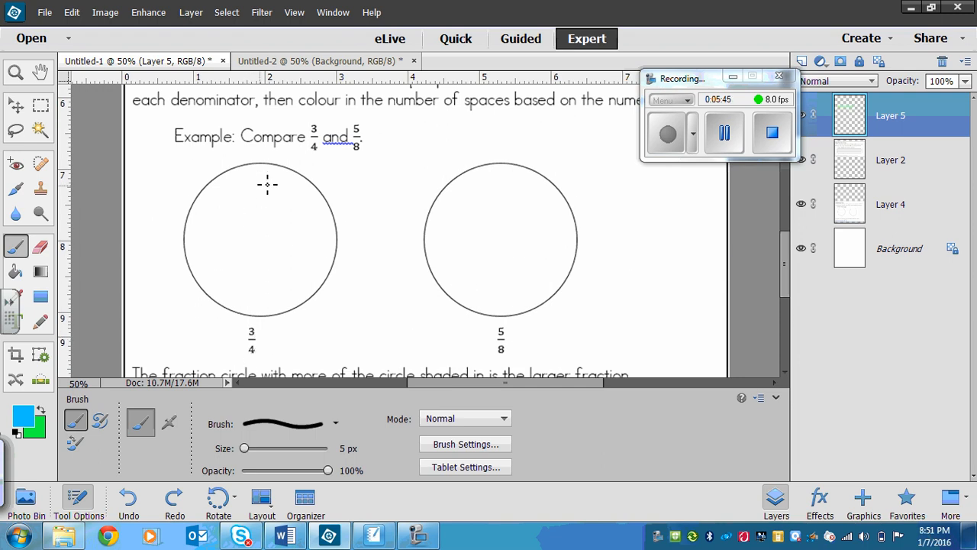
{"action": "left_click_drag", "start_coordinate": [259, 162], "coordinate": [263, 302]}
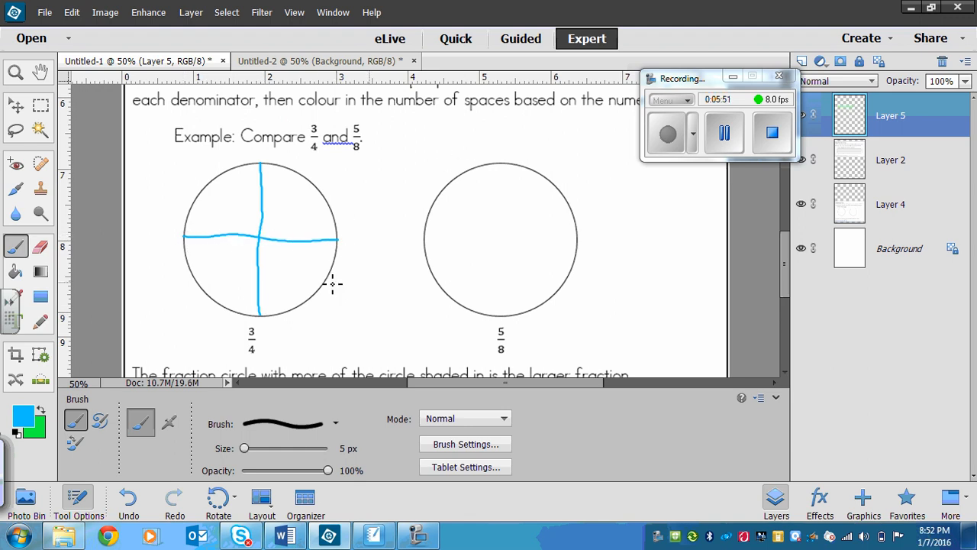
{"action": "mouse_move", "coordinate": [516, 349]}
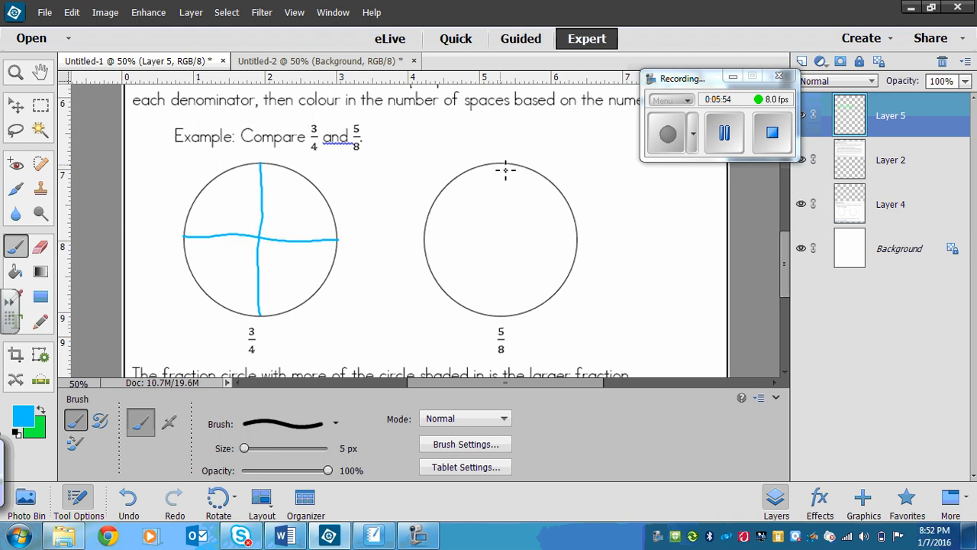
{"action": "left_click_drag", "start_coordinate": [501, 165], "coordinate": [501, 319]}
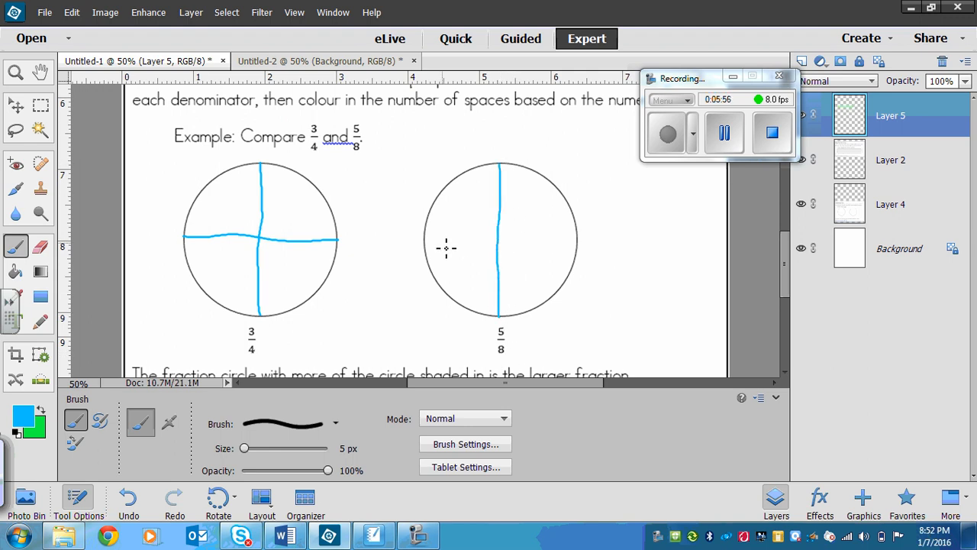
{"action": "left_click_drag", "start_coordinate": [424, 242], "coordinate": [527, 242]}
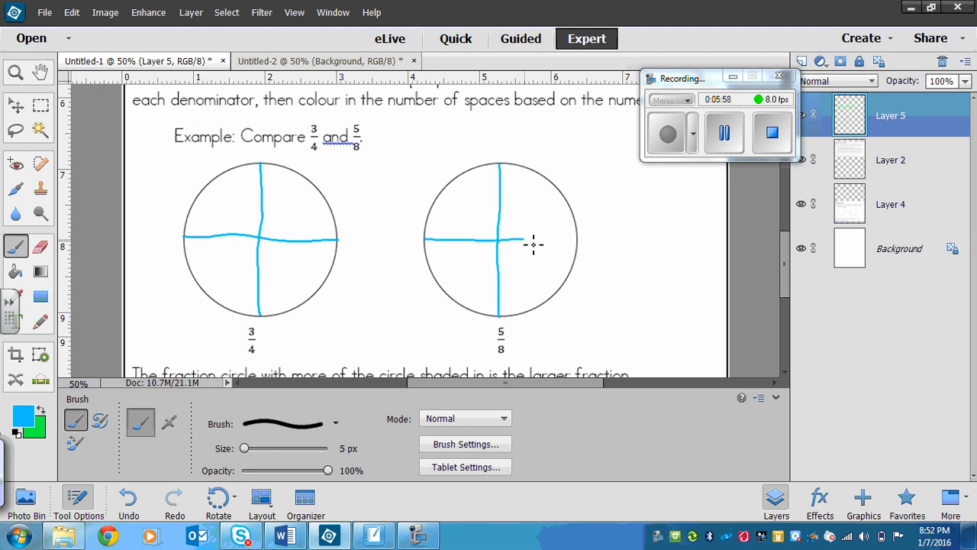
Add diagonal lines so the 5/8 circle is split into eight equal parts.
{"action": "left_click_drag", "start_coordinate": [527, 241], "coordinate": [577, 241]}
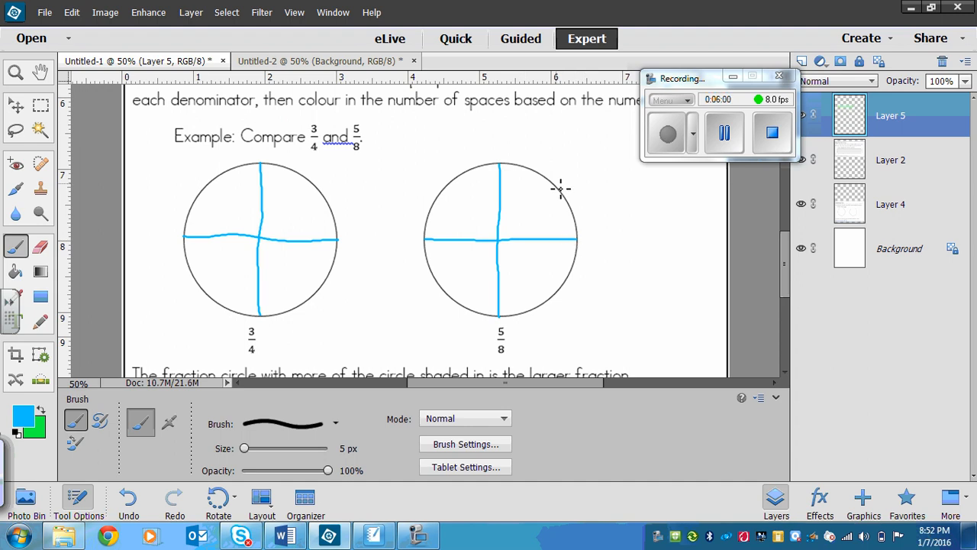
{"action": "left_click_drag", "start_coordinate": [491, 253], "coordinate": [559, 188]}
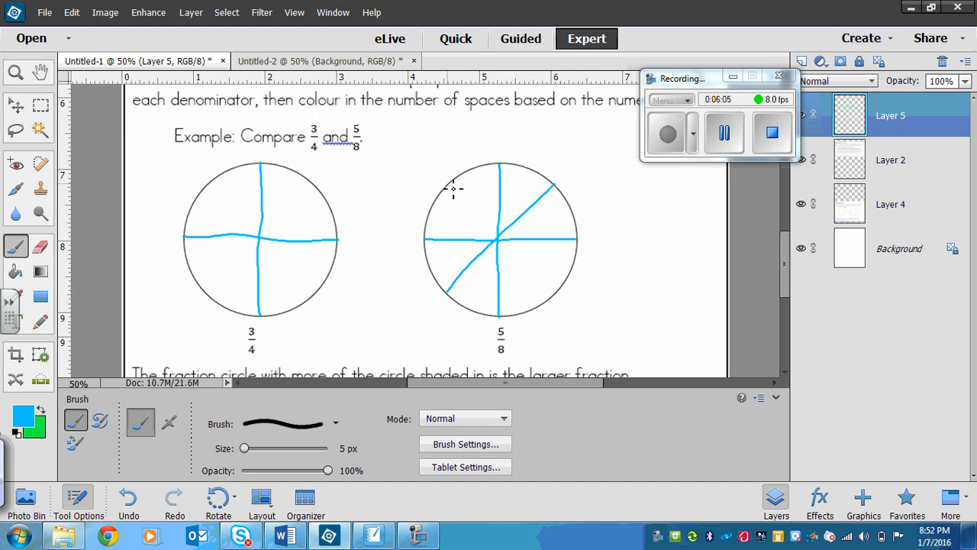
{"action": "left_click_drag", "start_coordinate": [450, 186], "coordinate": [534, 275]}
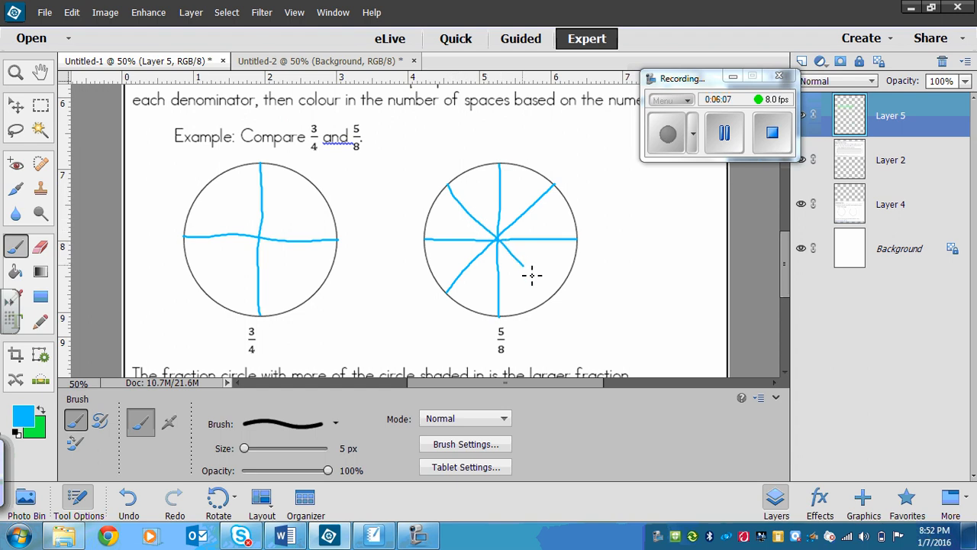
{"action": "left_click_drag", "start_coordinate": [519, 263], "coordinate": [550, 298]}
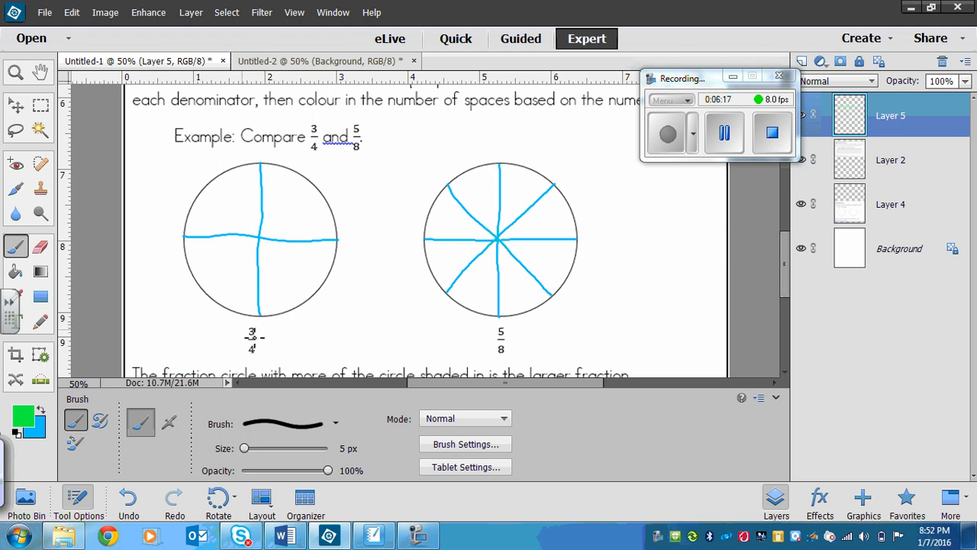
Shade 3/4 and 5/8 of the circles green, add arrows and mark 3/4 > 5/8 in the box.
{"action": "left_click_drag", "start_coordinate": [201, 226], "coordinate": [195, 232]}
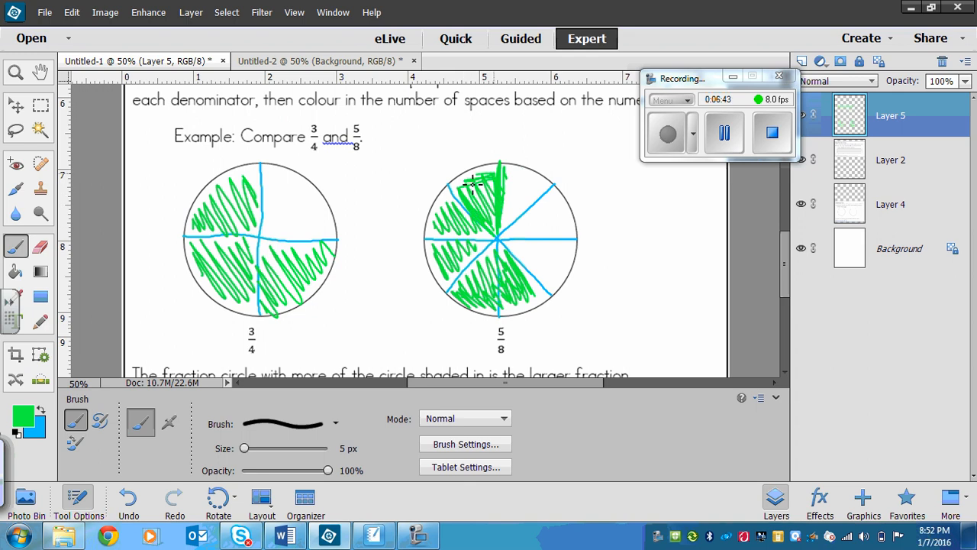
{"action": "left_click_drag", "start_coordinate": [451, 168], "coordinate": [415, 229]}
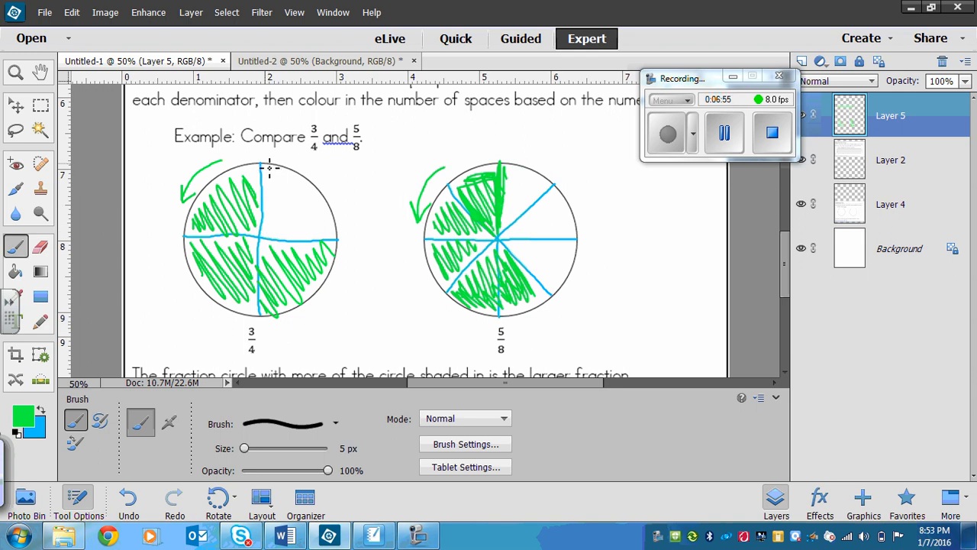
{"action": "mouse_move", "coordinate": [522, 168]}
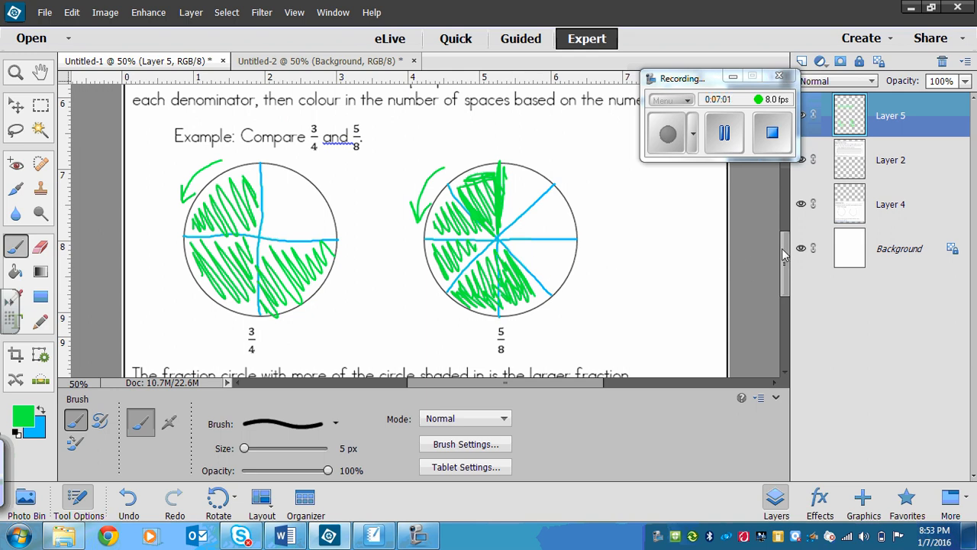
{"action": "scroll", "scroll_direction": "down", "scroll_amount": 3}
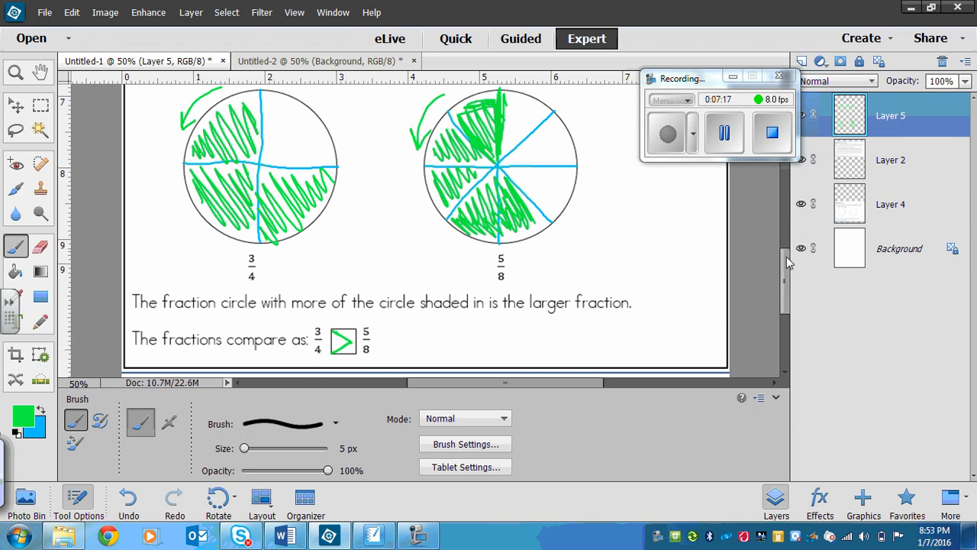
Switch to the Number Line handout and make its drawing Layer 5 visible.
{"action": "scroll", "scroll_direction": "down", "scroll_amount": 3}
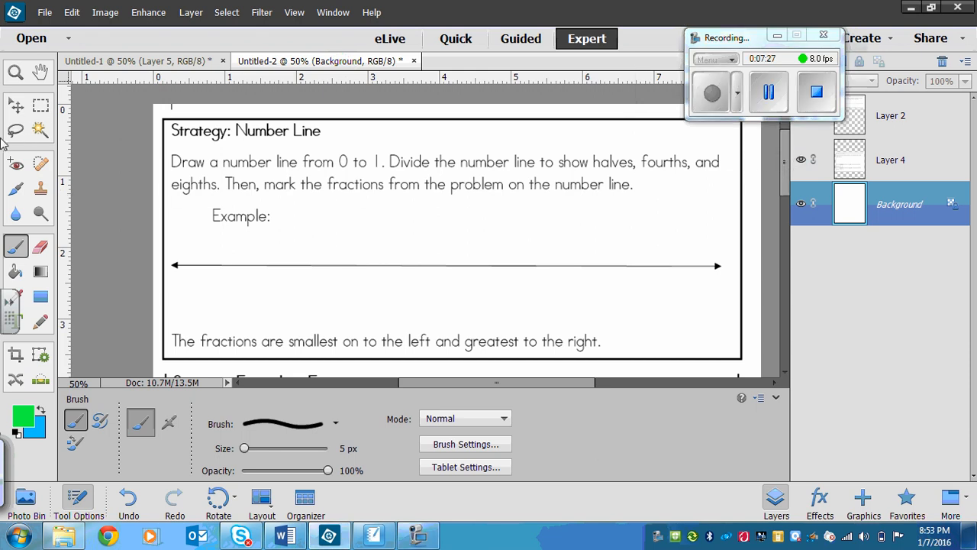
{"action": "left_click", "coordinate": [15, 103]}
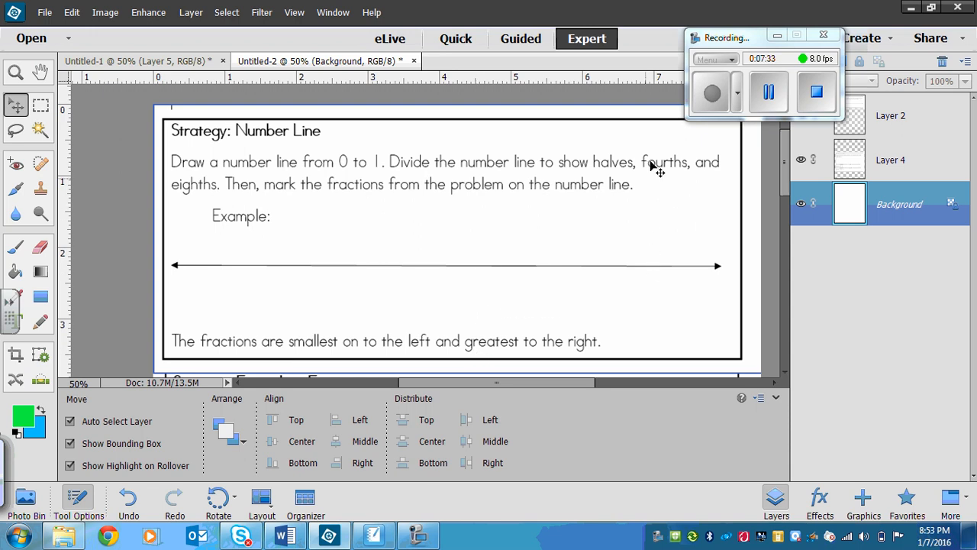
{"action": "mouse_move", "coordinate": [702, 160]}
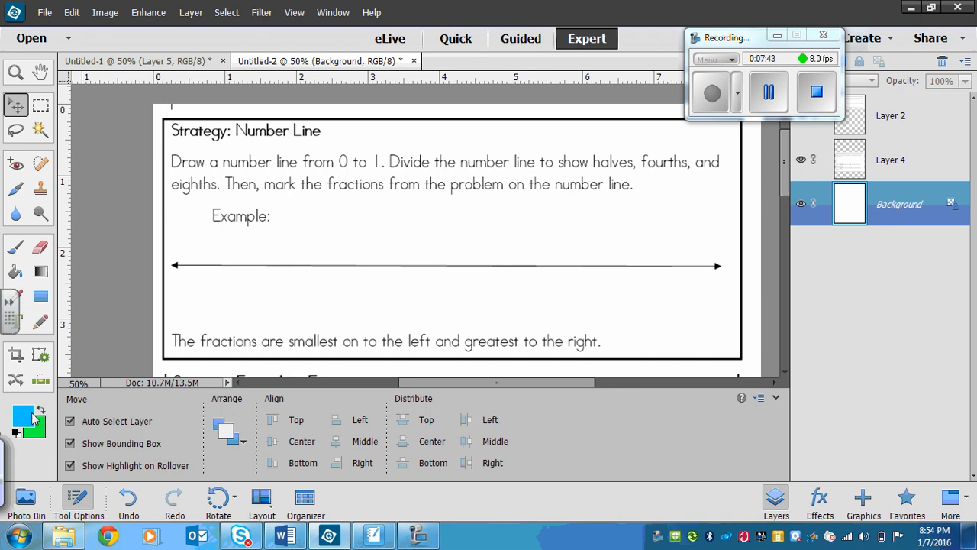
{"action": "left_click", "coordinate": [23, 416]}
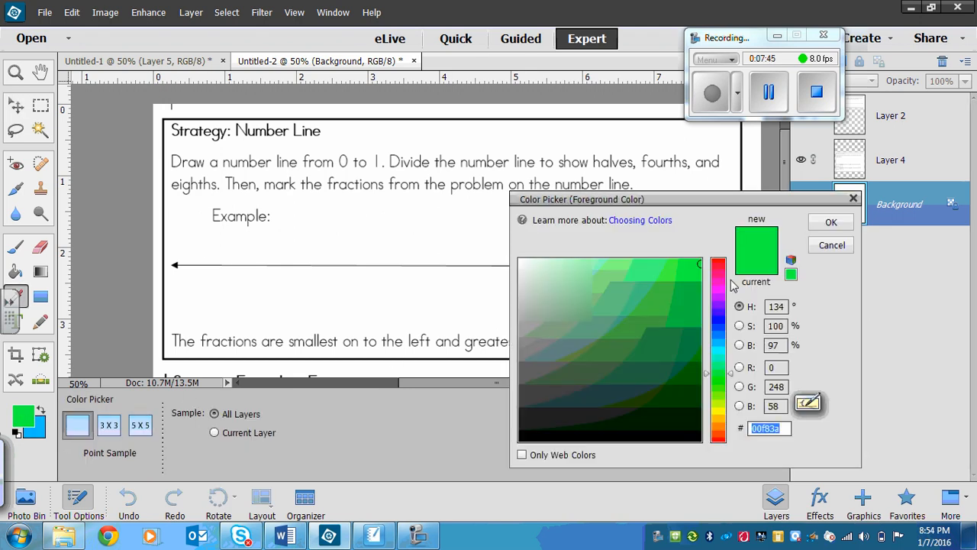
{"action": "left_click", "coordinate": [831, 221]}
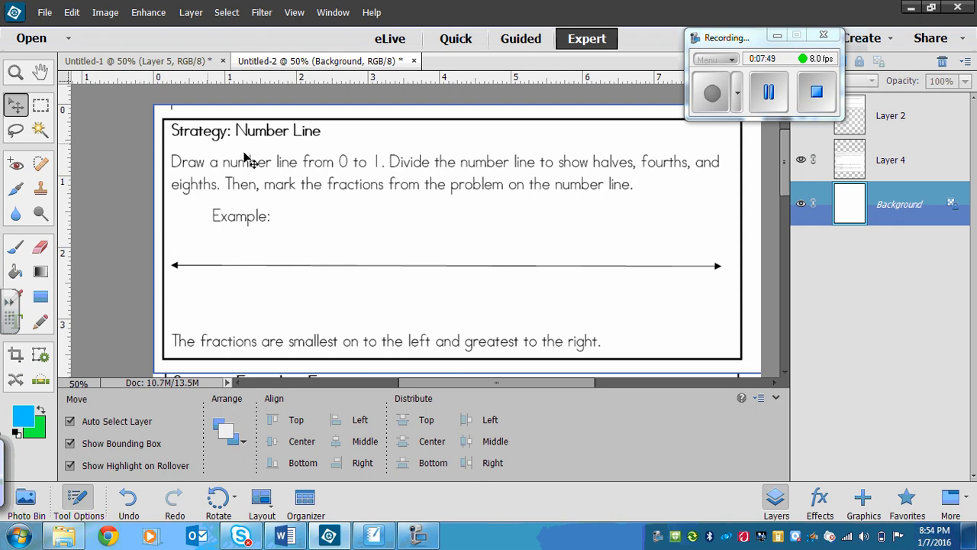
{"action": "mouse_move", "coordinate": [327, 208]}
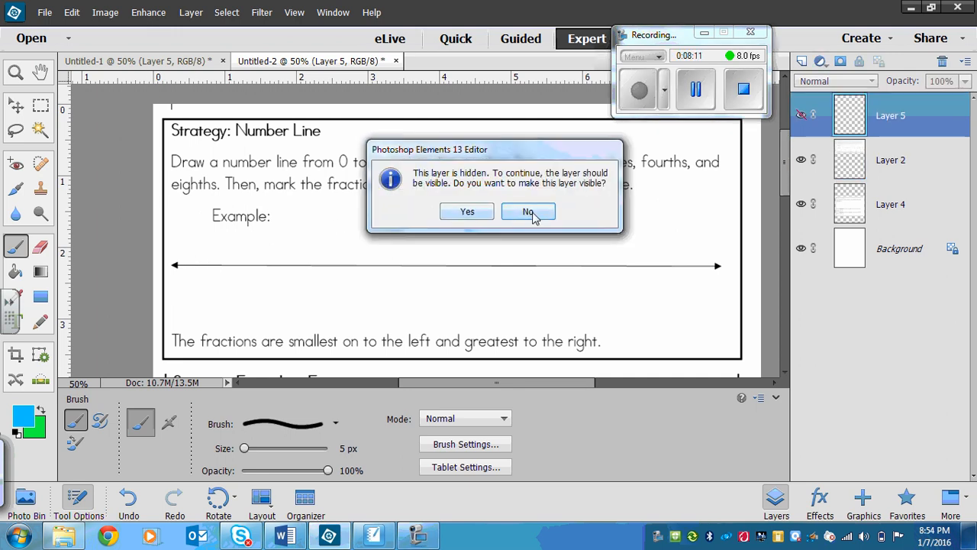
{"action": "left_click", "coordinate": [528, 211]}
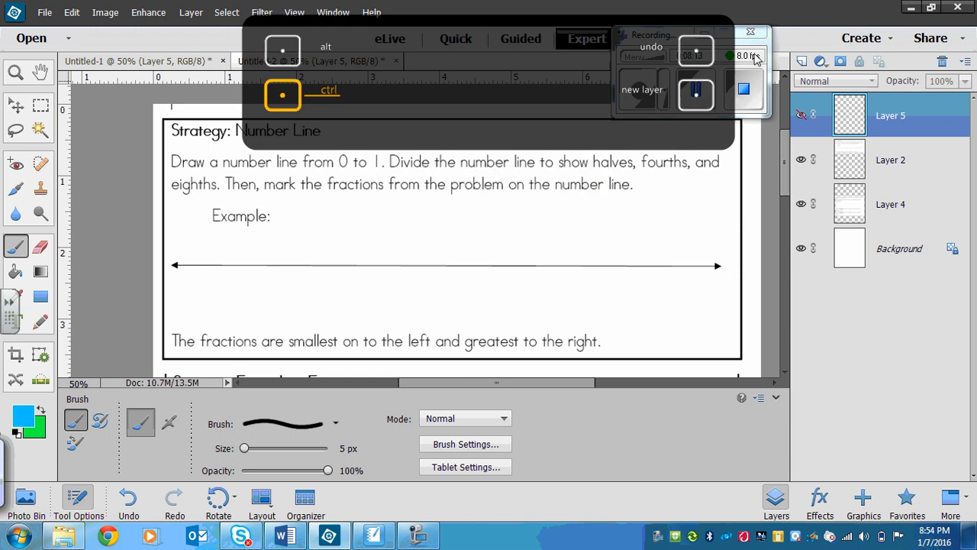
{"action": "left_click", "coordinate": [746, 55]}
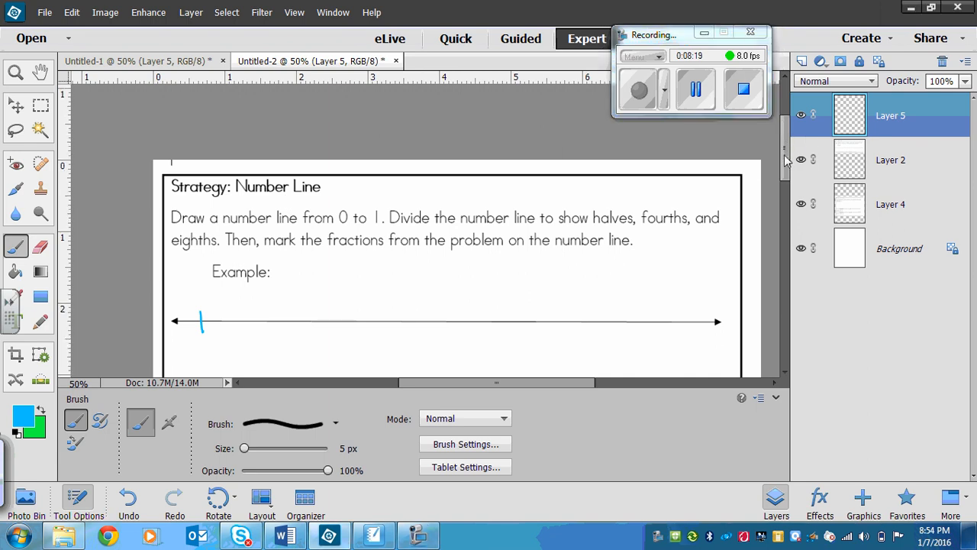
{"action": "scroll", "scroll_direction": "down", "scroll_amount": 3}
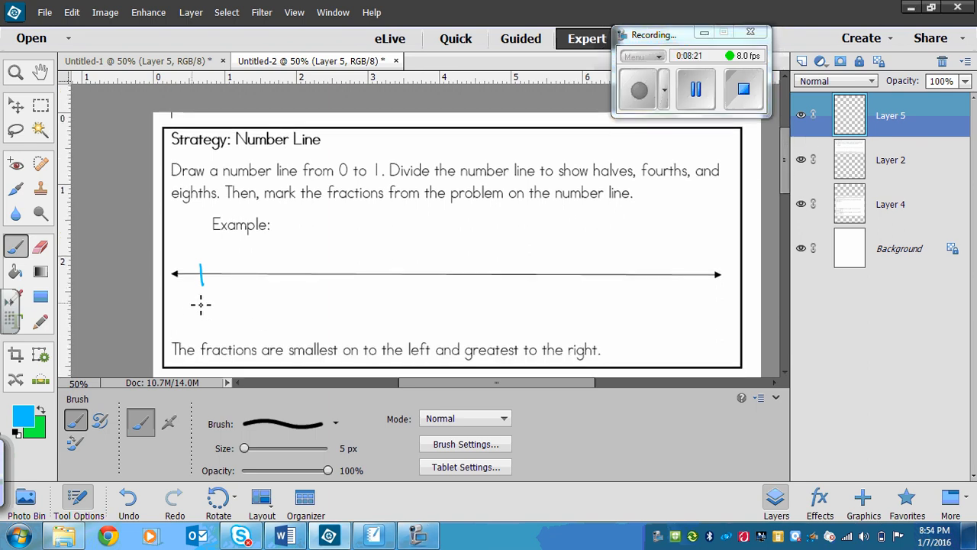
Mark 0 and 1 at the ends, underline 'halves' and label the midpoint 1/2 in blue.
{"action": "left_click_drag", "start_coordinate": [201, 293], "coordinate": [202, 316]}
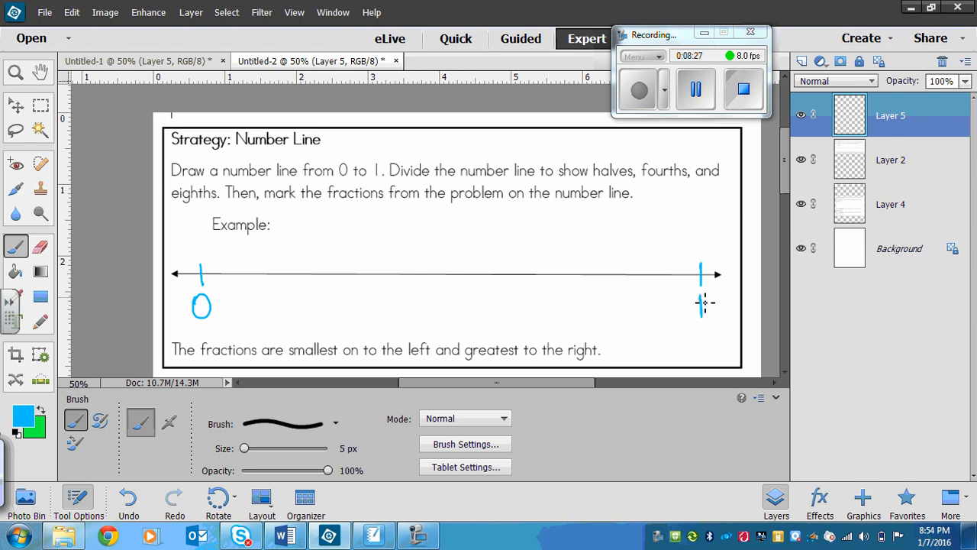
{"action": "left_click", "coordinate": [701, 305]}
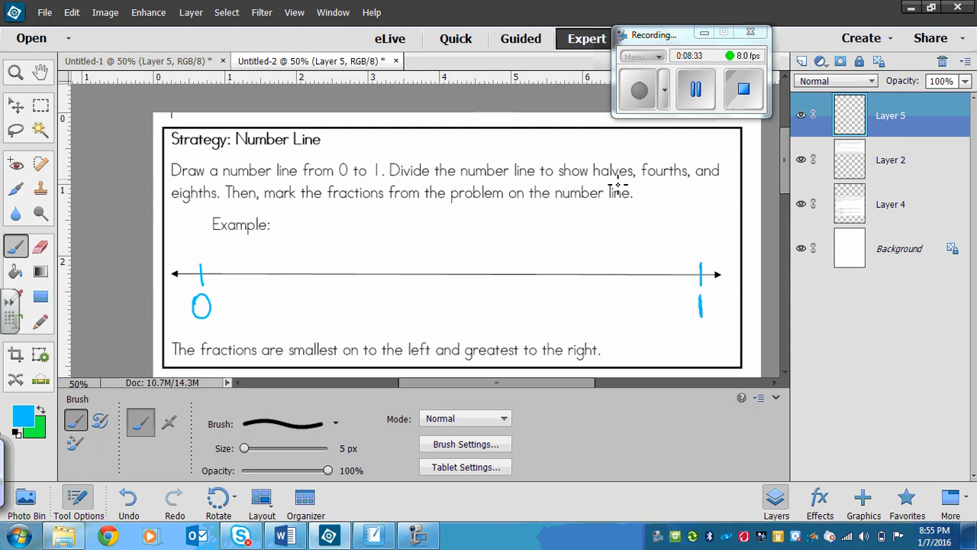
{"action": "left_click_drag", "start_coordinate": [592, 180], "coordinate": [640, 180]}
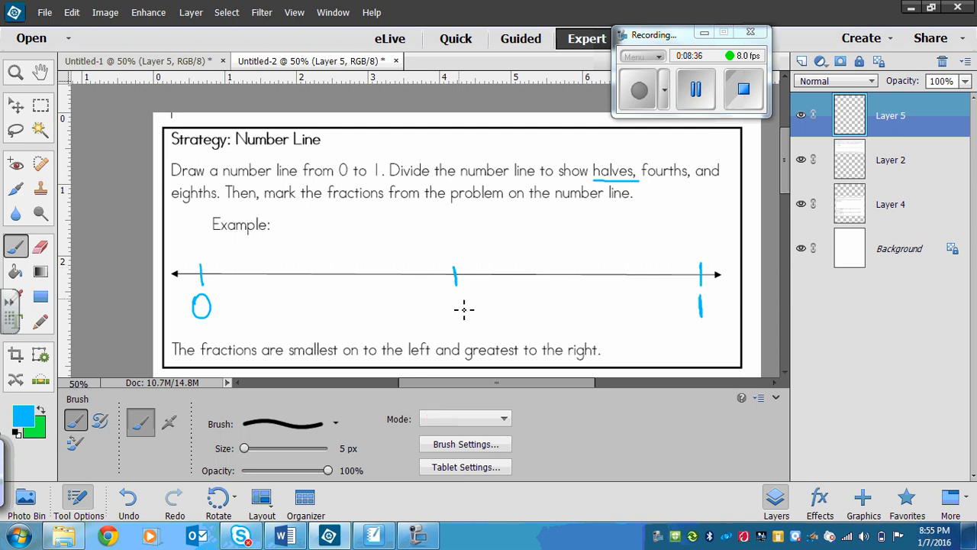
{"action": "left_click_drag", "start_coordinate": [457, 288], "coordinate": [461, 313]}
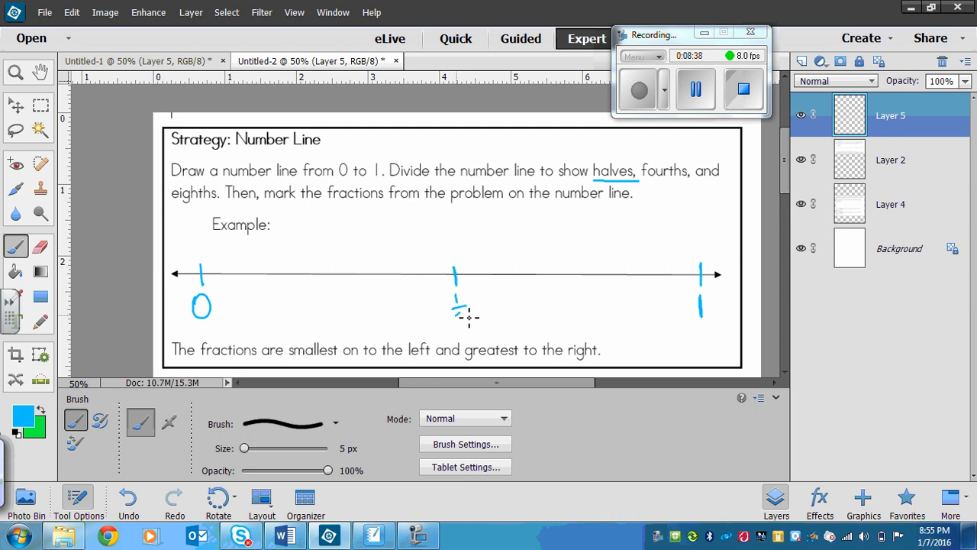
{"action": "left_click_drag", "start_coordinate": [455, 313], "coordinate": [465, 328]}
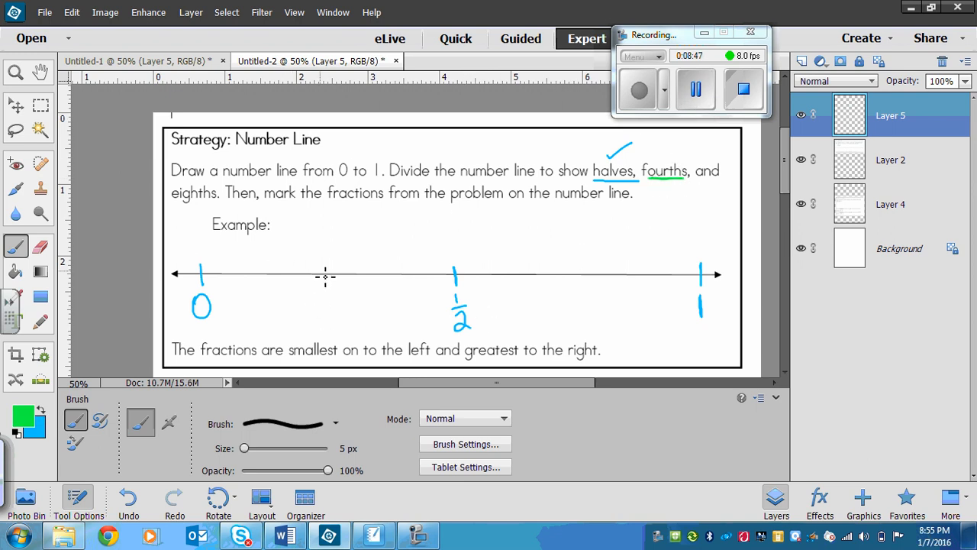
Mark and label 1/4 and 3/4 on the number line in green.
{"action": "left_click", "coordinate": [320, 272]}
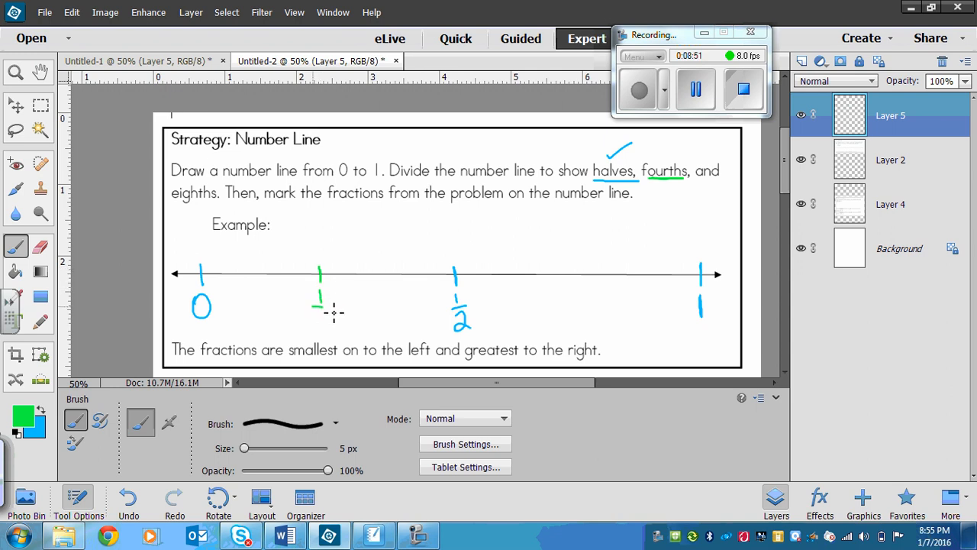
{"action": "left_click_drag", "start_coordinate": [315, 309], "coordinate": [324, 333]}
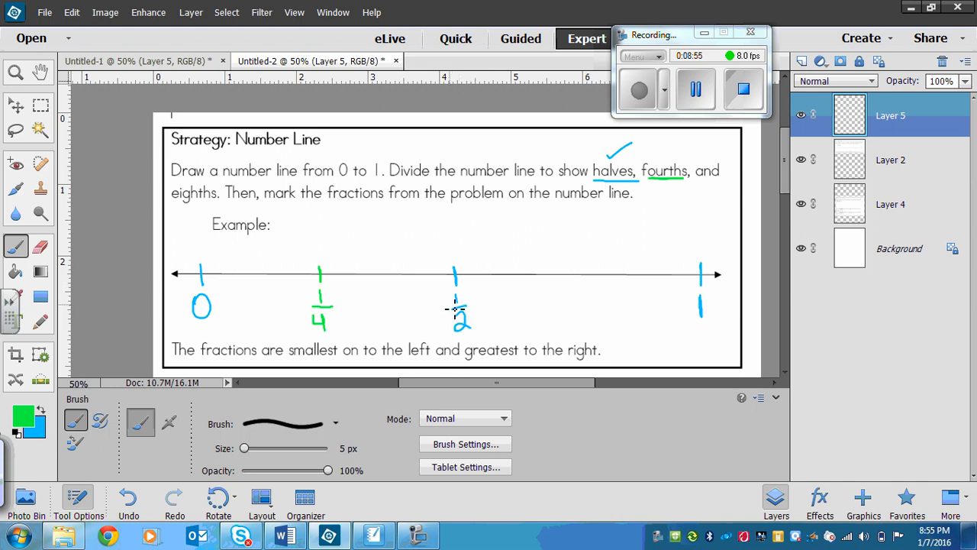
{"action": "mouse_move", "coordinate": [488, 296]}
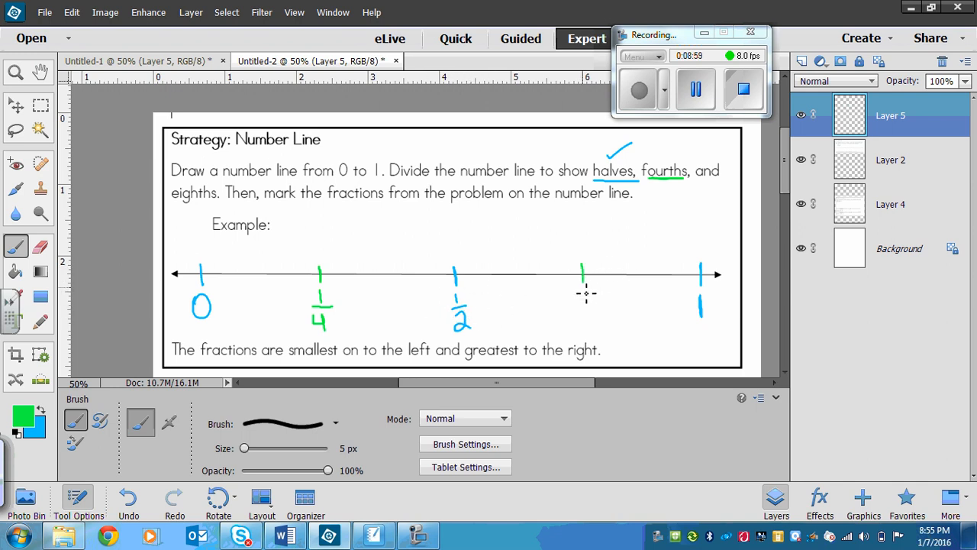
{"action": "left_click_drag", "start_coordinate": [580, 287], "coordinate": [588, 306]}
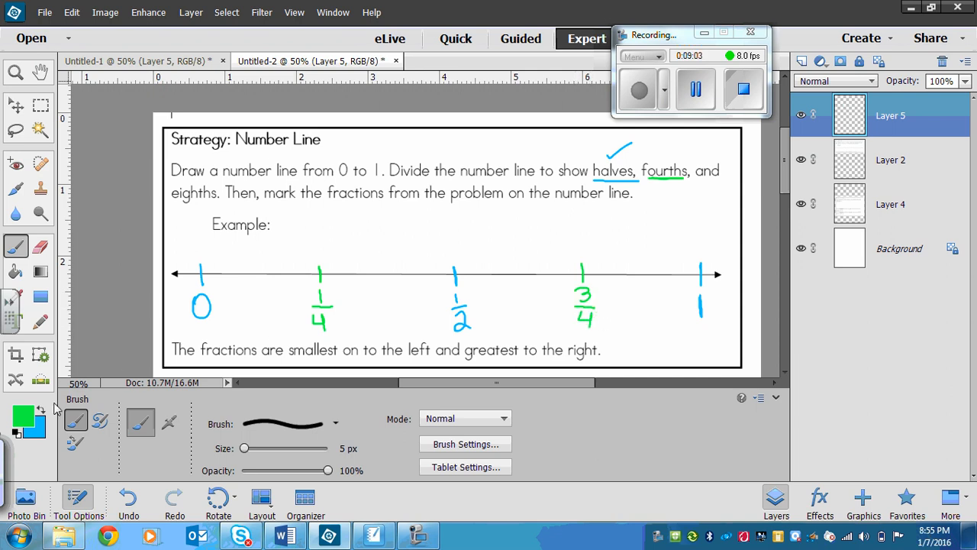
Mark 1/8, 3/8, 5/8, 7/8 in dark blue, underline 'eighths', then switch the brush to magenta.
{"action": "left_click", "coordinate": [22, 416]}
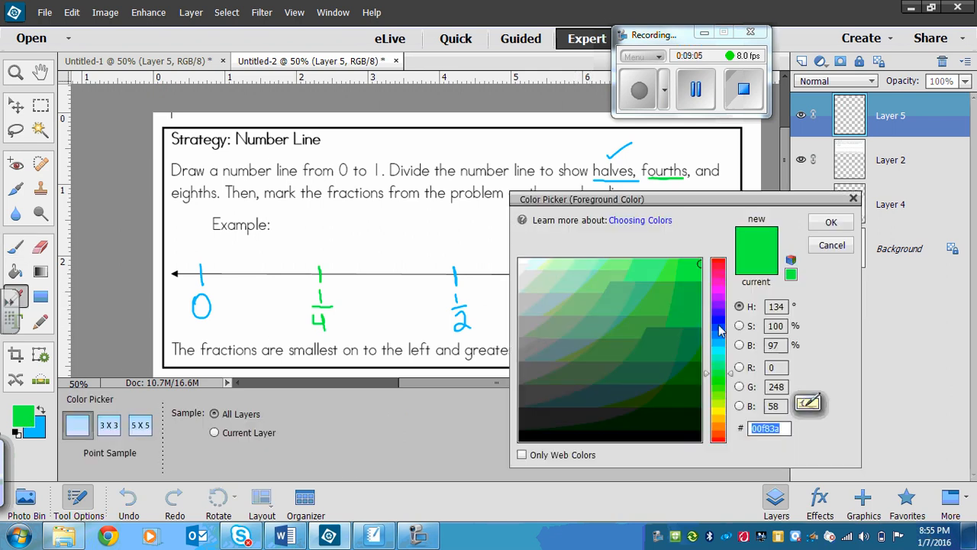
{"action": "left_click", "coordinate": [831, 223]}
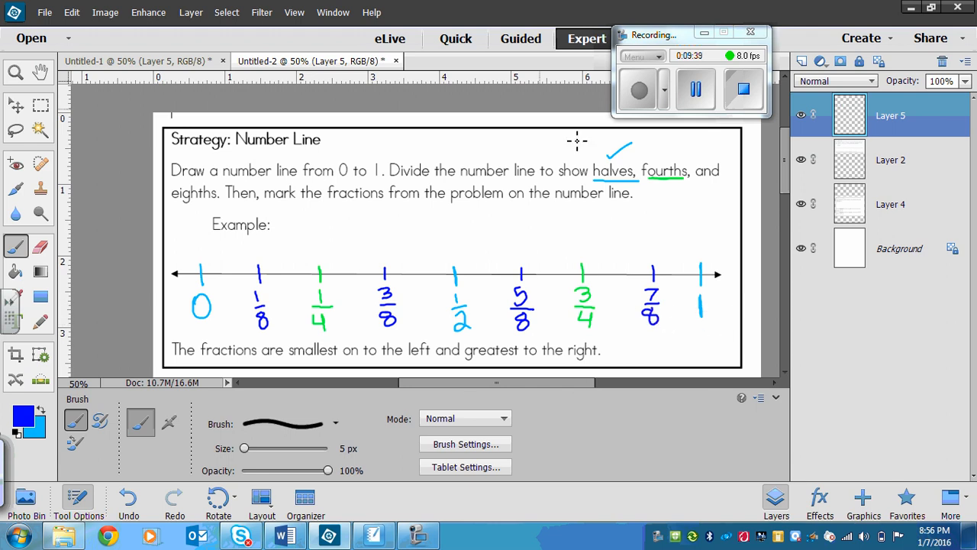
{"action": "left_click_drag", "start_coordinate": [176, 206], "coordinate": [217, 206]}
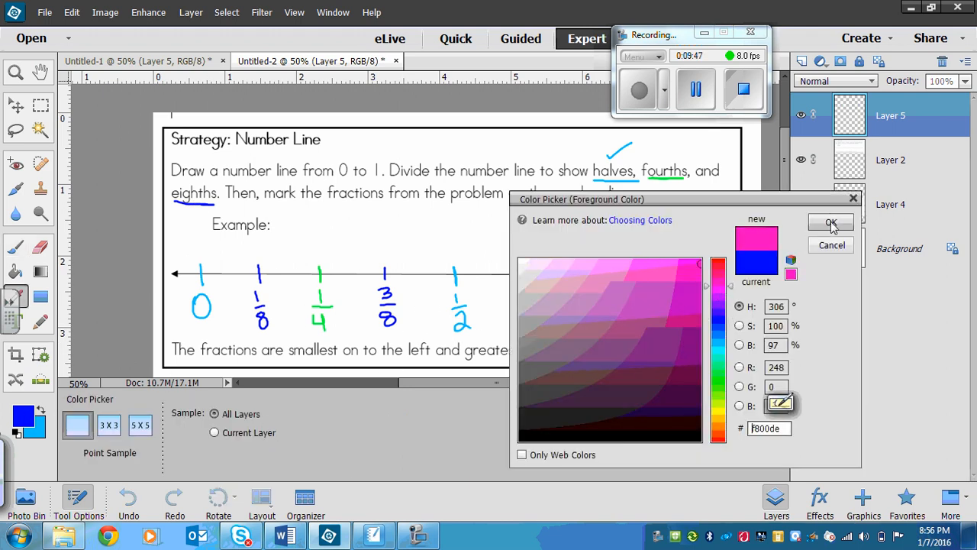
{"action": "left_click", "coordinate": [831, 223]}
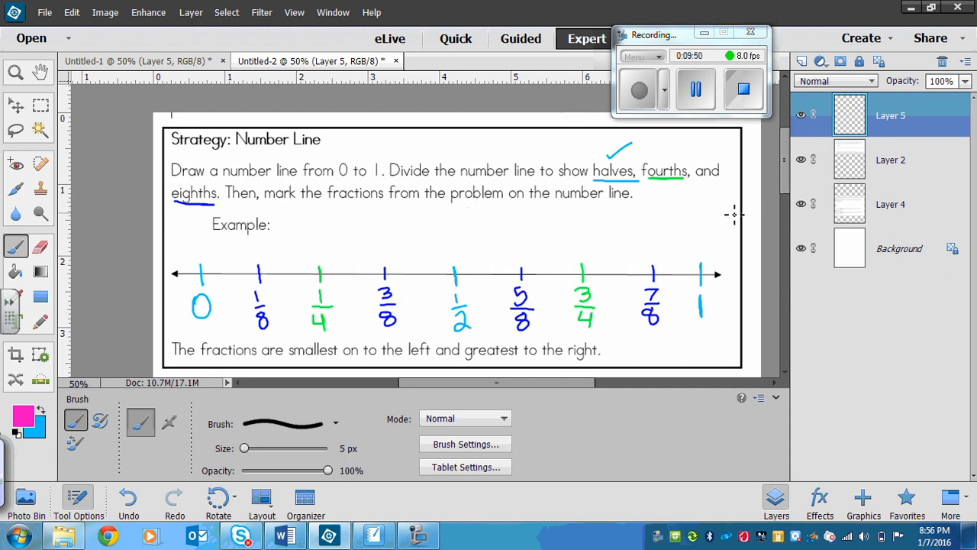
Circle the example fractions 1/4, 1/2, 5/8 and 3/4 on the number line in magenta.
{"action": "scroll", "scroll_direction": "down", "scroll_amount": 3}
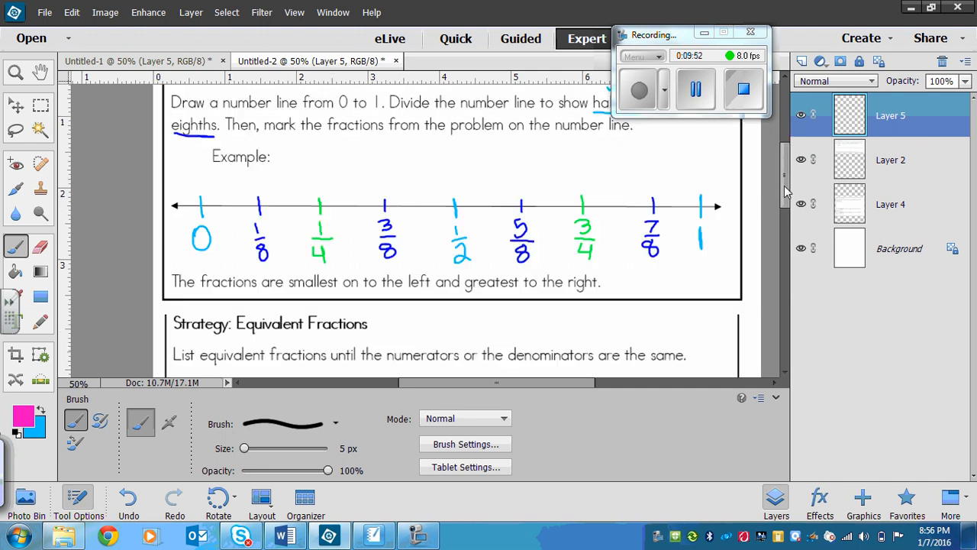
{"action": "scroll", "scroll_direction": "down", "scroll_amount": 3}
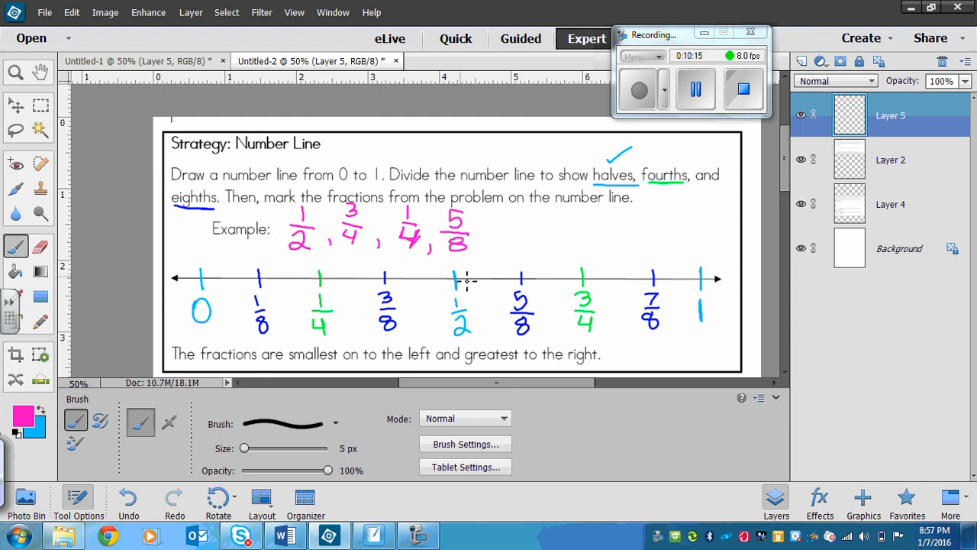
{"action": "left_click_drag", "start_coordinate": [456, 266], "coordinate": [455, 293]}
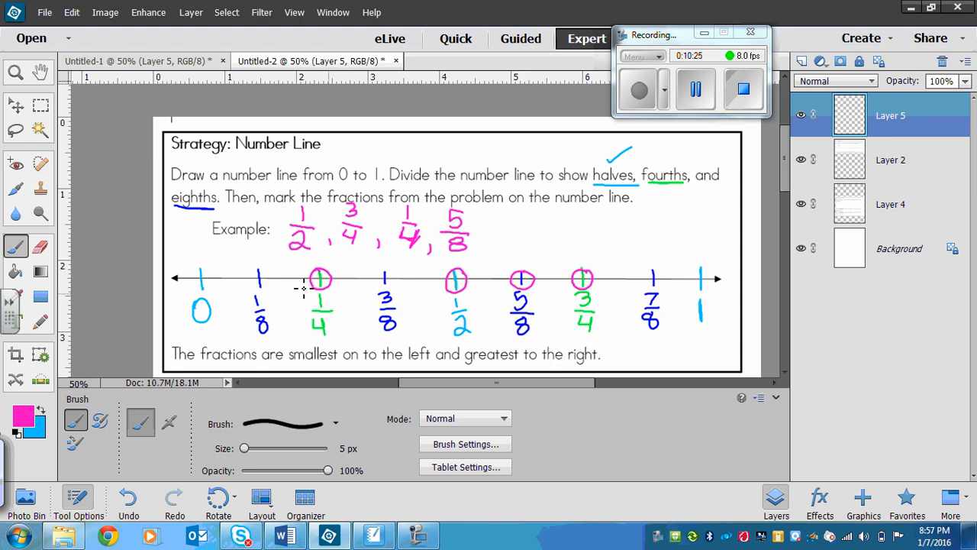
{"action": "mouse_move", "coordinate": [309, 305]}
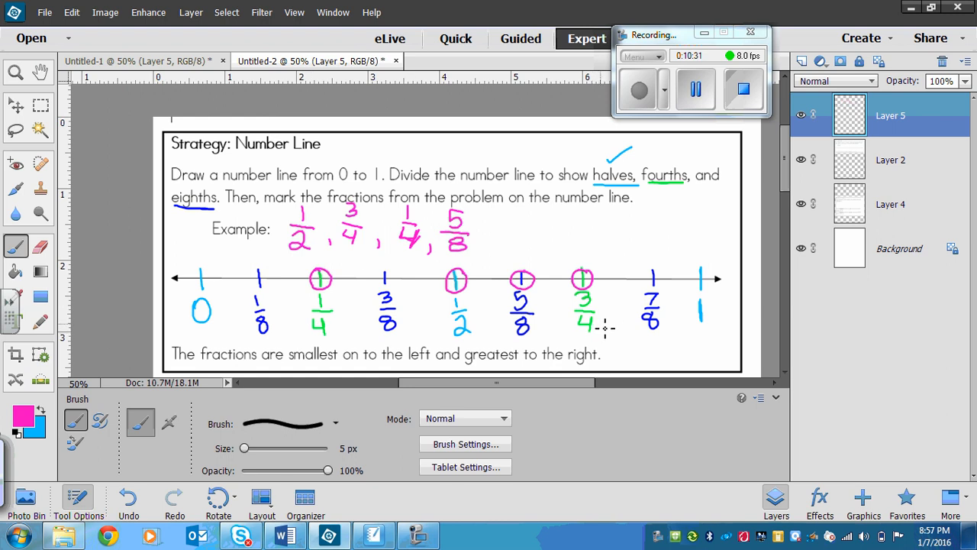
{"action": "mouse_move", "coordinate": [604, 329]}
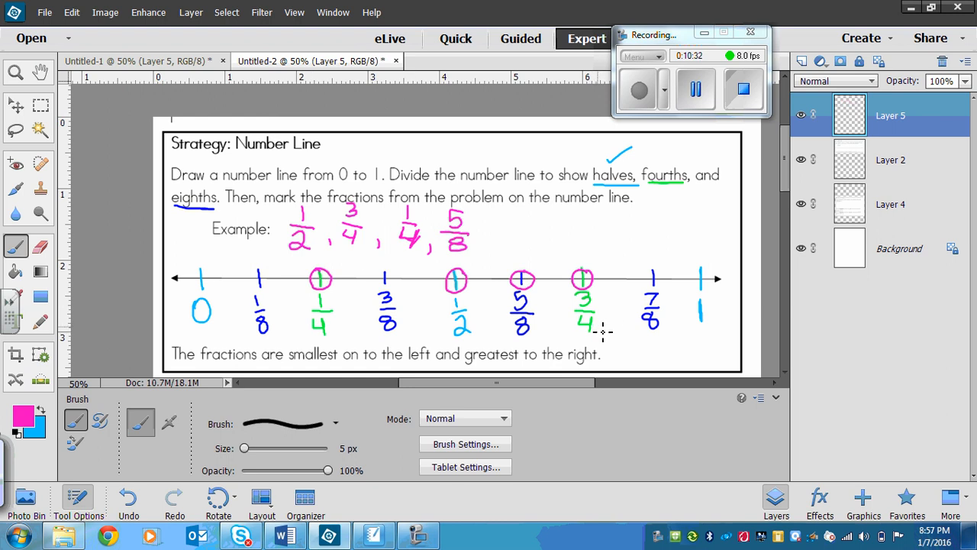
{"action": "mouse_move", "coordinate": [518, 217]}
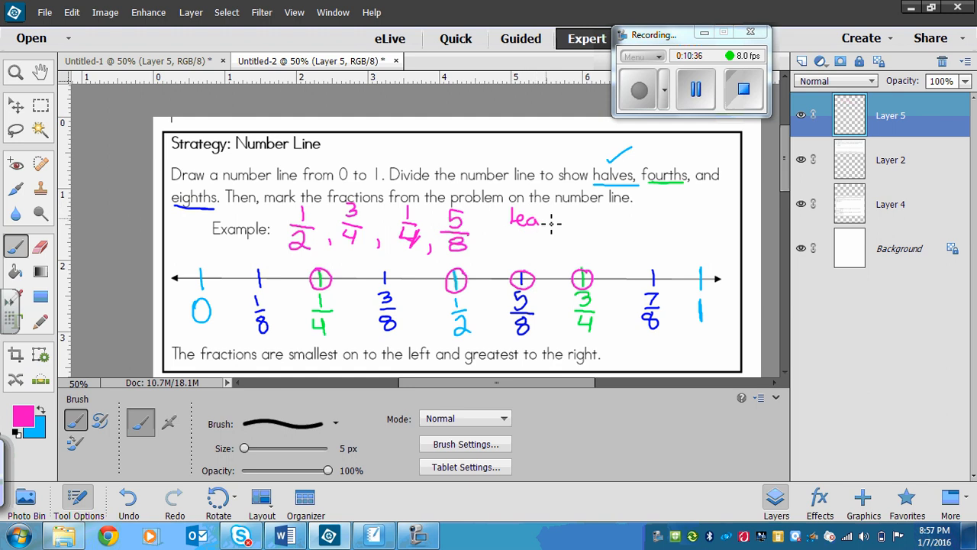
Write 'least… greatest' with the ordered list 1/4, 1/2, 5/8, 3/4 and circle it.
{"action": "left_click_drag", "start_coordinate": [550, 220], "coordinate": [599, 221]}
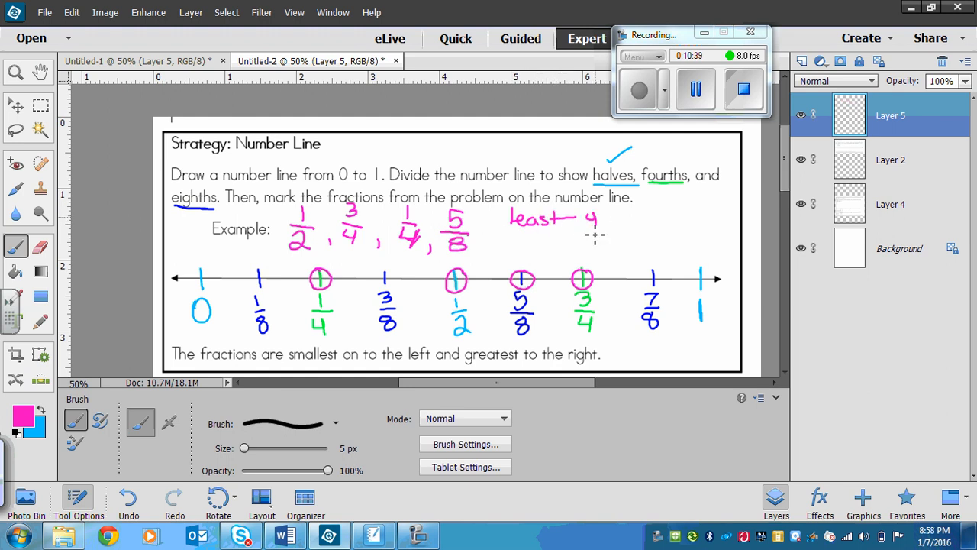
{"action": "left_click_drag", "start_coordinate": [584, 216], "coordinate": [645, 217]}
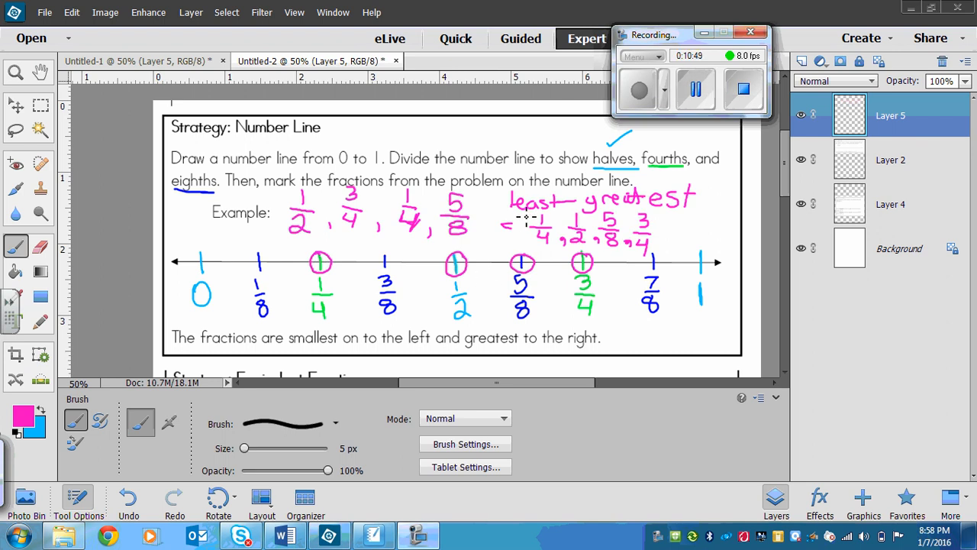
{"action": "left_click_drag", "start_coordinate": [507, 183], "coordinate": [516, 217]}
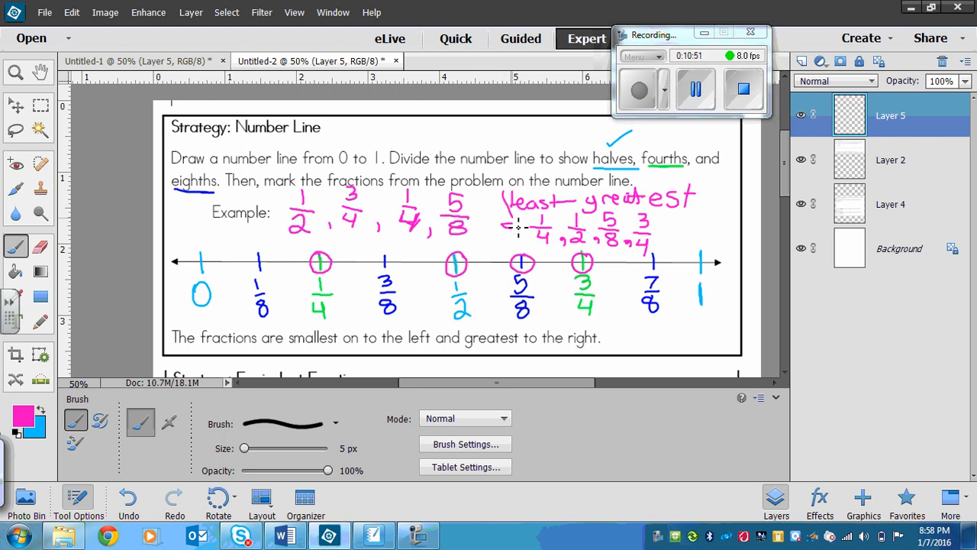
{"action": "left_click_drag", "start_coordinate": [512, 229], "coordinate": [721, 211]}
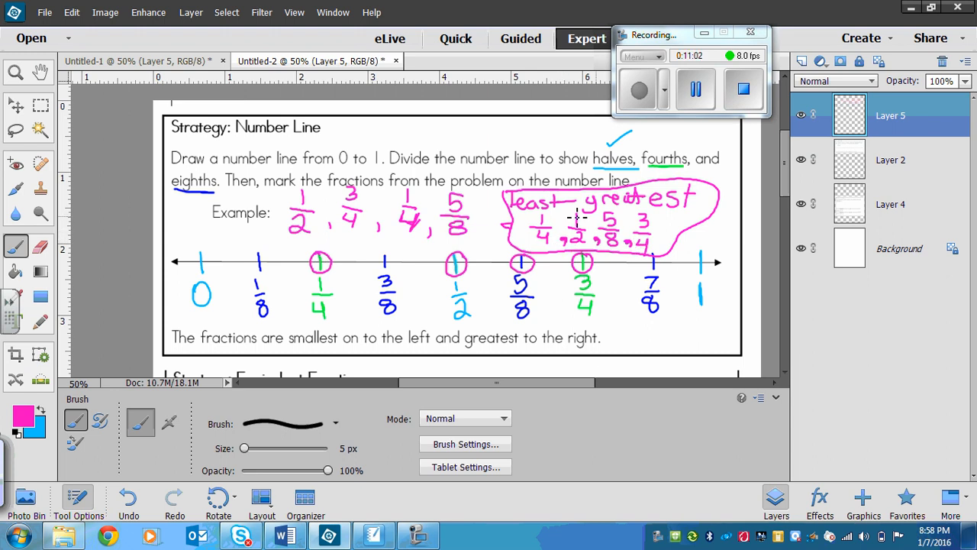
{"action": "mouse_move", "coordinate": [495, 309]}
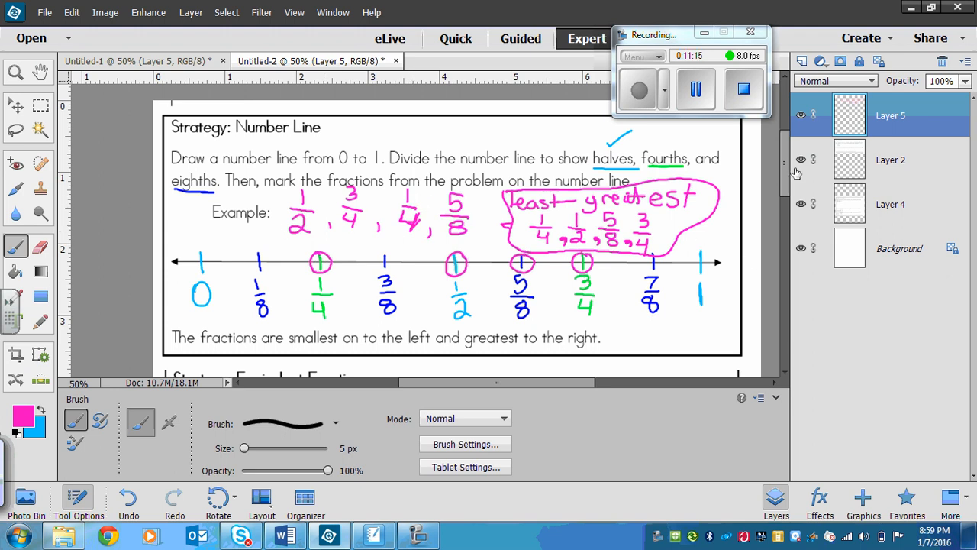
Scroll the handout down to the 'Strategy: Equivalent Fractions' section comparing 2/3 and 3/5.
{"action": "scroll", "scroll_direction": "down", "scroll_amount": 3}
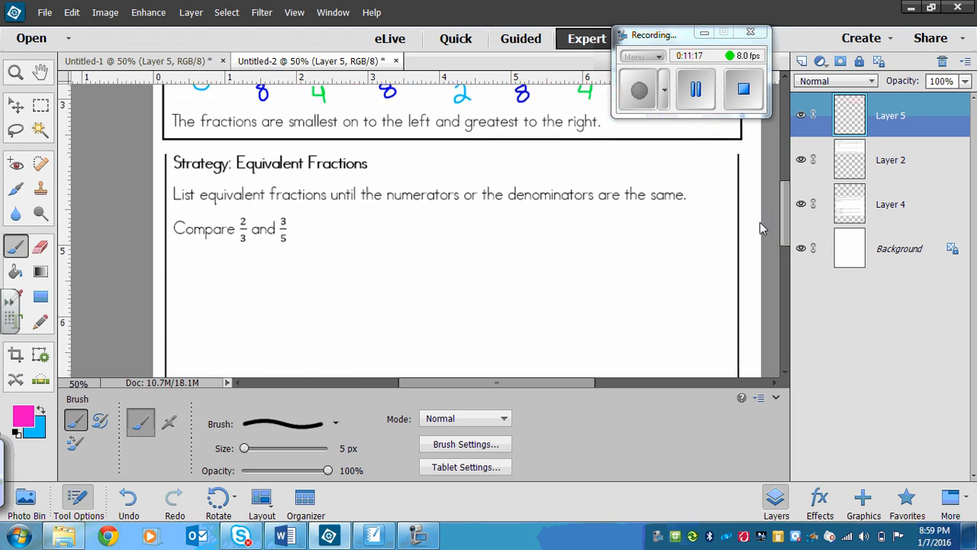
{"action": "scroll", "scroll_direction": "down", "scroll_amount": 3}
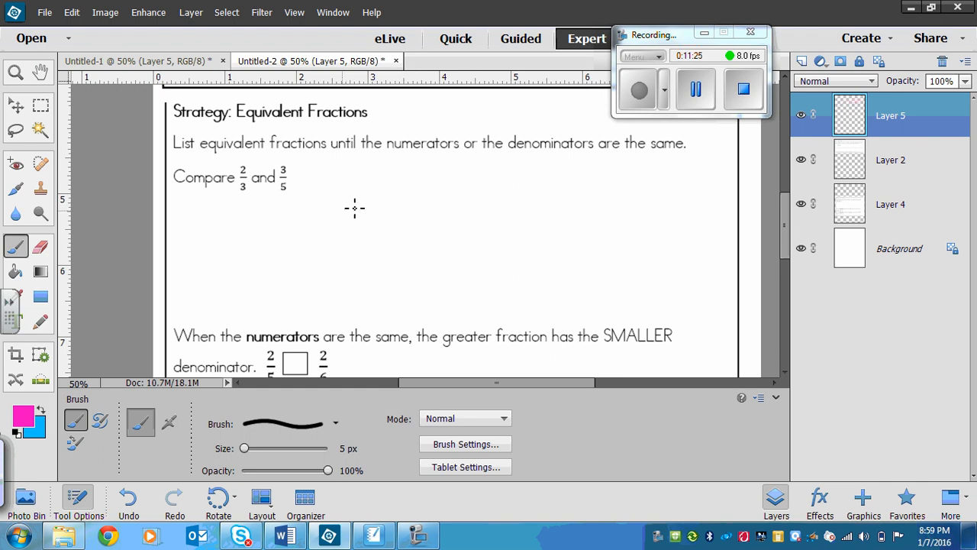
{"action": "mouse_move", "coordinate": [413, 136]}
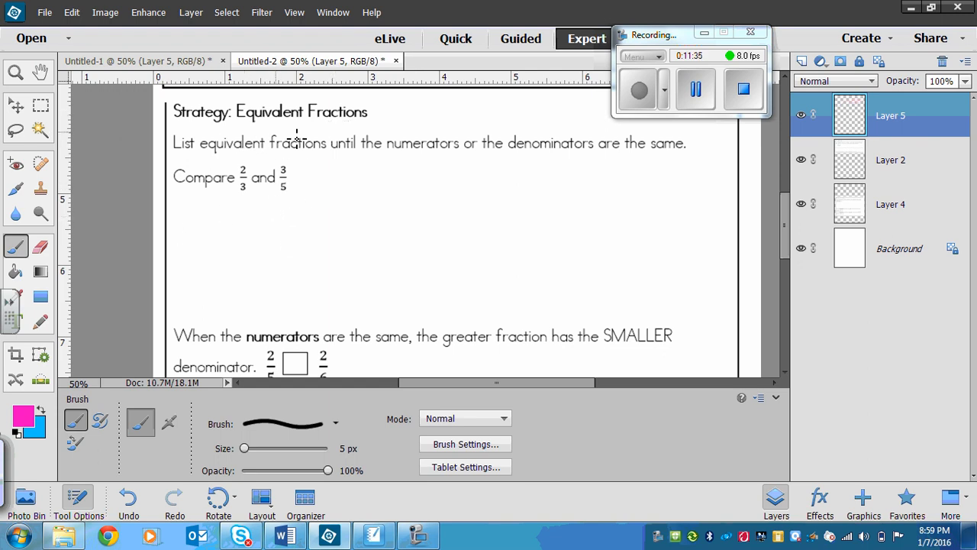
{"action": "mouse_move", "coordinate": [394, 177]}
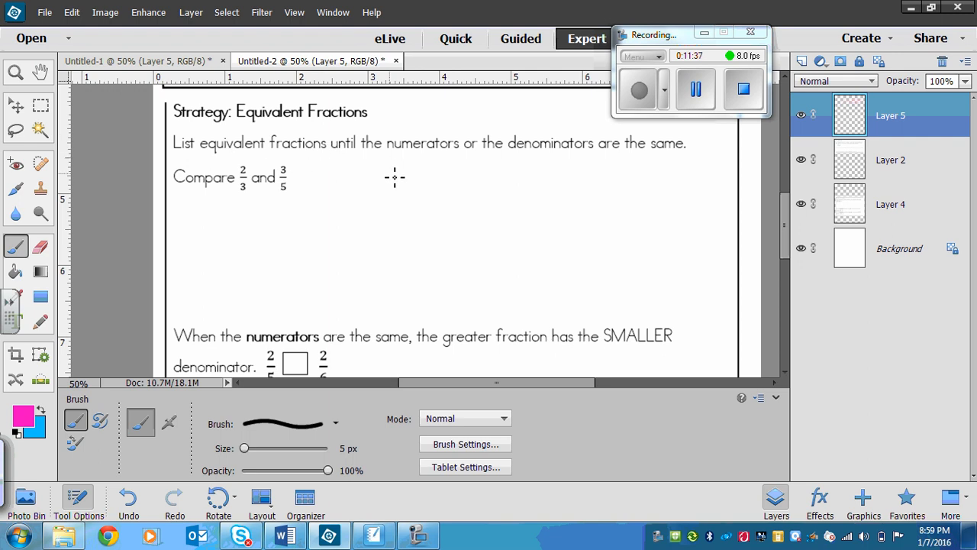
{"action": "mouse_move", "coordinate": [455, 144]}
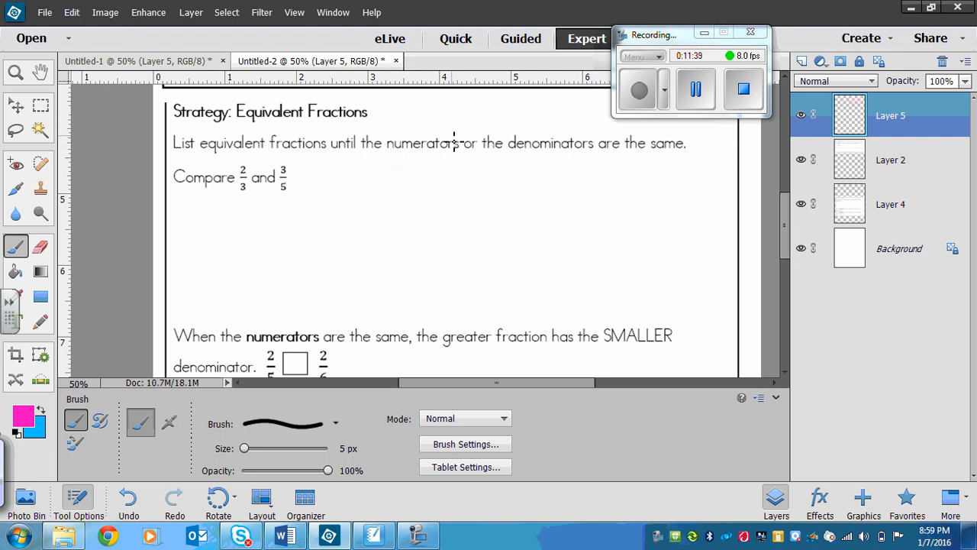
{"action": "mouse_move", "coordinate": [396, 208]}
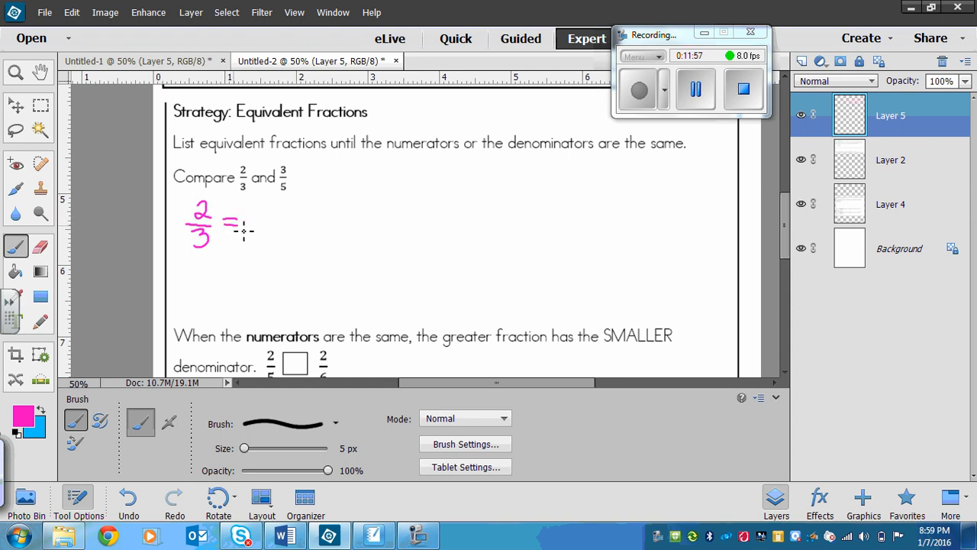
Hand-write in magenta 2/3 = 4/6 = 6/9 = 8/12 = 10/15 = 12/18 below the Compare line.
{"action": "left_click_drag", "start_coordinate": [222, 223], "coordinate": [241, 223]}
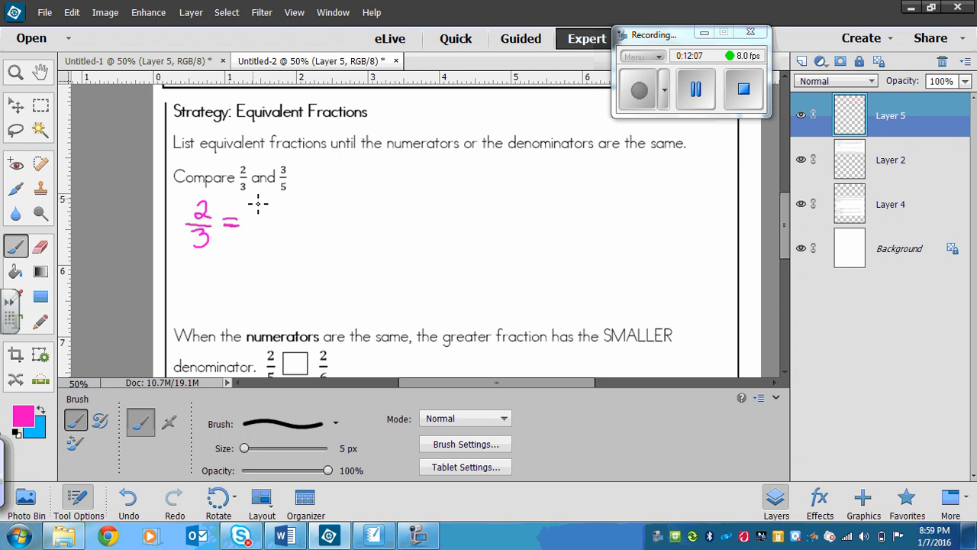
{"action": "left_click_drag", "start_coordinate": [252, 217], "coordinate": [262, 198]}
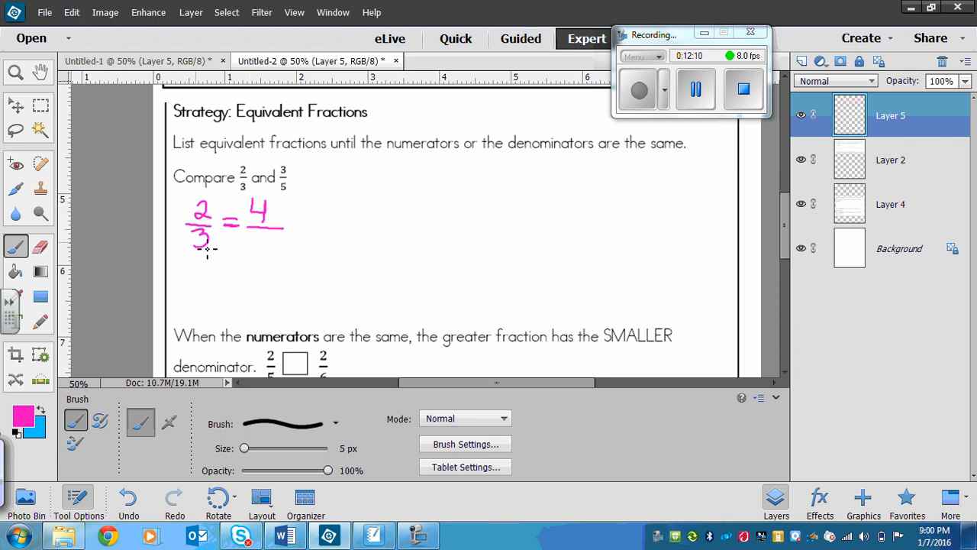
{"action": "left_click_drag", "start_coordinate": [257, 236], "coordinate": [266, 256]}
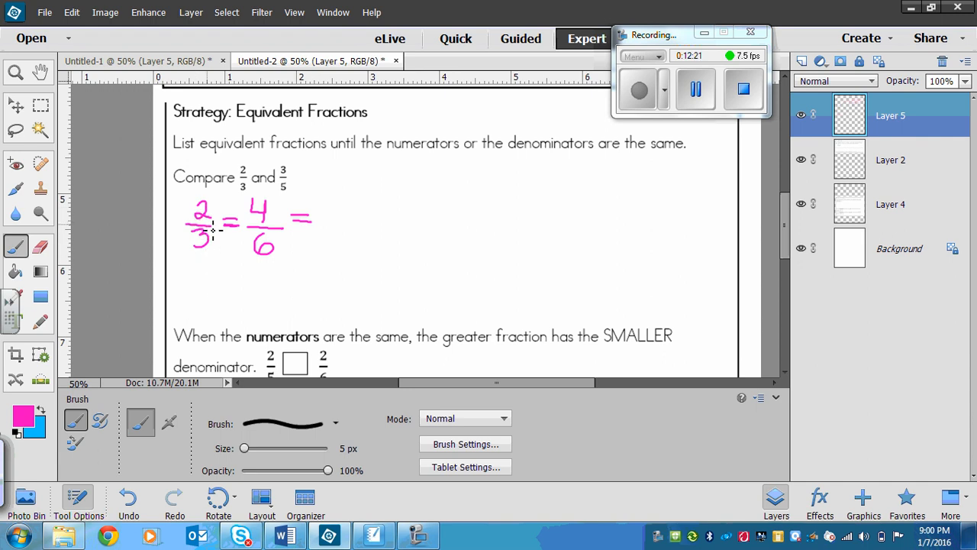
{"action": "mouse_move", "coordinate": [220, 272]}
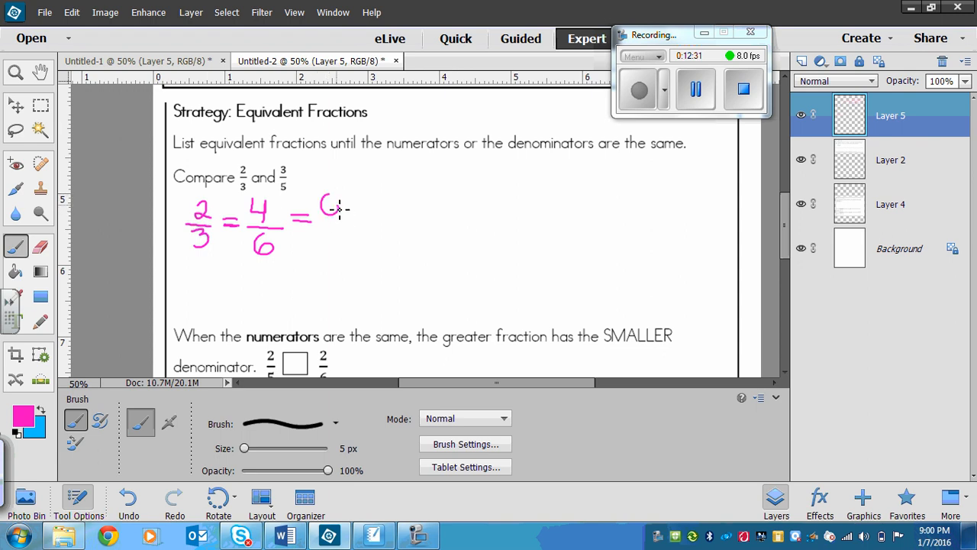
{"action": "left_click_drag", "start_coordinate": [313, 222], "coordinate": [352, 237]}
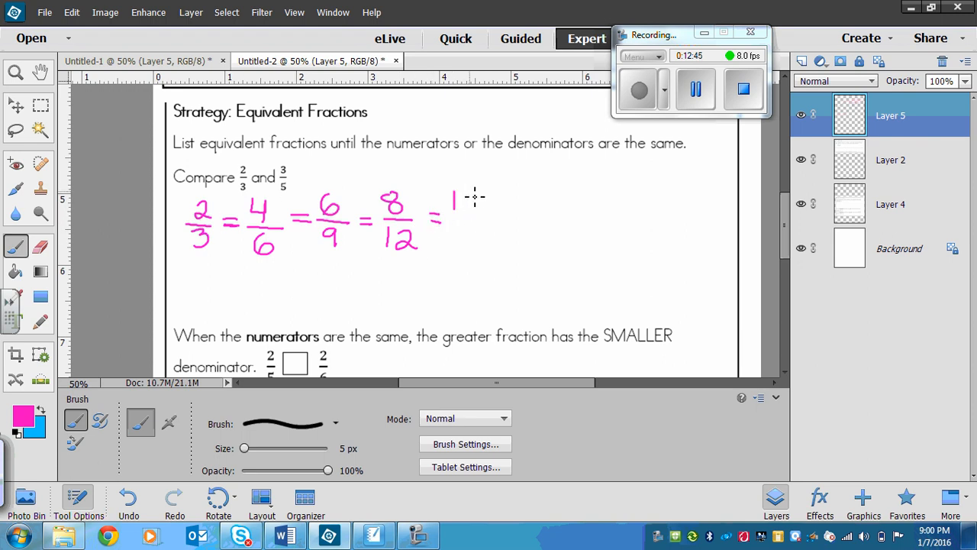
{"action": "left_click_drag", "start_coordinate": [455, 198], "coordinate": [485, 226]}
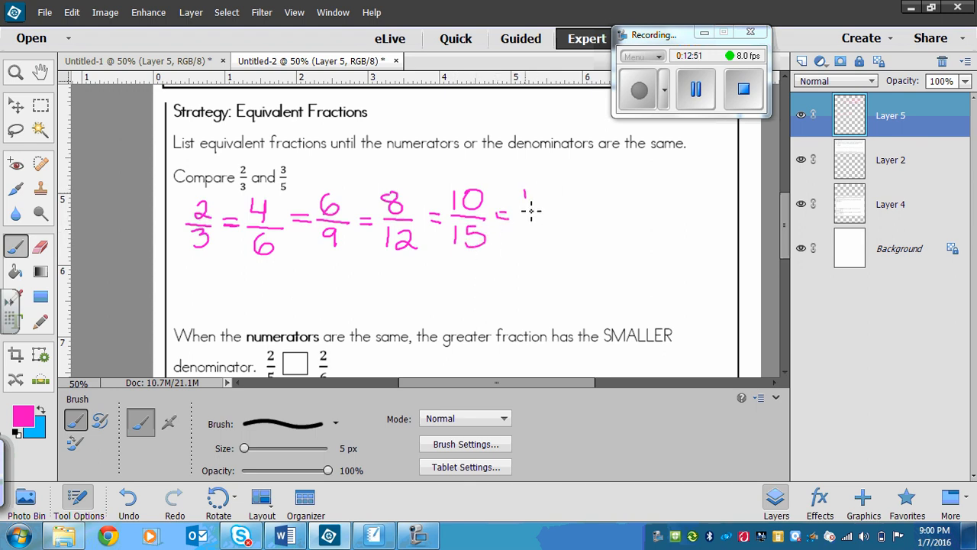
{"action": "left_click_drag", "start_coordinate": [522, 199], "coordinate": [557, 206]}
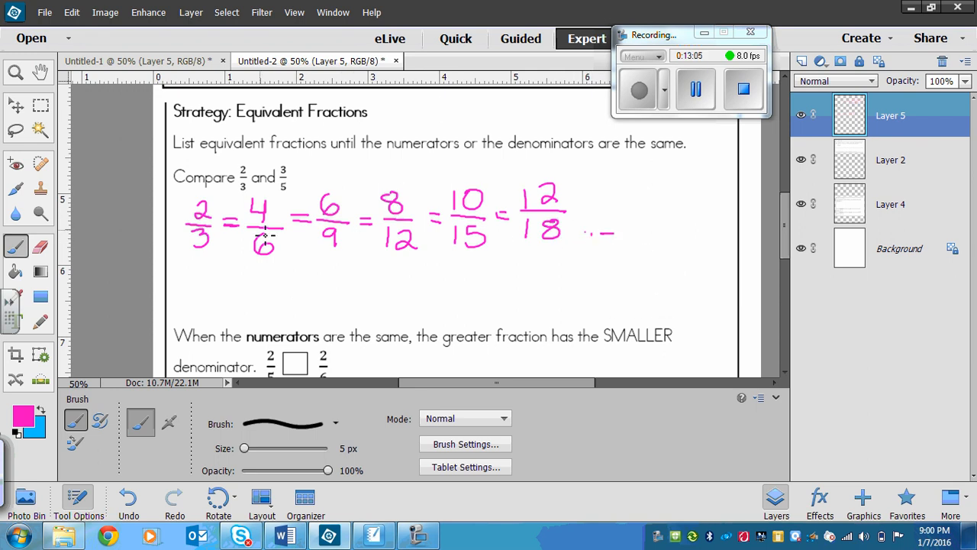
{"action": "mouse_move", "coordinate": [190, 279]}
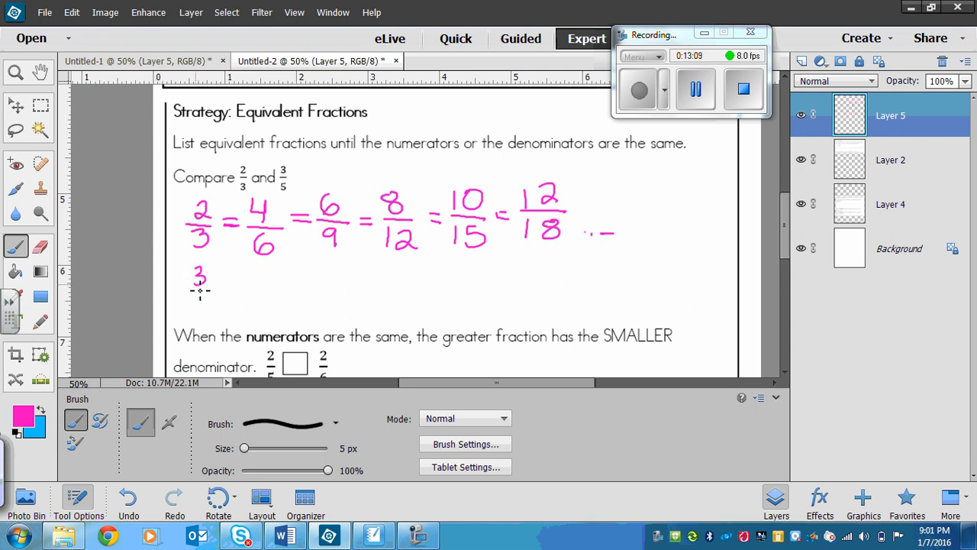
Hand-write a second magenta row reading 3/5 = 6/10 = 9/15 beneath the 2/3 list.
{"action": "left_click_drag", "start_coordinate": [200, 293], "coordinate": [204, 313]}
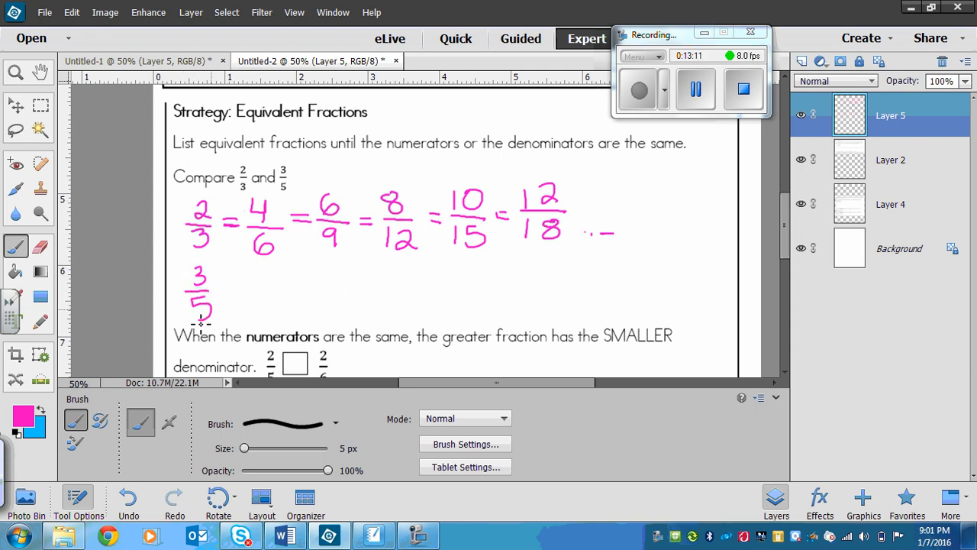
{"action": "mouse_move", "coordinate": [229, 292]}
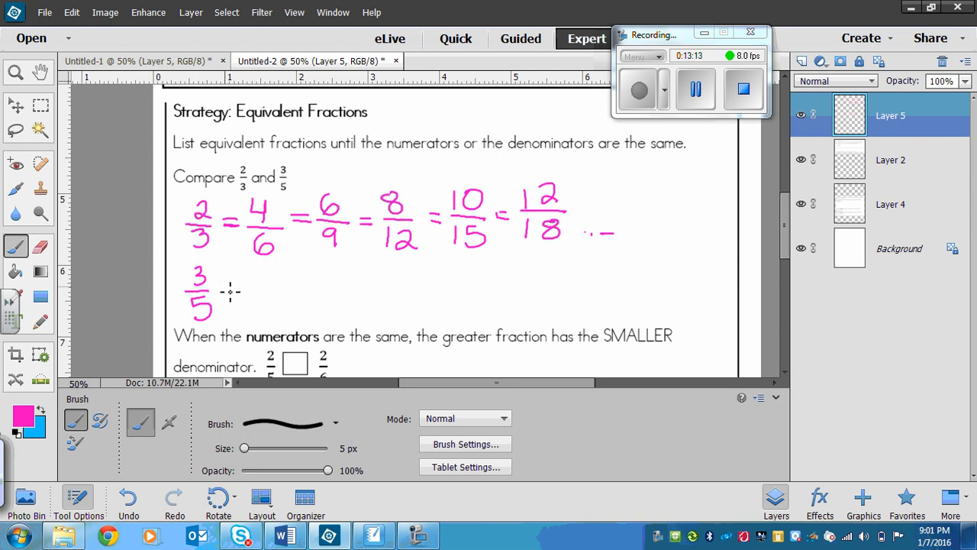
{"action": "left_click_drag", "start_coordinate": [229, 289], "coordinate": [242, 289]}
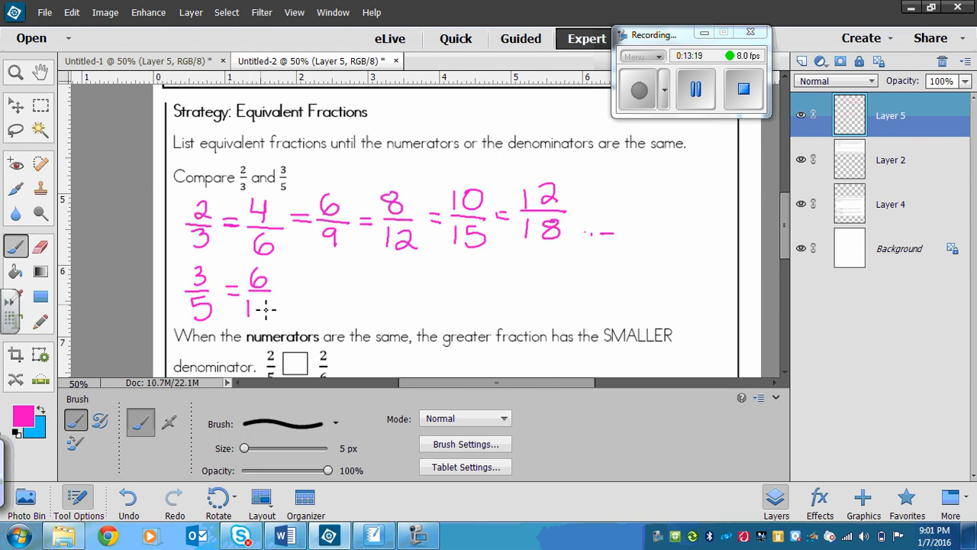
{"action": "left_click", "coordinate": [262, 308]}
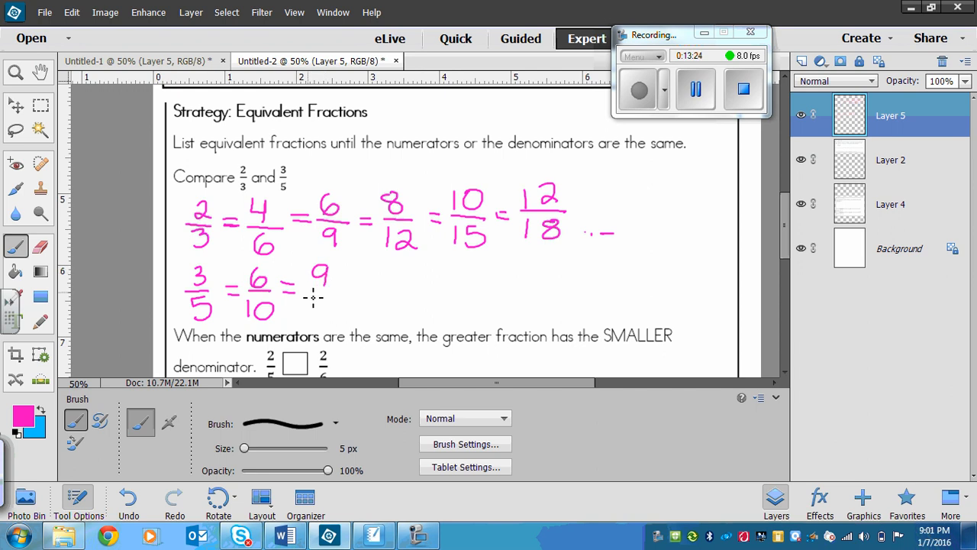
{"action": "left_click_drag", "start_coordinate": [313, 293], "coordinate": [313, 316]}
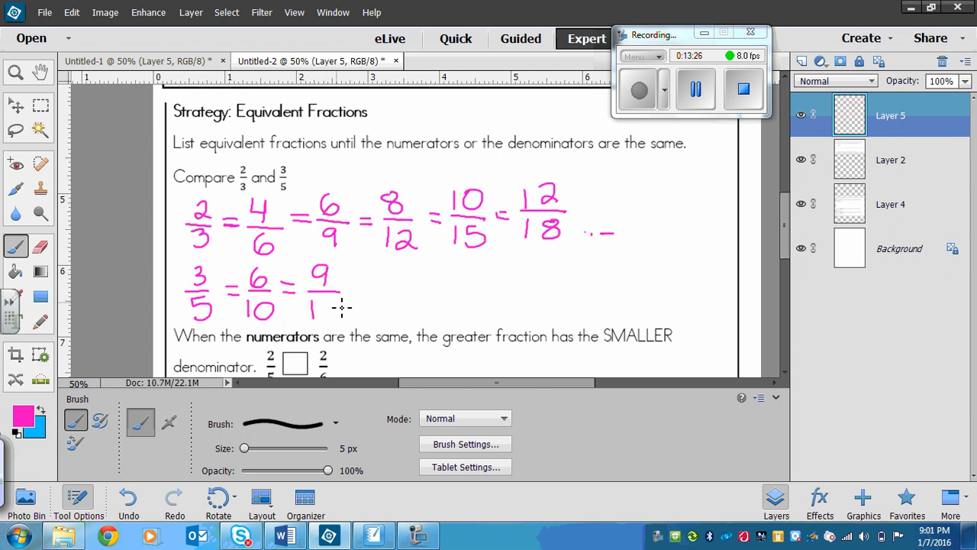
{"action": "left_click_drag", "start_coordinate": [324, 293], "coordinate": [324, 316]}
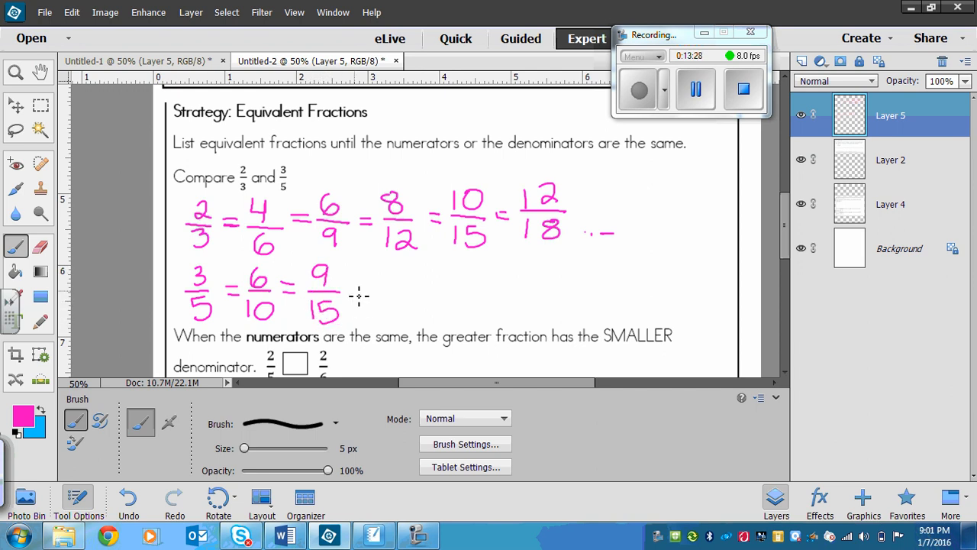
{"action": "mouse_move", "coordinate": [357, 294]}
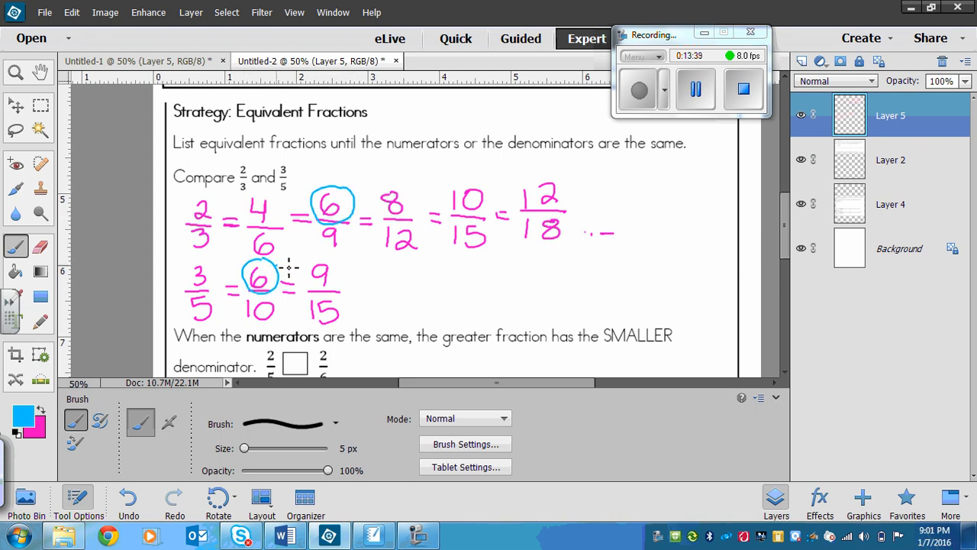
Link the two circled 6 numerators in blue, then switch the brush colour to green.
{"action": "left_click_drag", "start_coordinate": [275, 265], "coordinate": [323, 226]}
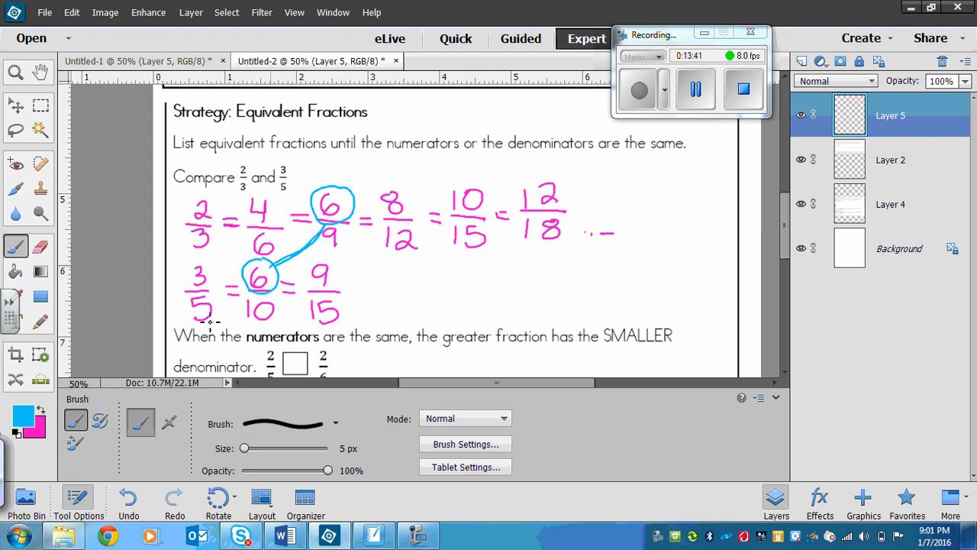
{"action": "left_click", "coordinate": [32, 424]}
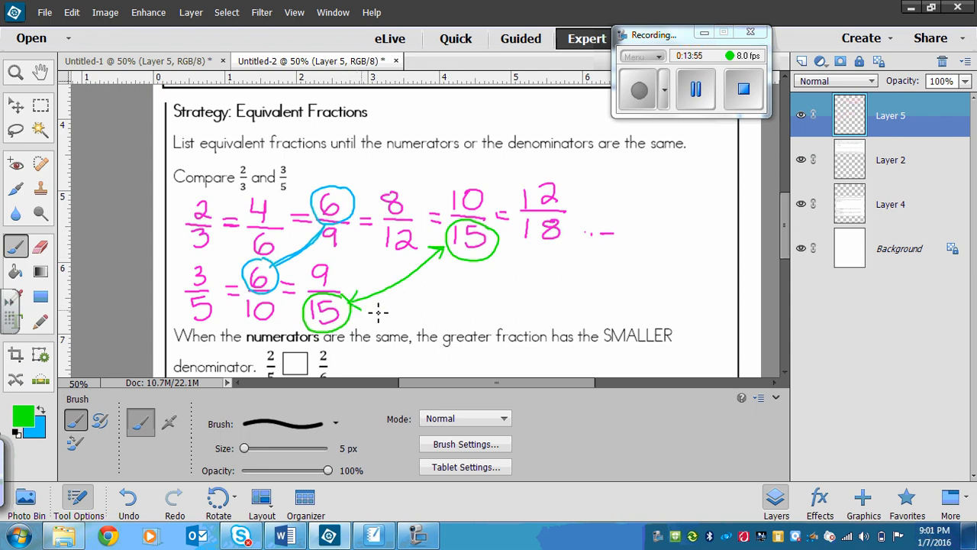
{"action": "mouse_move", "coordinate": [578, 267]}
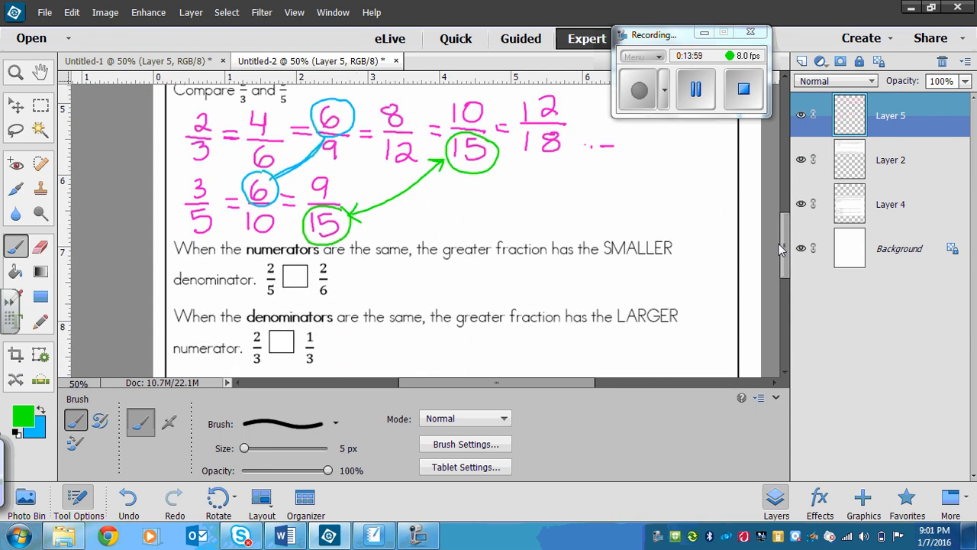
Underline SMALLER in green and draw a greater-than sign in the box between 2/5 and 2/6.
{"action": "scroll", "scroll_direction": "down", "scroll_amount": 3}
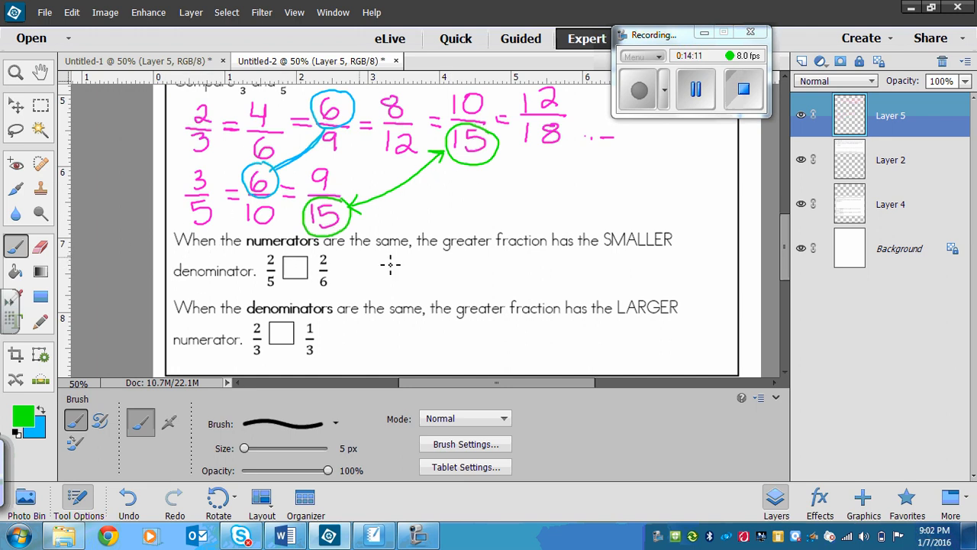
{"action": "mouse_move", "coordinate": [669, 266]}
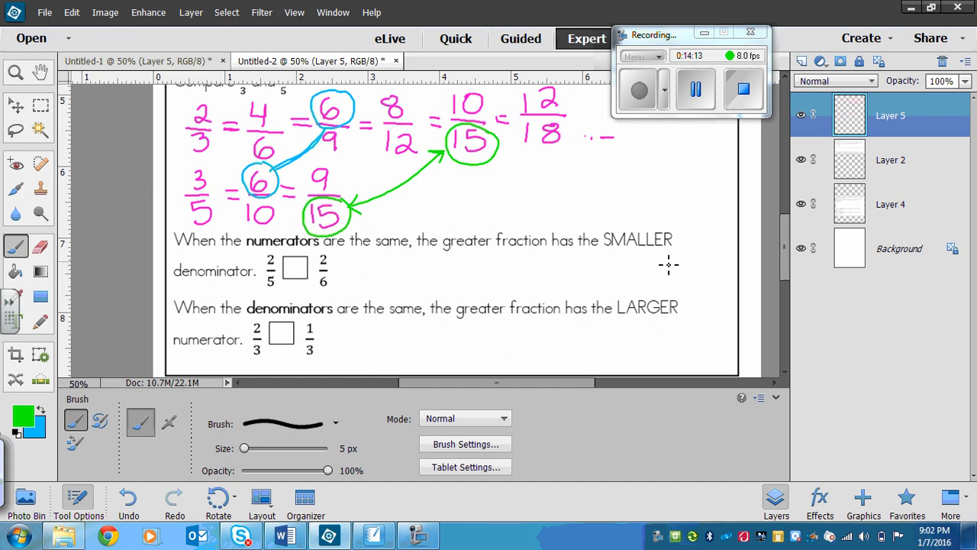
{"action": "left_click_drag", "start_coordinate": [604, 254], "coordinate": [669, 256]}
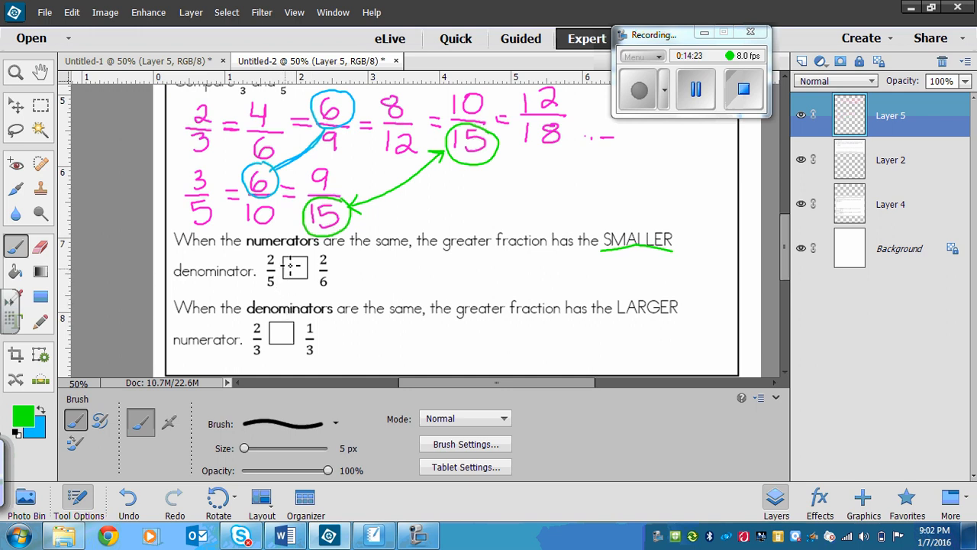
{"action": "left_click", "coordinate": [294, 267]}
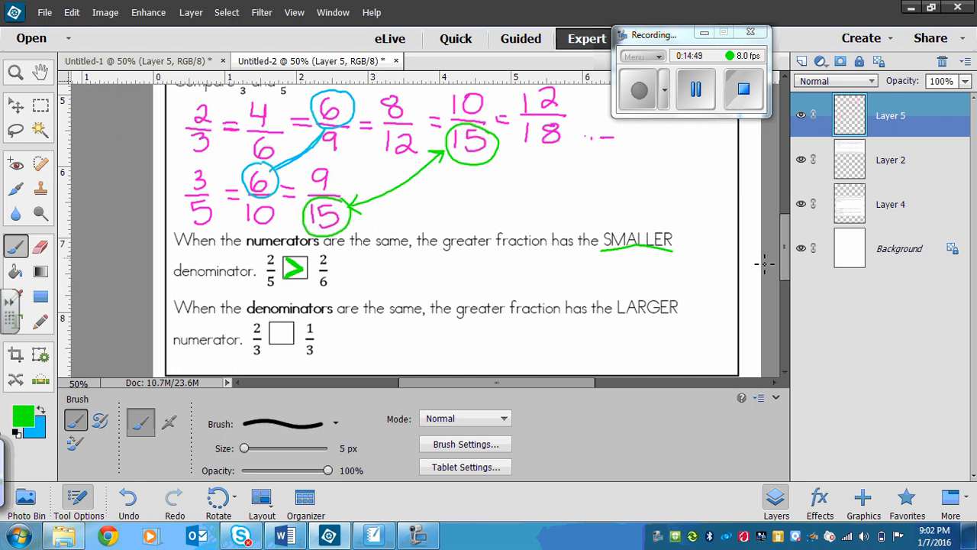
{"action": "scroll", "scroll_direction": "down", "scroll_amount": 3}
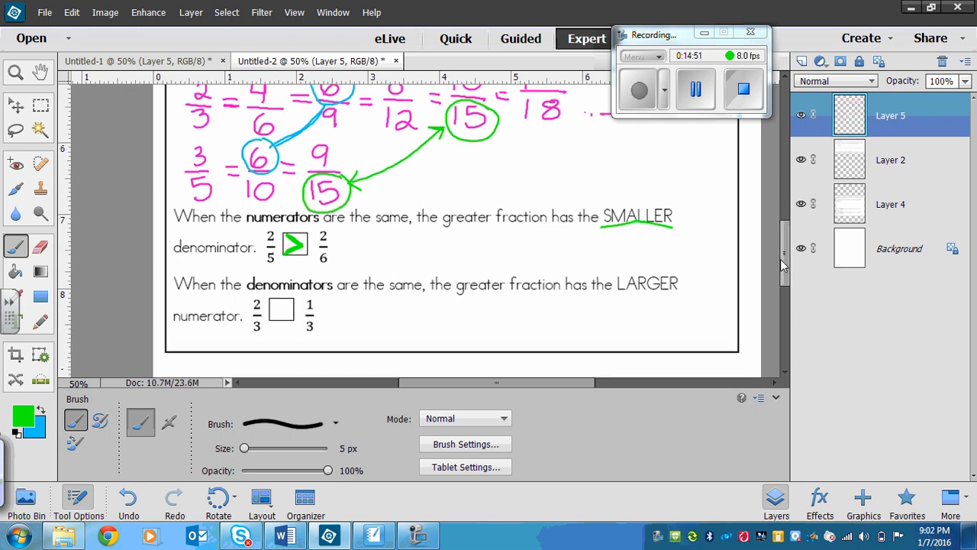
{"action": "scroll", "scroll_direction": "down", "scroll_amount": 3}
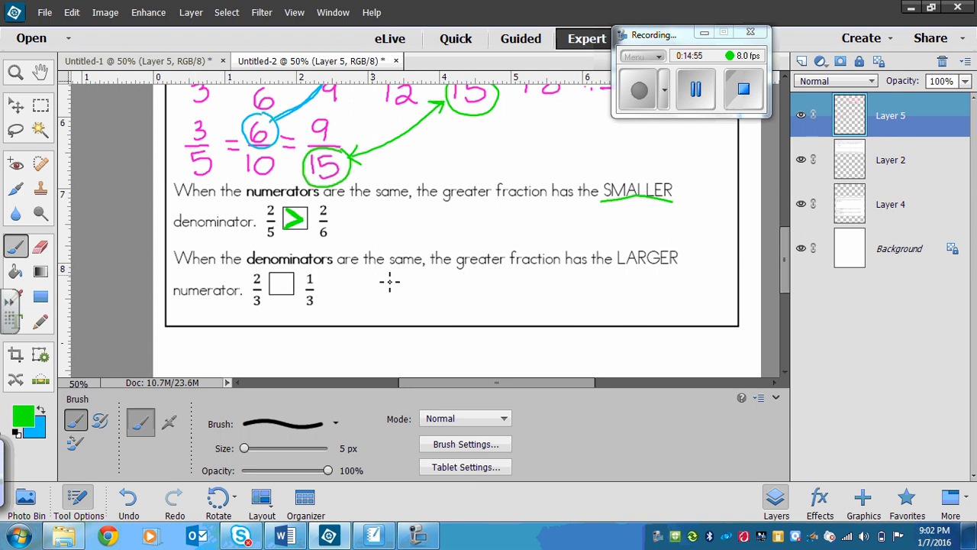
{"action": "mouse_move", "coordinate": [695, 275]}
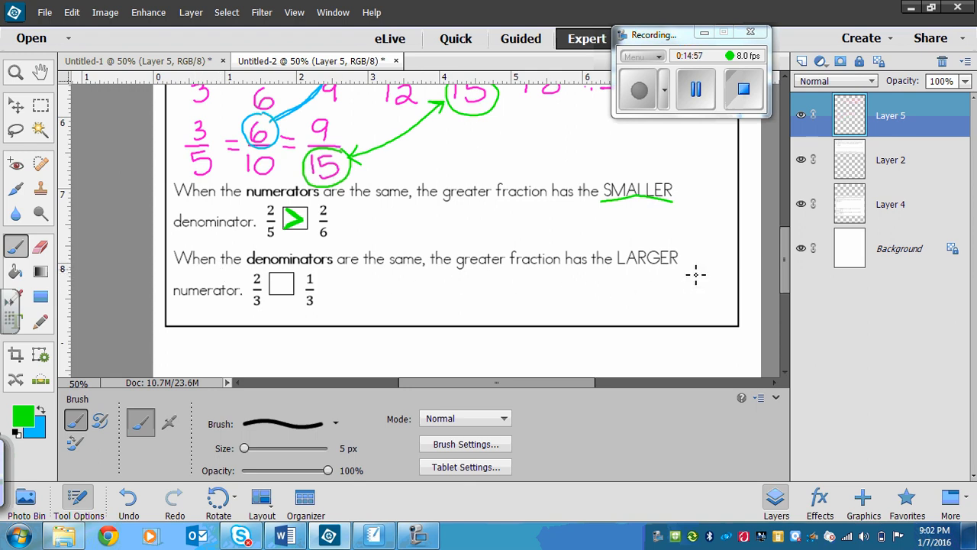
{"action": "mouse_move", "coordinate": [562, 305]}
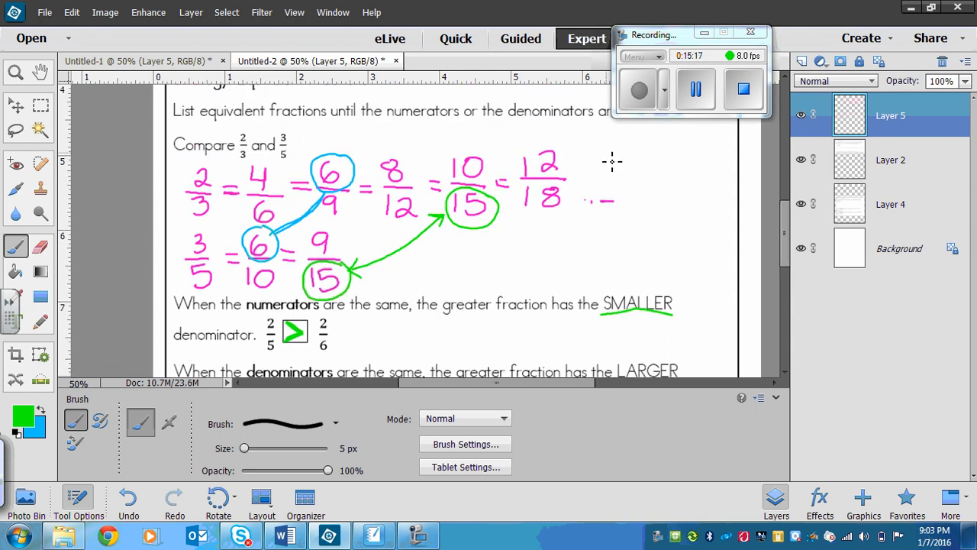
Write 6/9 > 6/10 after 12/18 and label it 2/3 > 3/5 above.
{"action": "left_click_drag", "start_coordinate": [588, 175], "coordinate": [607, 153]}
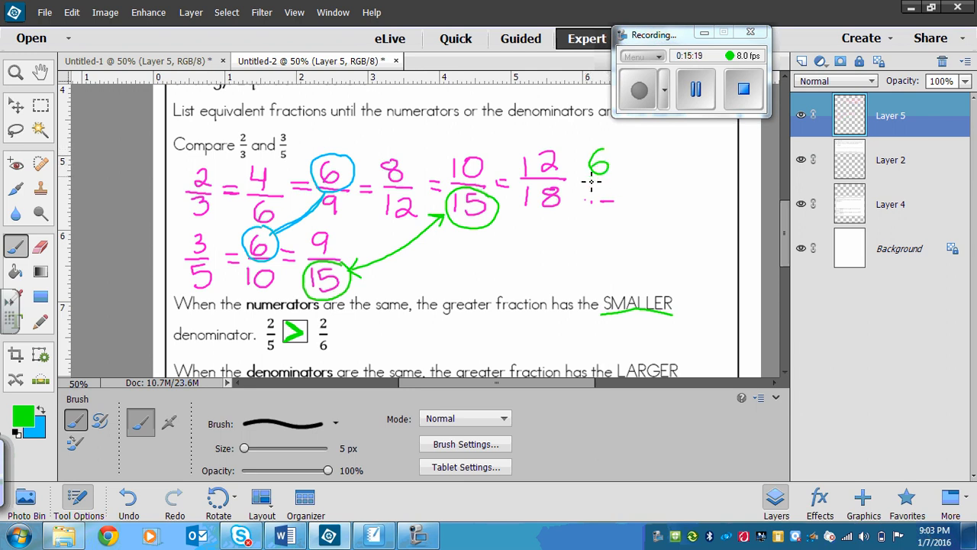
{"action": "left_click_drag", "start_coordinate": [588, 183], "coordinate": [599, 217]}
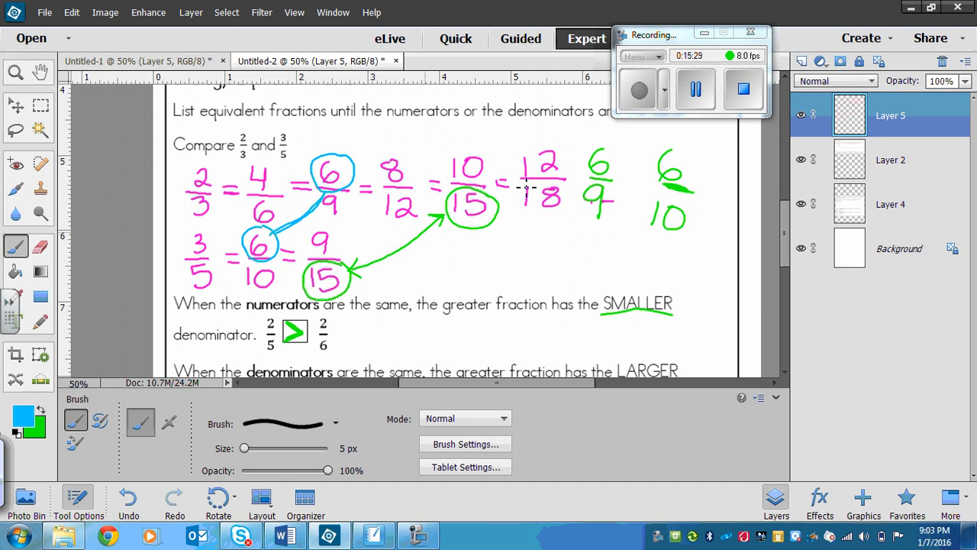
{"action": "left_click_drag", "start_coordinate": [588, 134], "coordinate": [594, 123]}
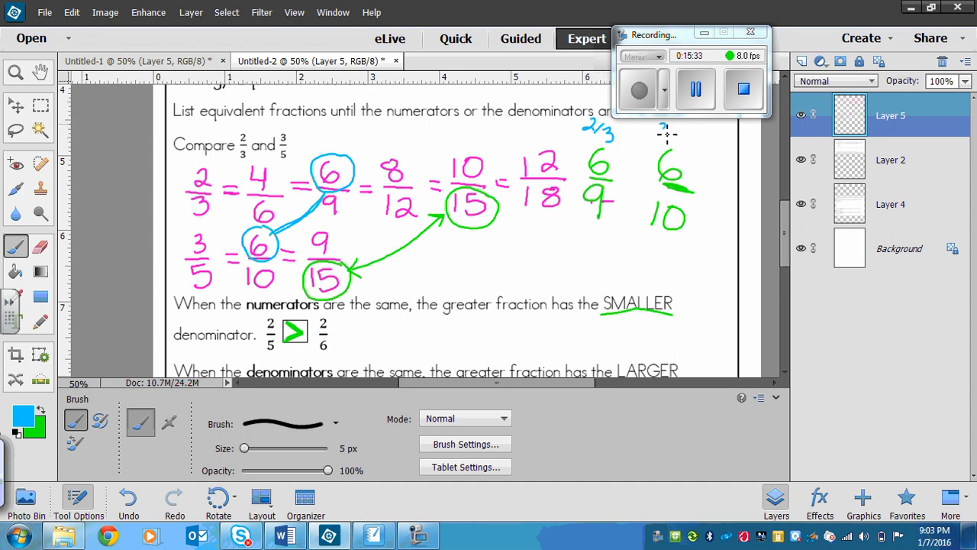
{"action": "left_click_drag", "start_coordinate": [657, 134], "coordinate": [687, 140]}
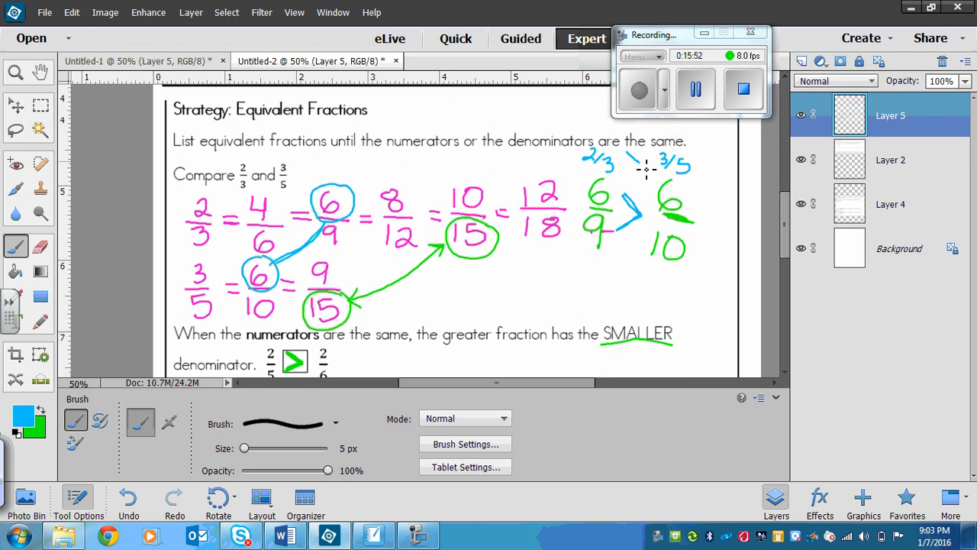
{"action": "left_click_drag", "start_coordinate": [619, 160], "coordinate": [642, 166]}
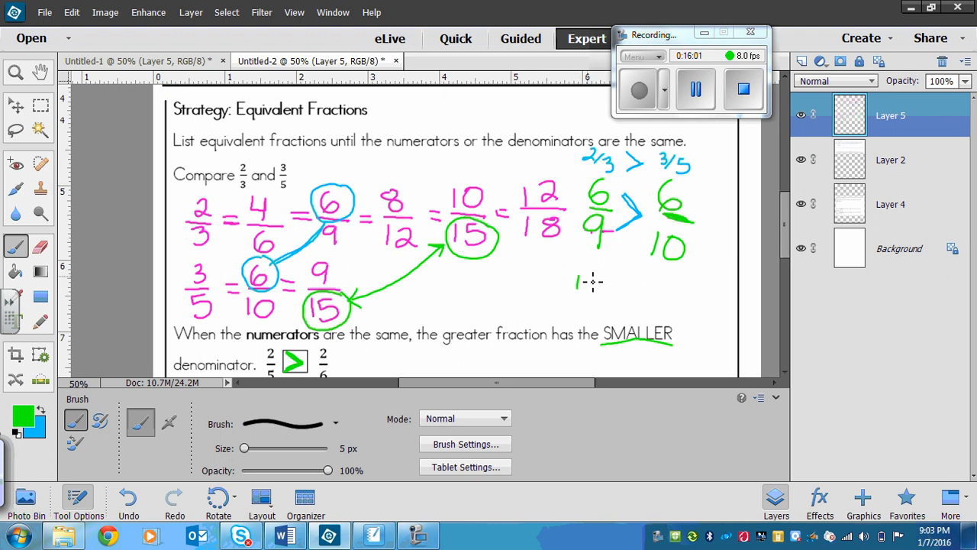
Write 10/15 > 9/15 on the row below the first comparison.
{"action": "left_click_drag", "start_coordinate": [577, 283], "coordinate": [592, 293]}
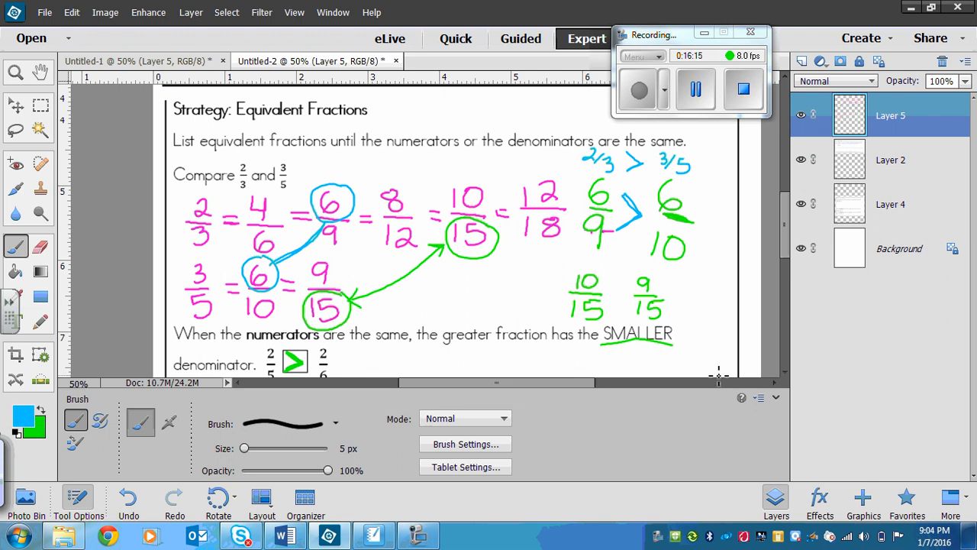
{"action": "mouse_move", "coordinate": [579, 293]}
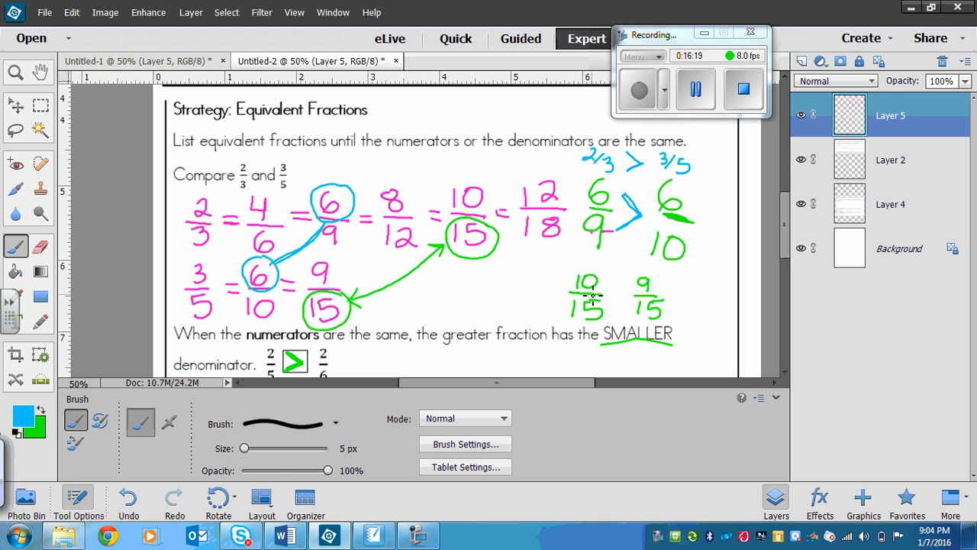
{"action": "left_click_drag", "start_coordinate": [611, 293], "coordinate": [634, 297]}
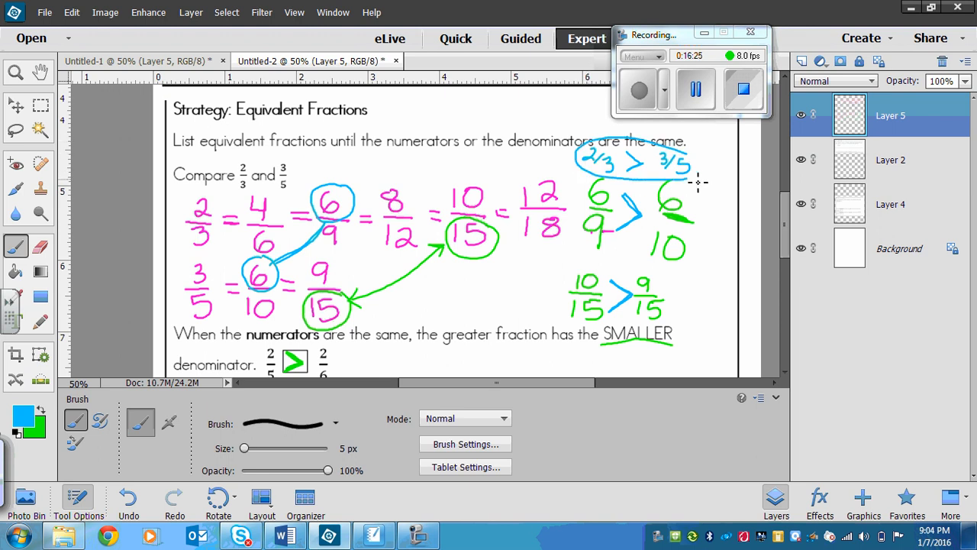
{"action": "scroll", "scroll_direction": "down", "scroll_amount": 3}
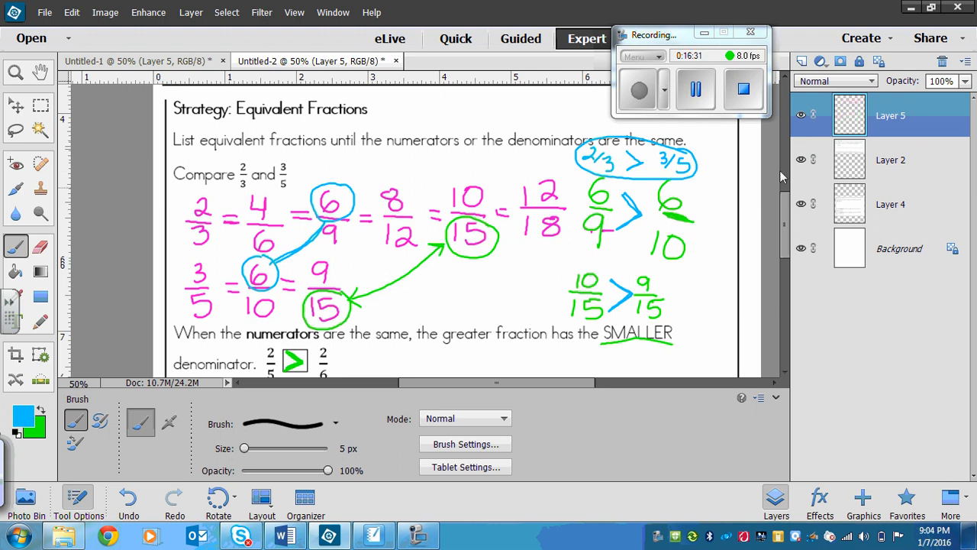
{"action": "mouse_move", "coordinate": [278, 220]}
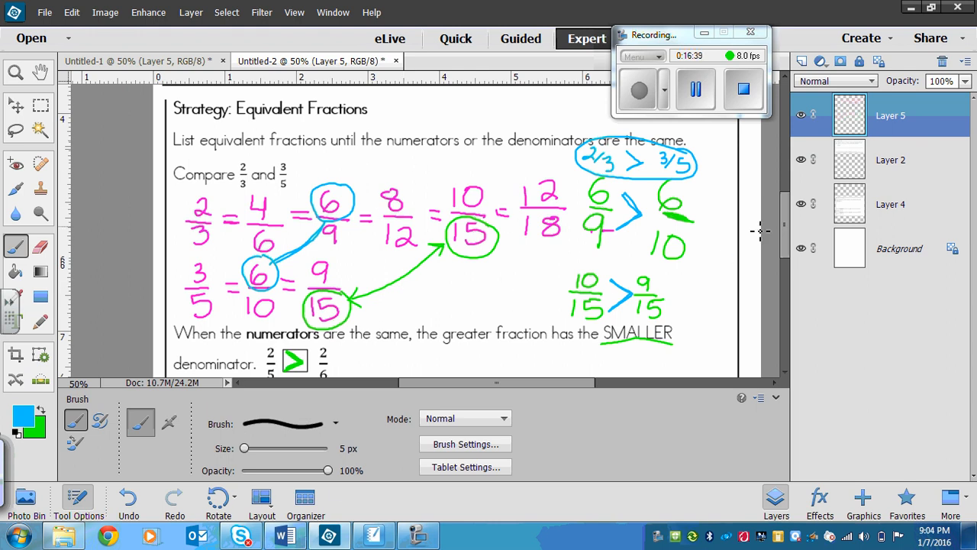
{"action": "mouse_move", "coordinate": [522, 166]}
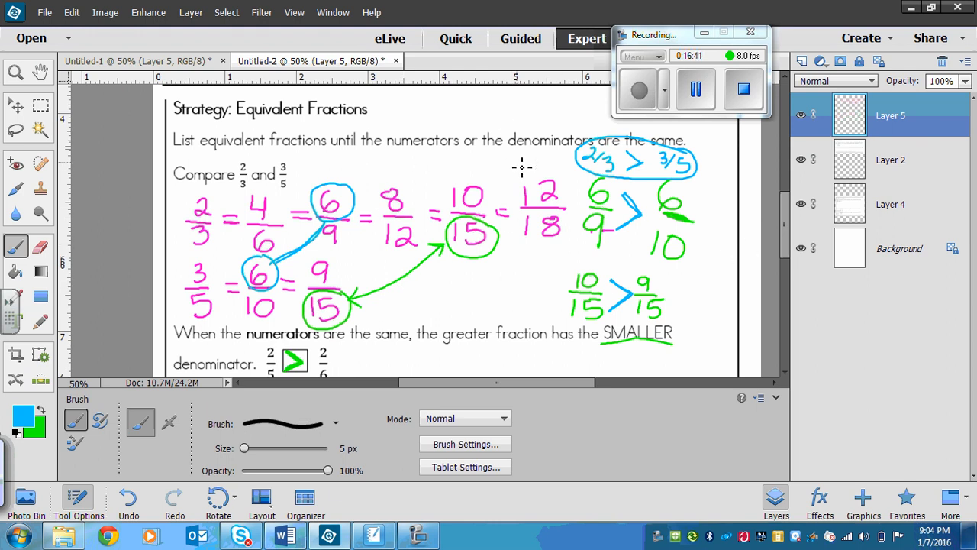
Switch to the Word handout and scroll to the Assignment line: pages 172–173, problems 1–4, 6, 7, 11.
{"action": "left_click", "coordinate": [284, 535]}
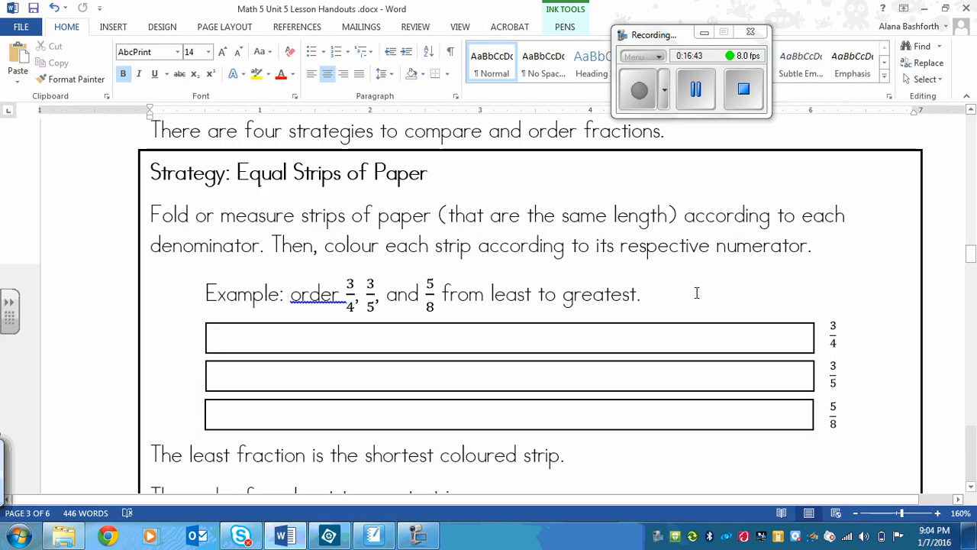
{"action": "scroll", "scroll_direction": "down", "scroll_amount": 3}
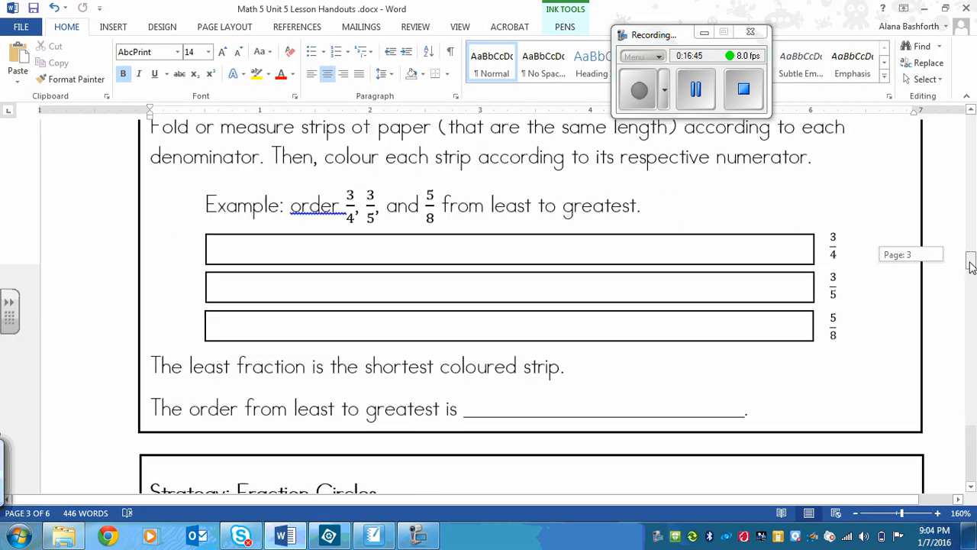
{"action": "scroll", "scroll_direction": "down", "scroll_amount": 3}
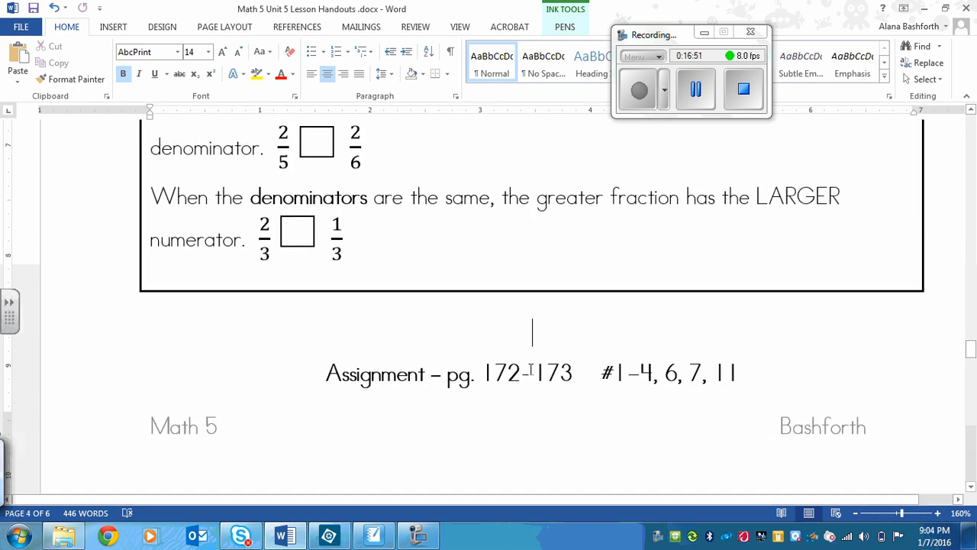
{"action": "mouse_move", "coordinate": [587, 376]}
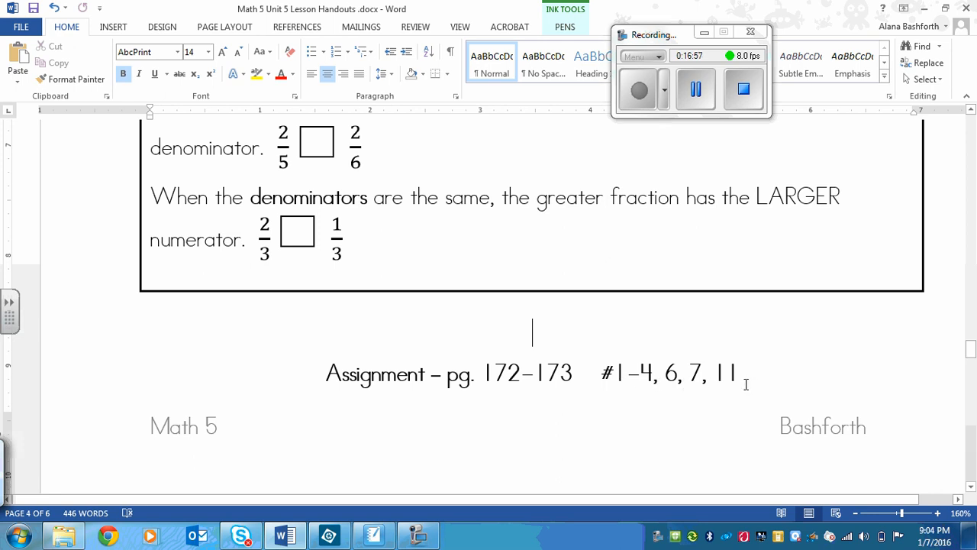
{"action": "mouse_move", "coordinate": [739, 361]}
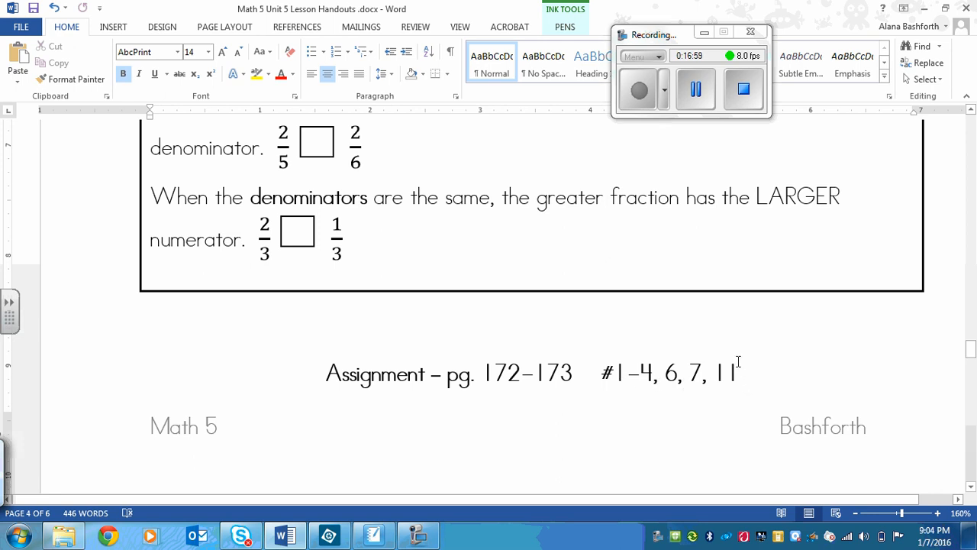